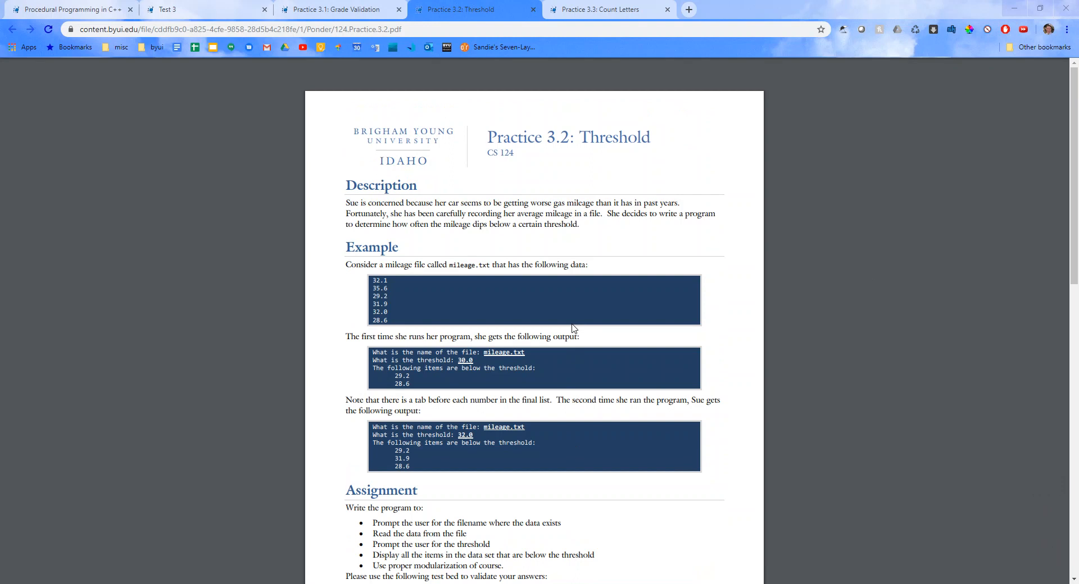
# - Close the Practice 3.1 Grade Validation tab to bring up the Test 3 overview page
pyautogui.click(165, 9)
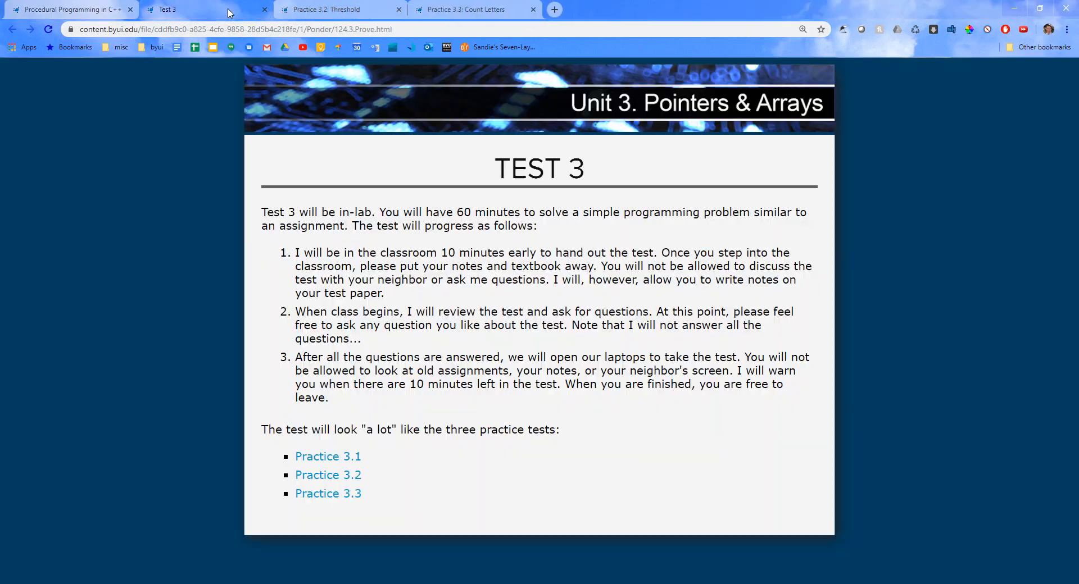
pyautogui.moveTo(367, 375)
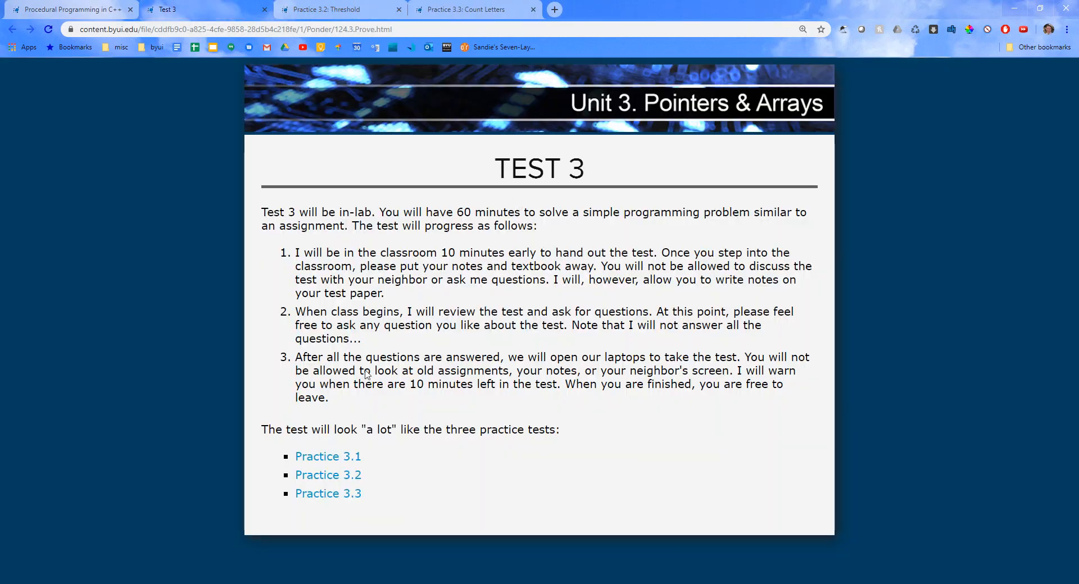
pyautogui.moveTo(328, 475)
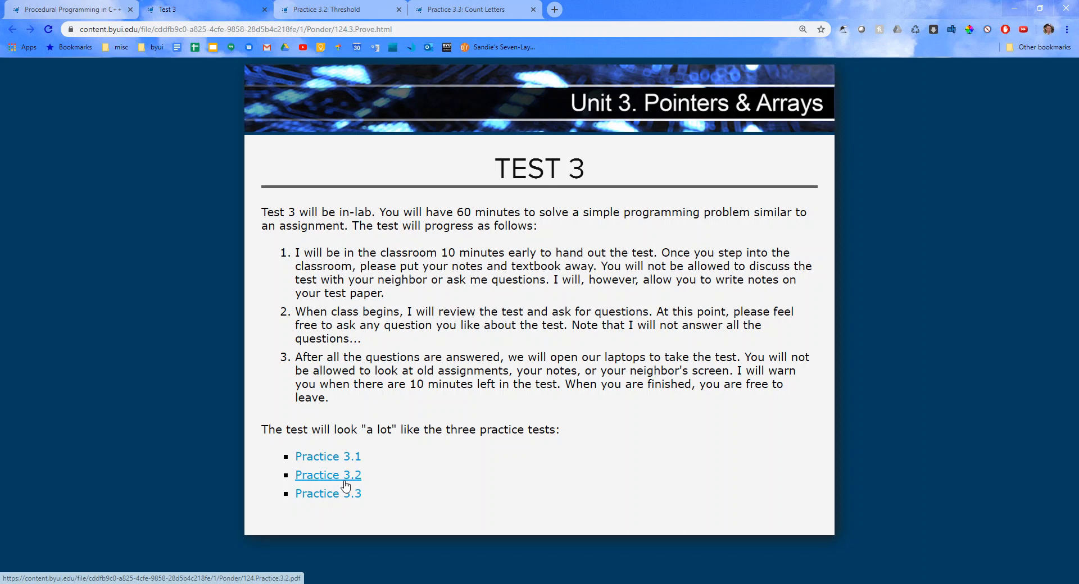
pyautogui.moveTo(320, 65)
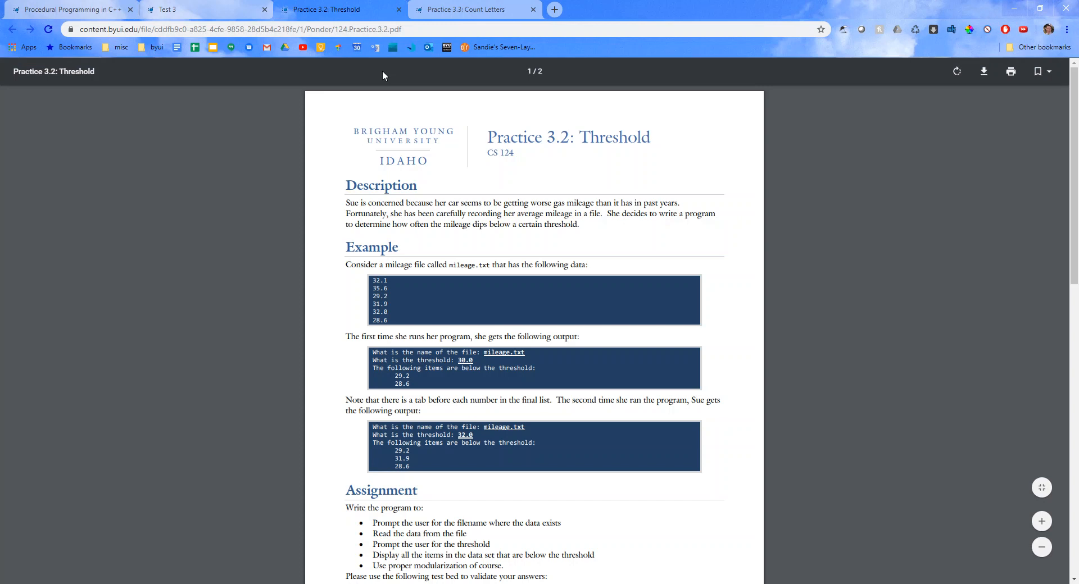
pyautogui.moveTo(466, 223)
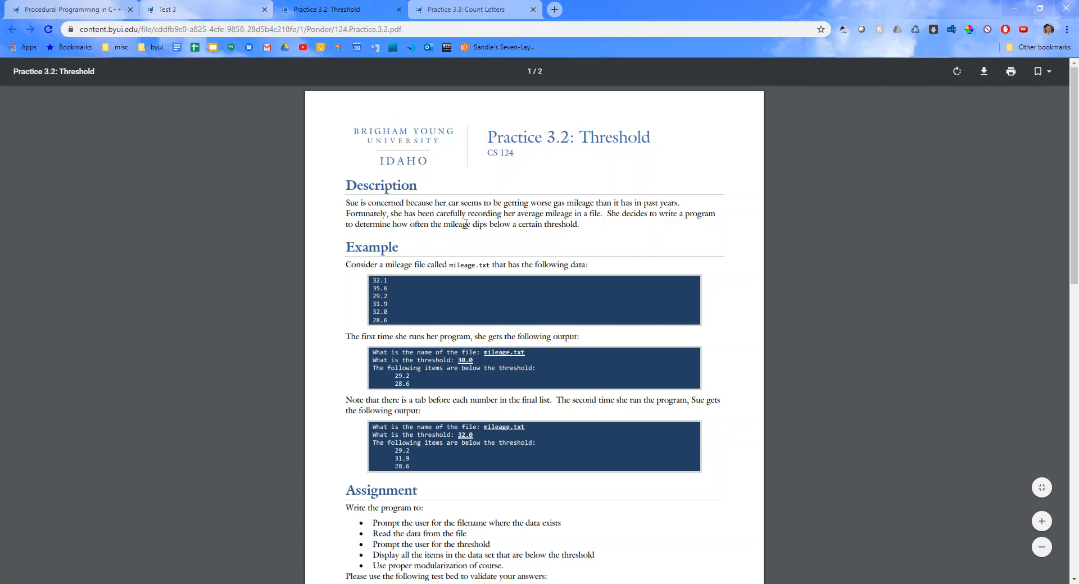
pyautogui.moveTo(489, 274)
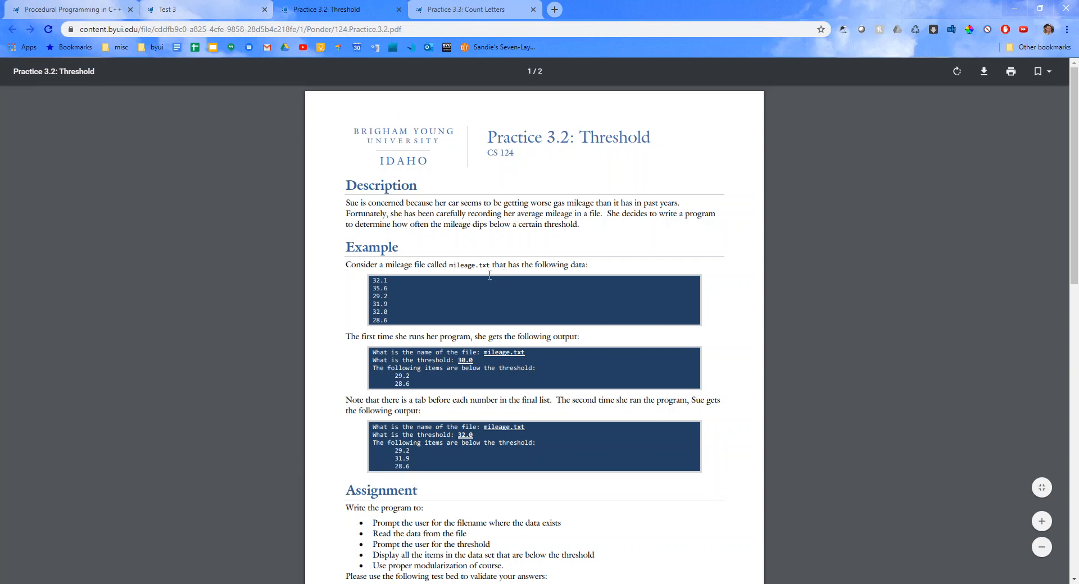
pyautogui.moveTo(457, 334)
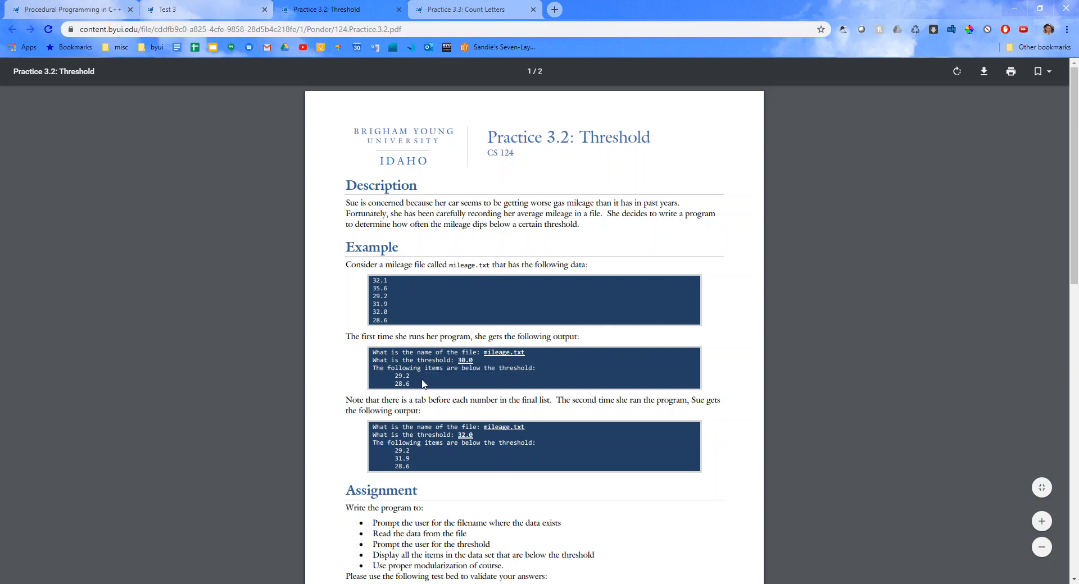
pyautogui.moveTo(485, 353)
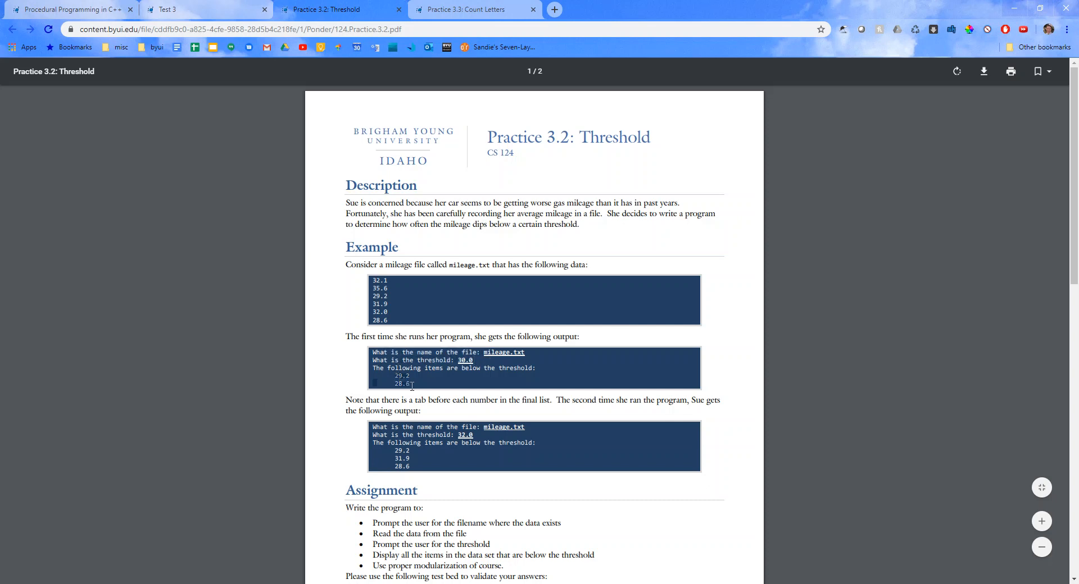
pyautogui.scroll(-3)
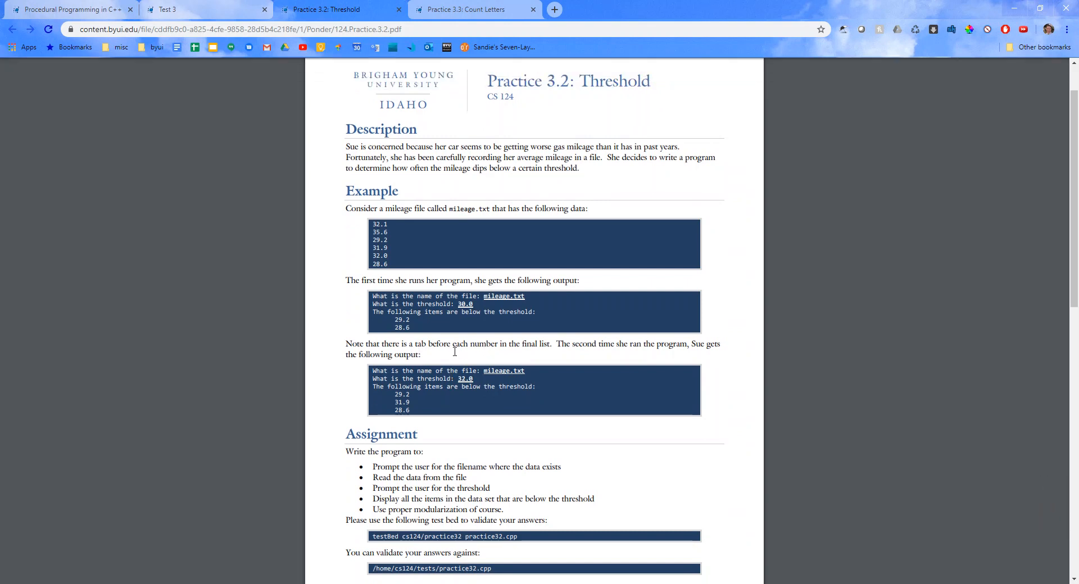
pyautogui.moveTo(554, 349)
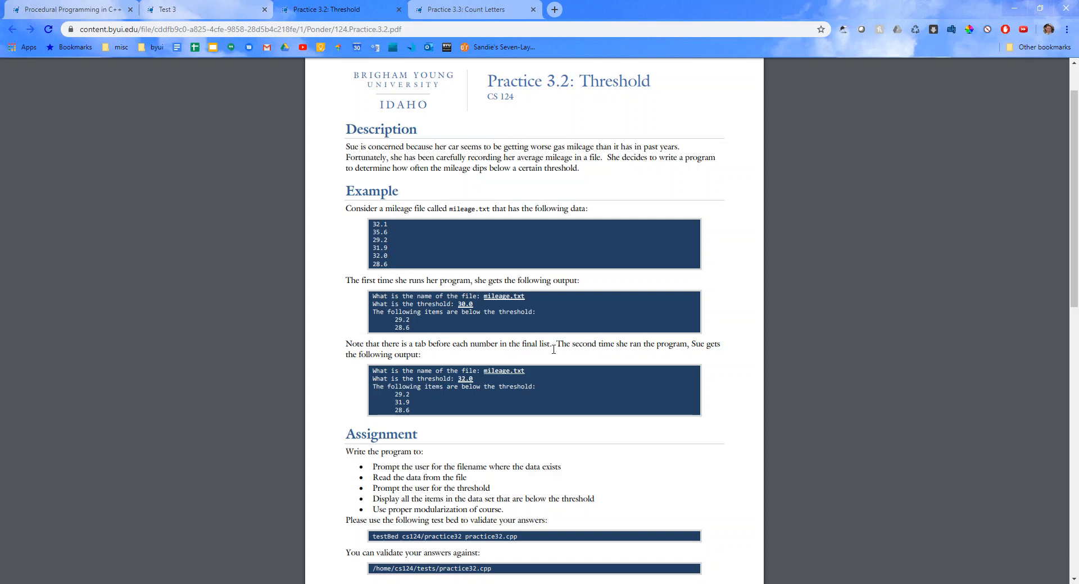
pyautogui.moveTo(425, 369)
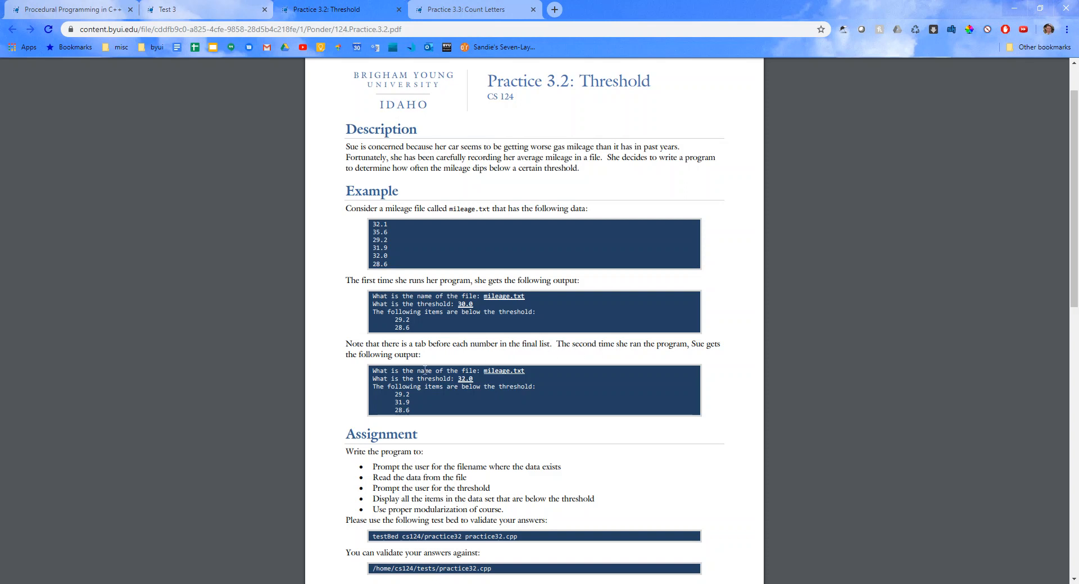
pyautogui.moveTo(415, 393)
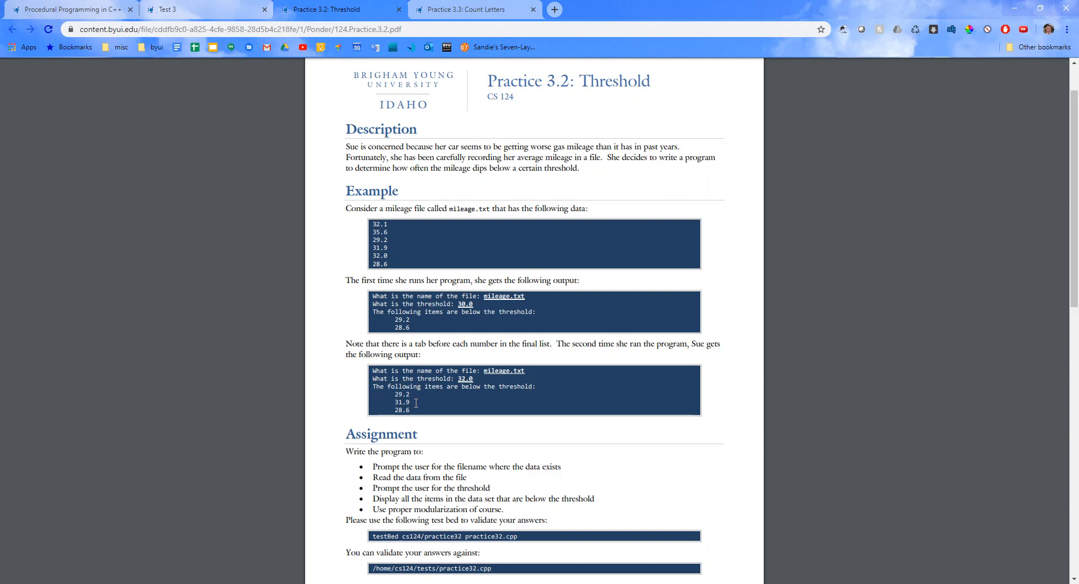
pyautogui.scroll(-3)
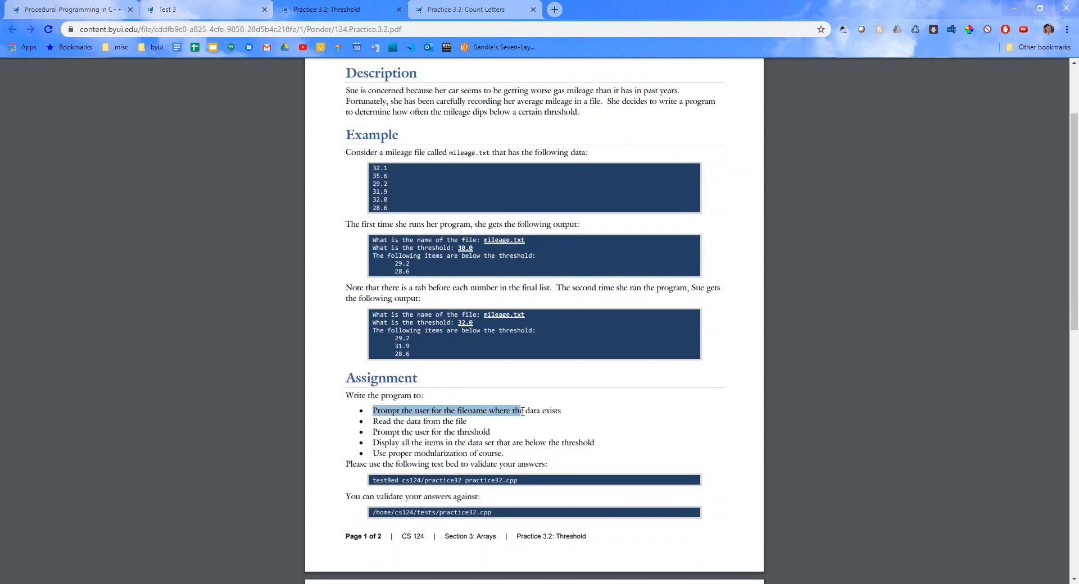
pyautogui.click(396, 432)
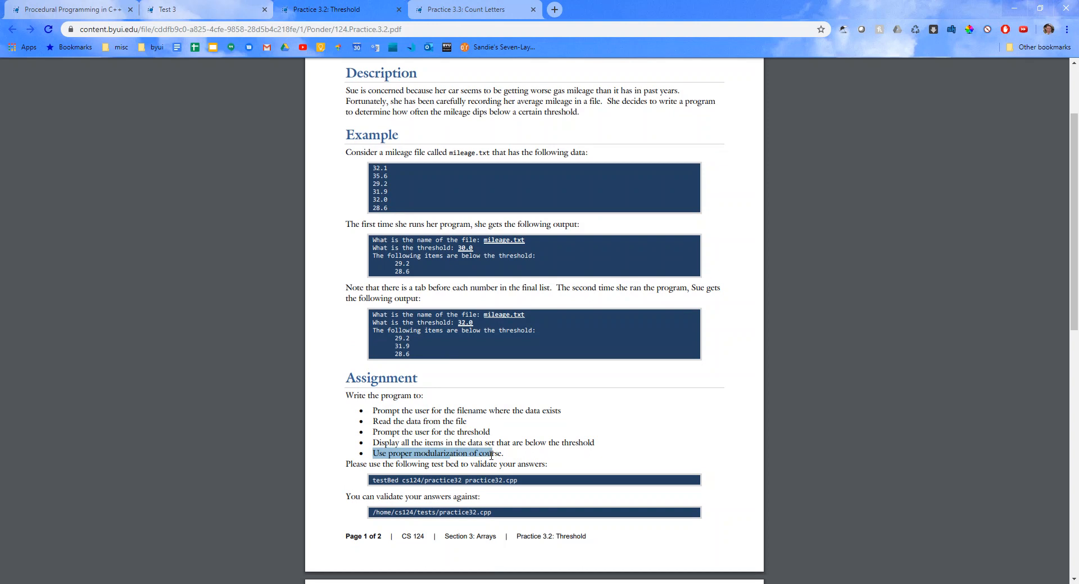
pyautogui.moveTo(503, 462)
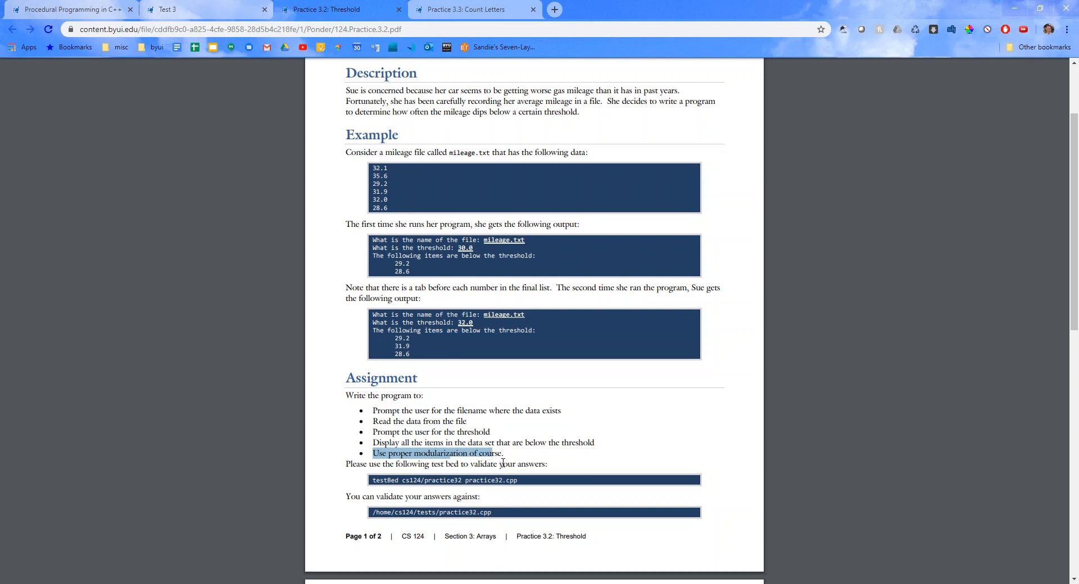
pyautogui.scroll(3)
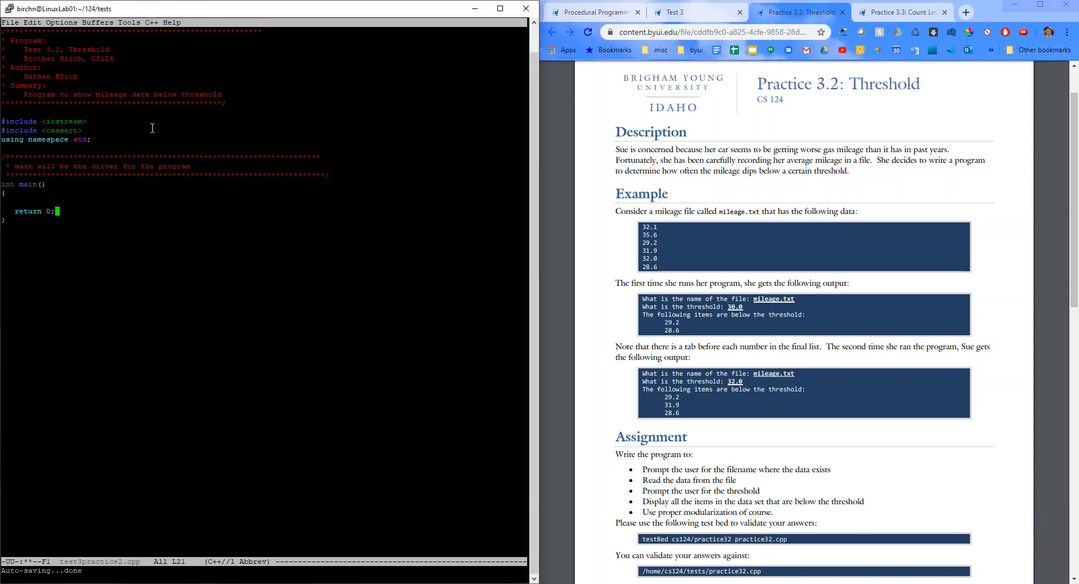
pyautogui.moveTo(53, 201)
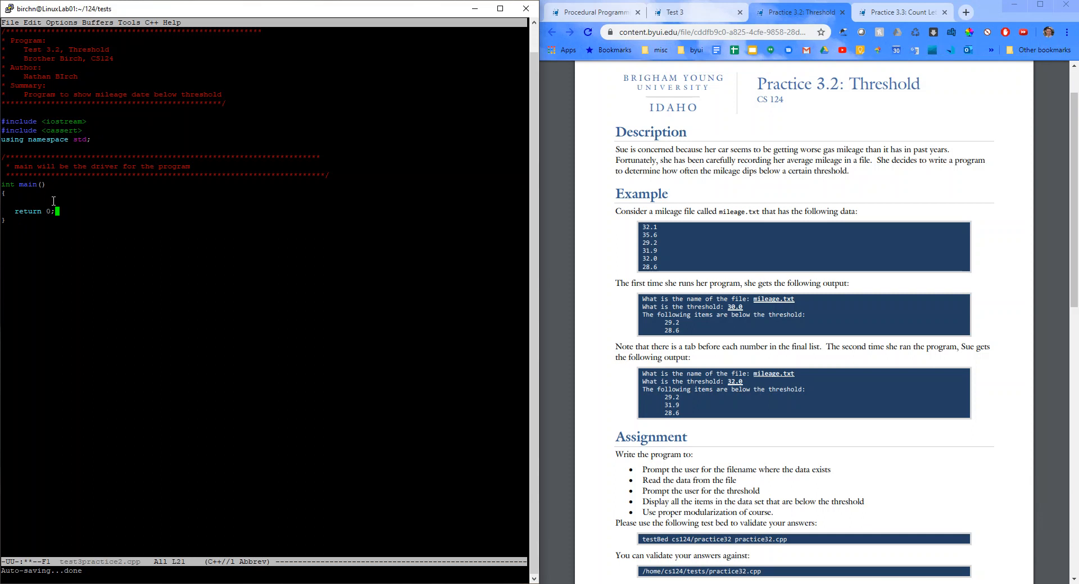
# - Add #include <fstream> below the iostream include in test3practice2.cpp
pyautogui.click(93, 139)
pyautogui.write('#include <')
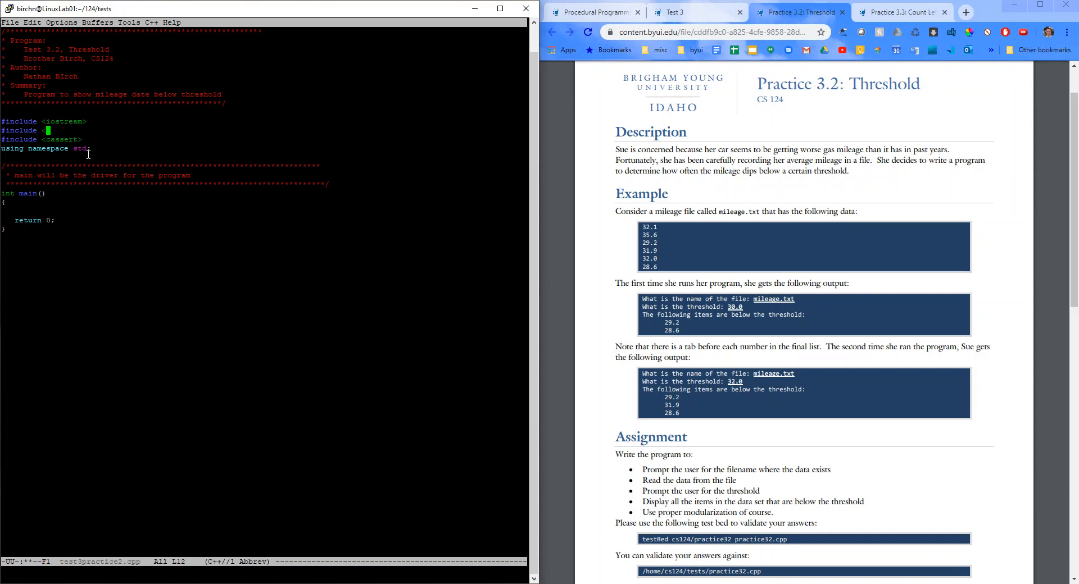
pyautogui.write('fstream>')
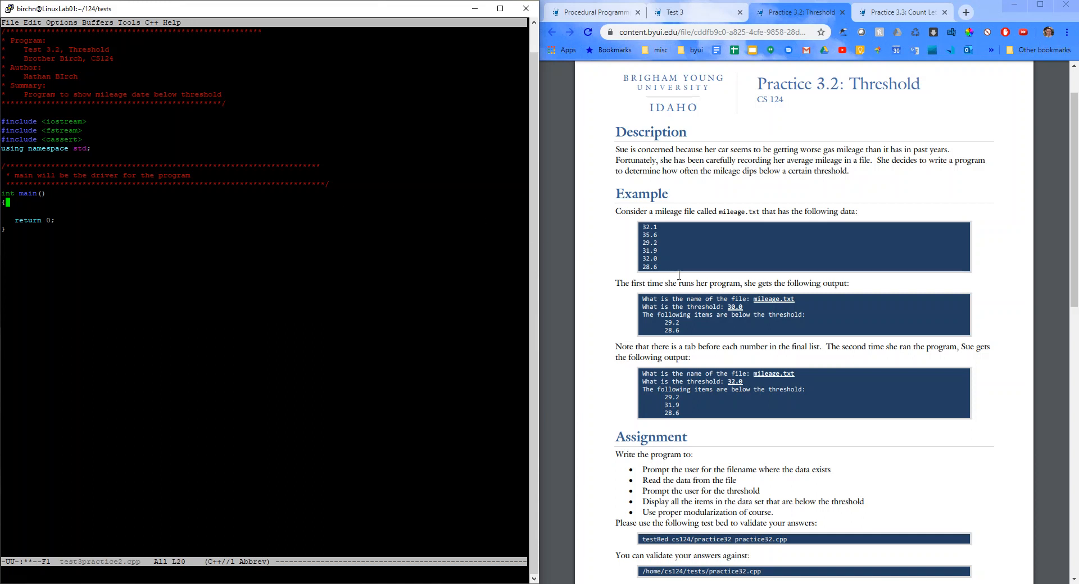
pyautogui.scroll(-3)
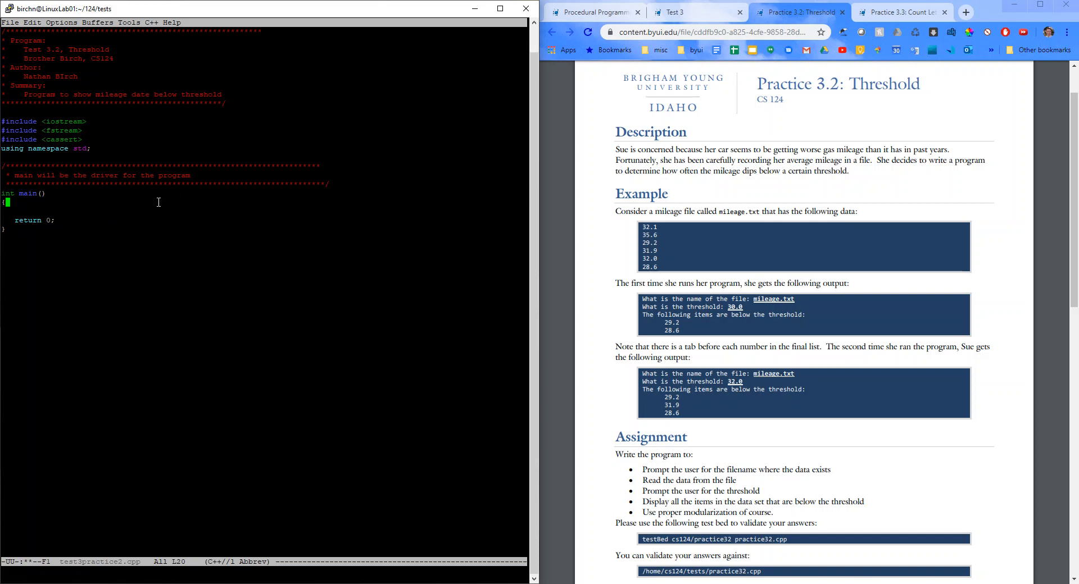
# - Declare char fileName[256] and float mileage[MAX] in main, with #define MAX 100
pyautogui.press('Return')
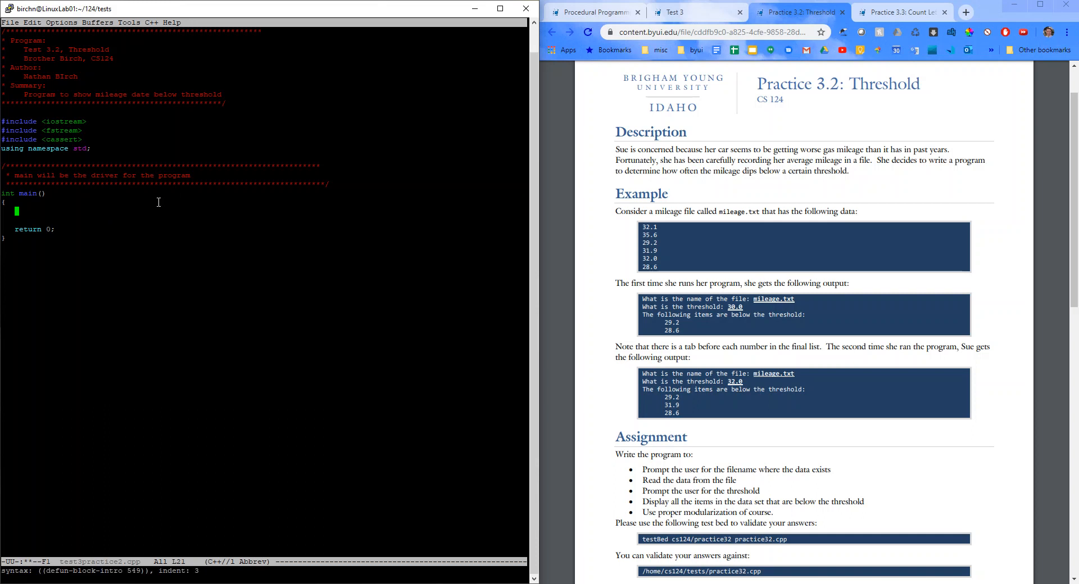
pyautogui.write('char fileNam')
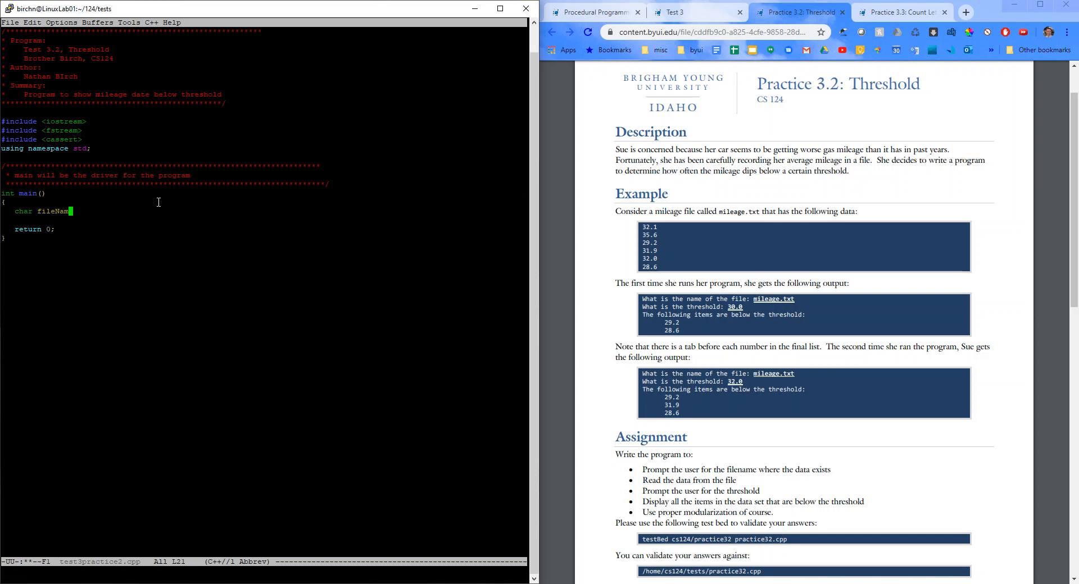
pyautogui.write('[256];')
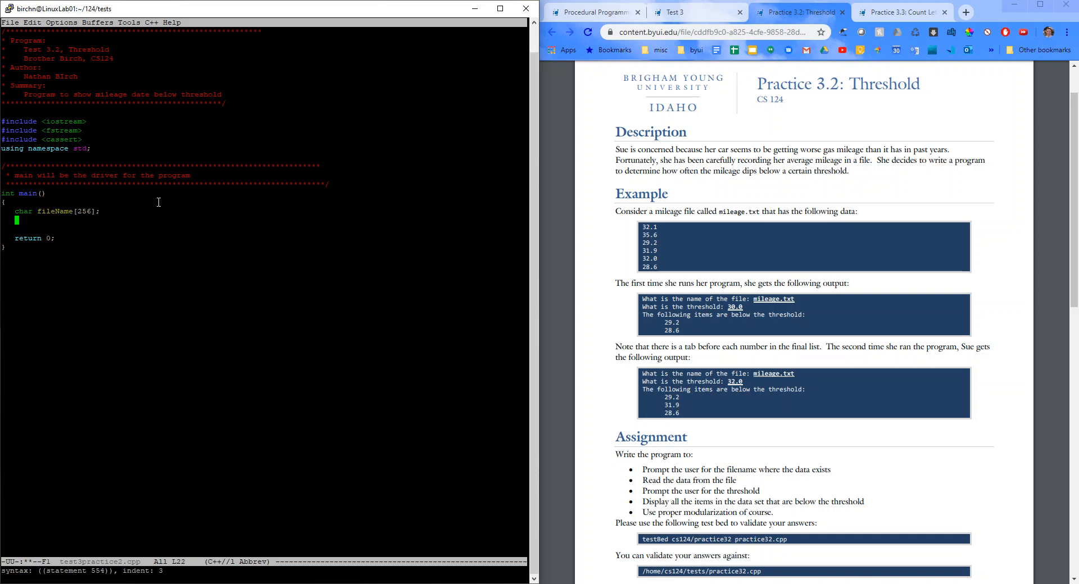
pyautogui.write('float mil')
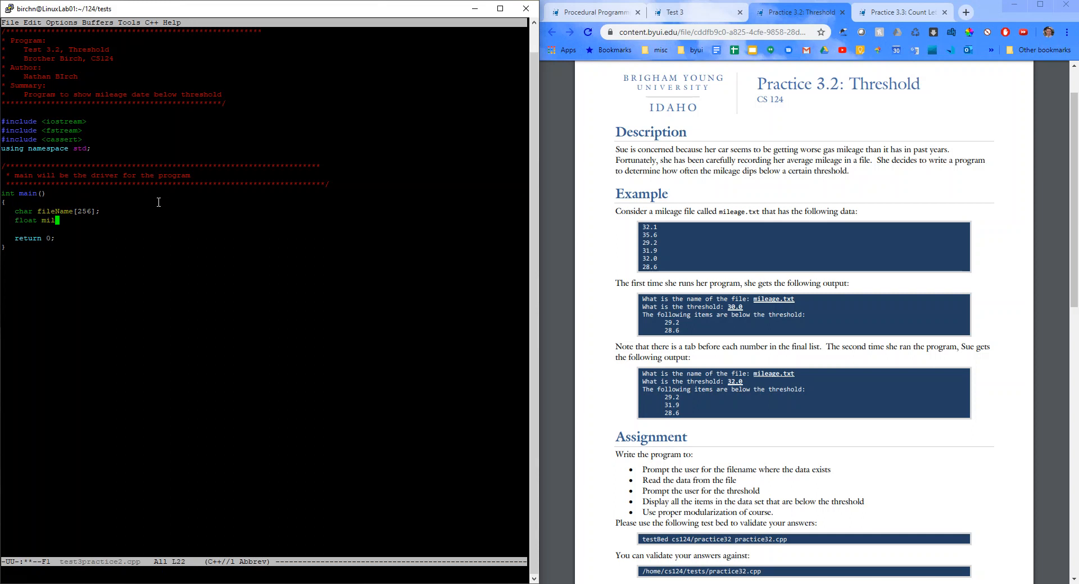
pyautogui.write('eage')
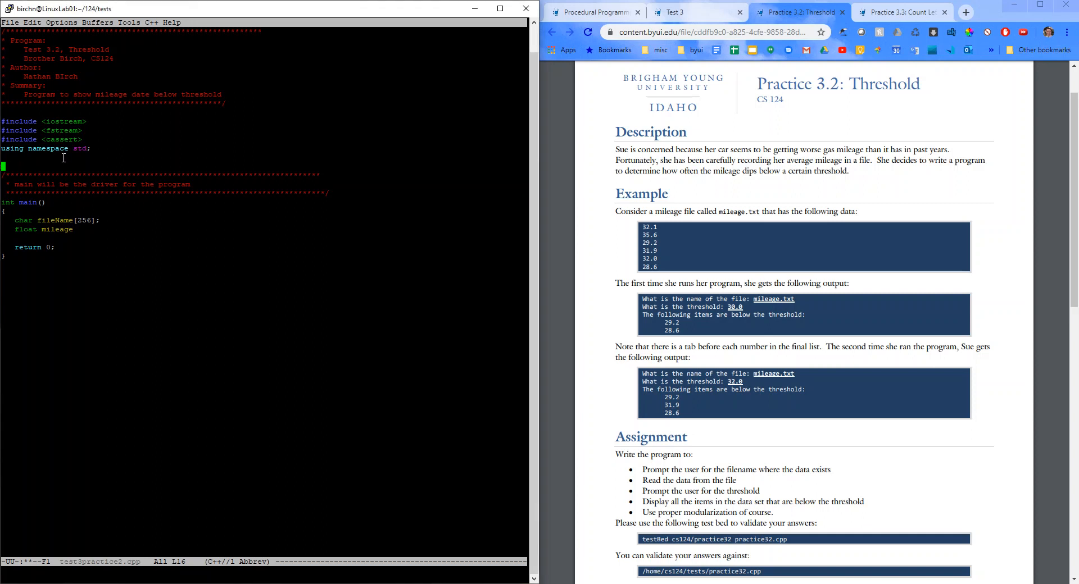
pyautogui.write('#define MAX2')
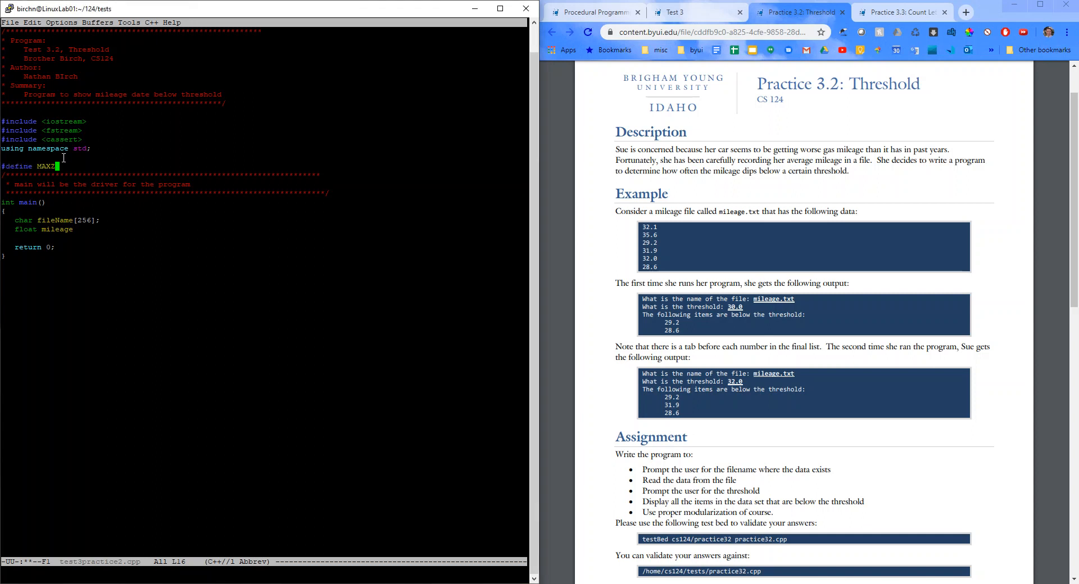
pyautogui.write('100')
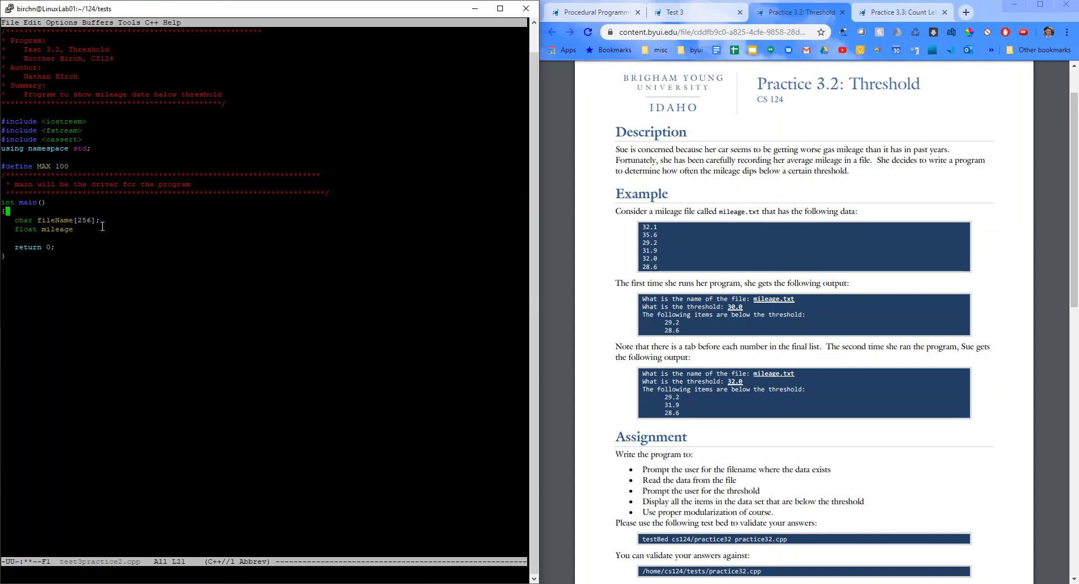
pyautogui.click(74, 229)
pyautogui.write('[')
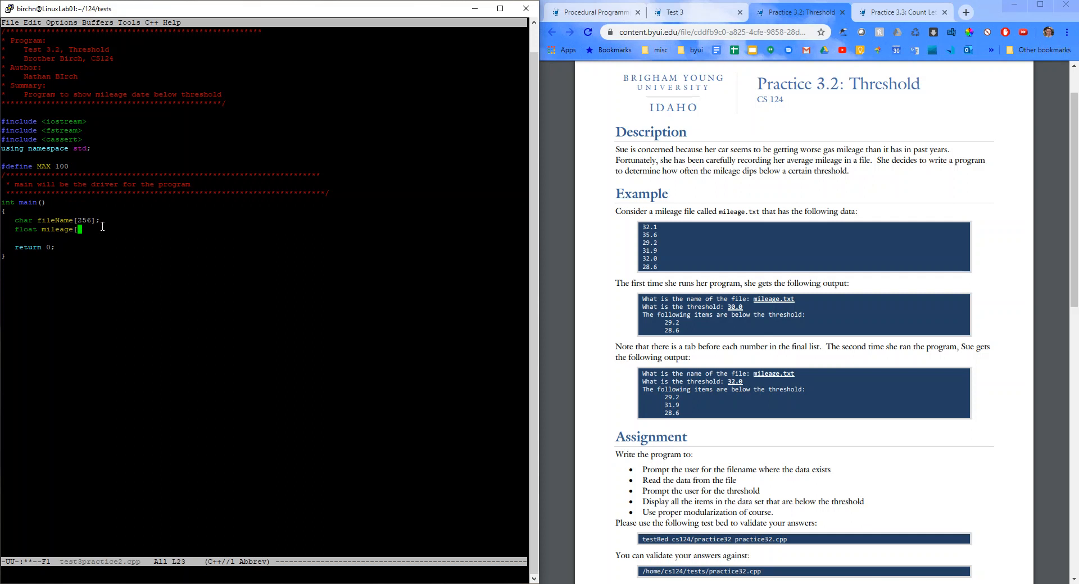
pyautogui.write('MAX];')
pyautogui.write('int')
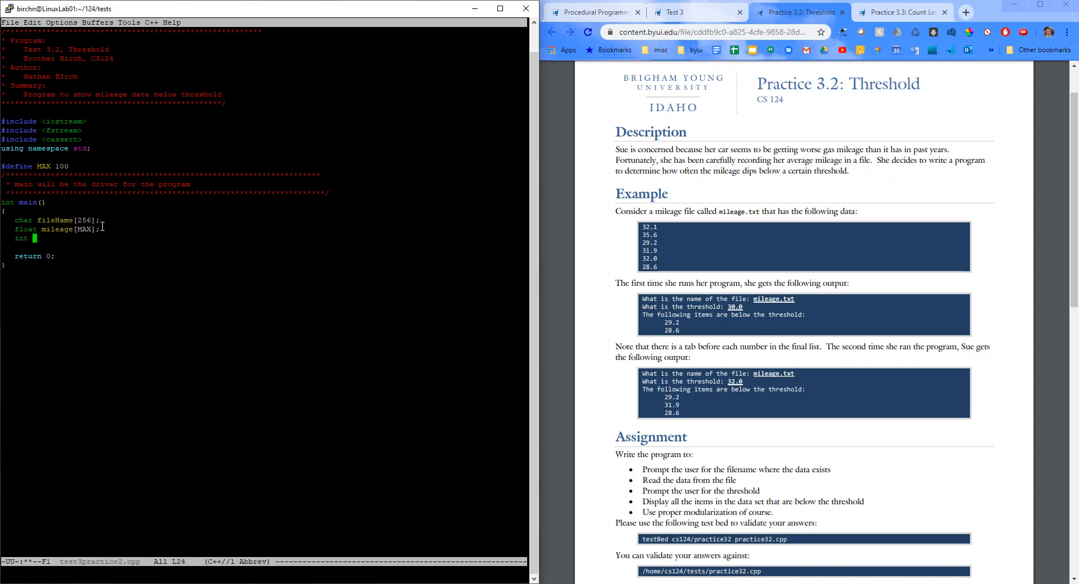
# - Declare int numItems and add a '// read file' comment calling getFilename(fileName)
pyautogui.write('numItems;')
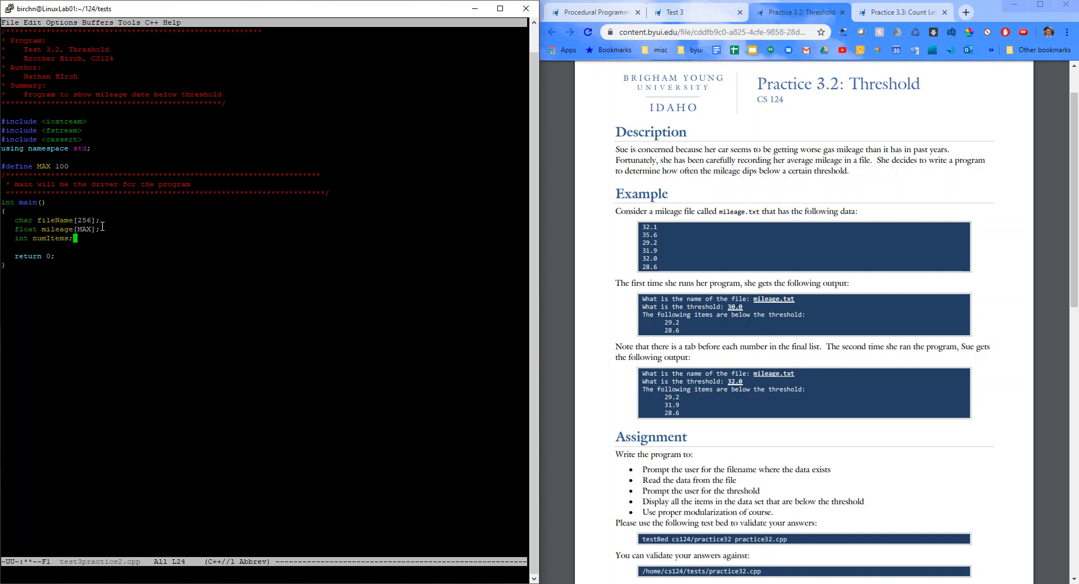
pyautogui.press('Return')
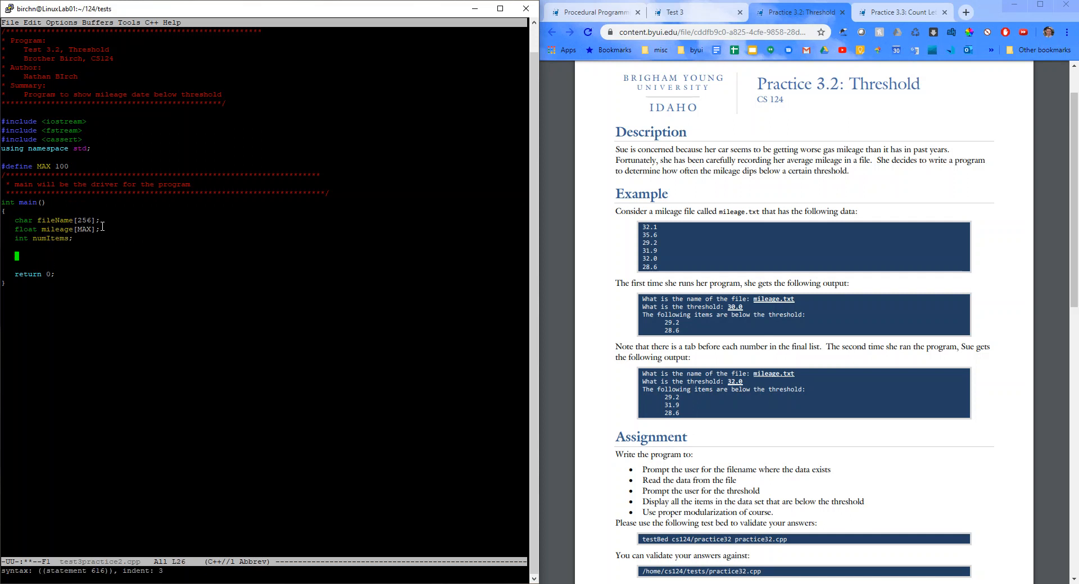
pyautogui.write('/')
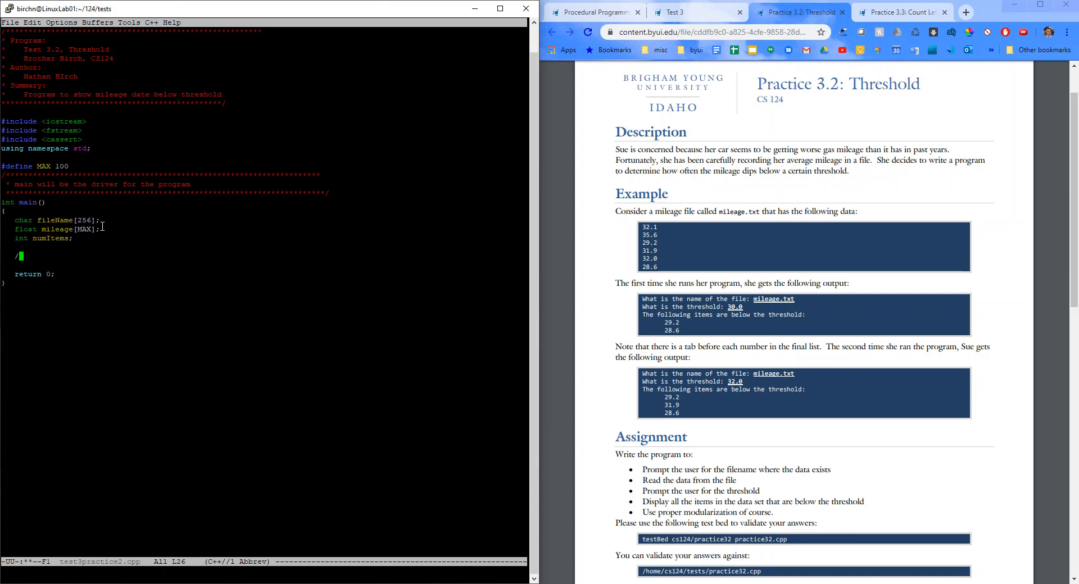
pyautogui.write('/ read file')
pyautogui.write('getFilename(fi')
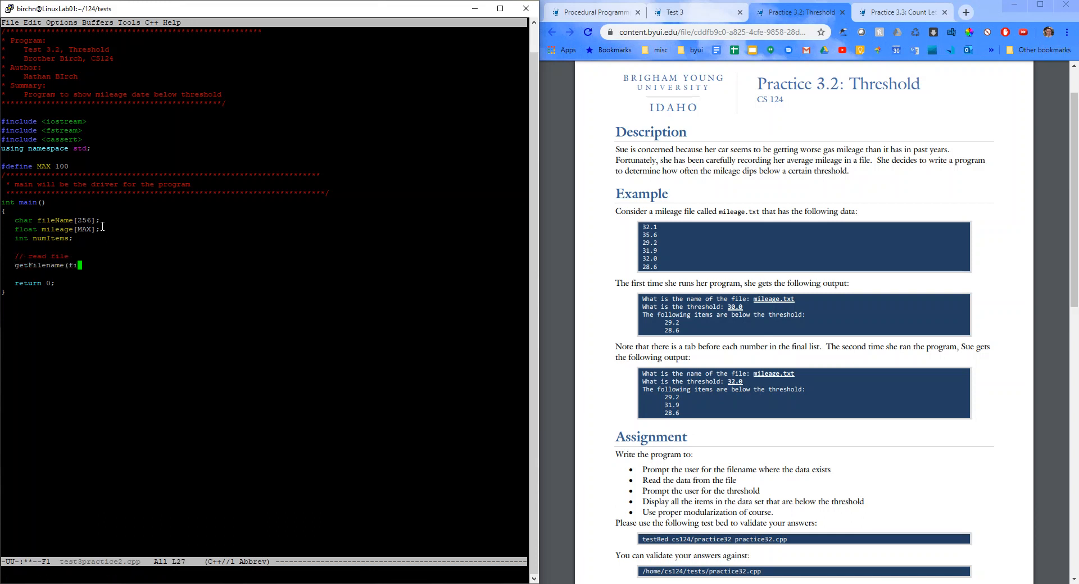
pyautogui.write('leName);')
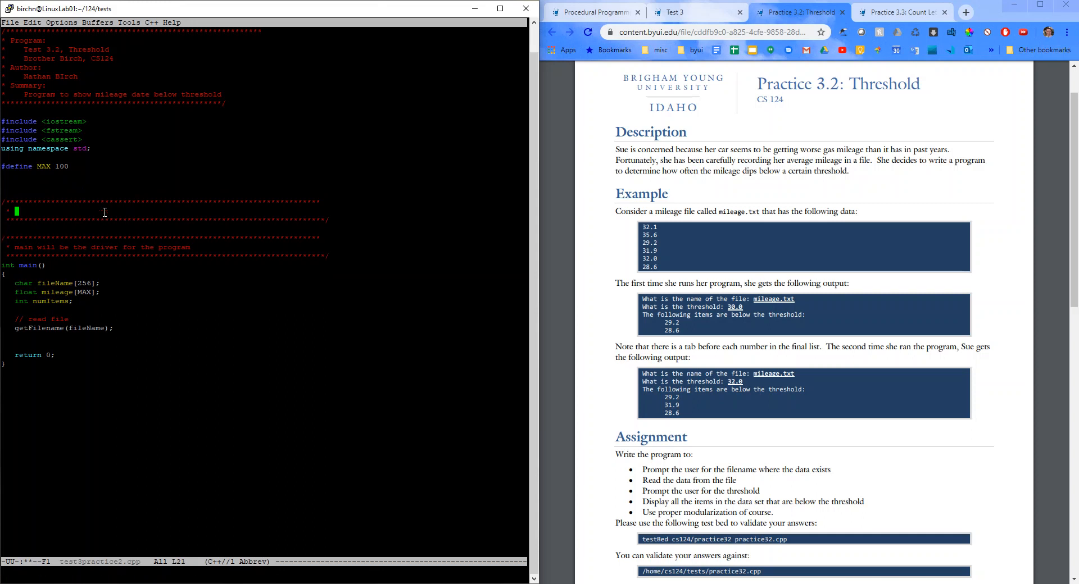
# - Write a GET FILENAME comment block and void getFilename(char fileName[]) with a cout prompt and return
pyautogui.write('GET FILENAME')
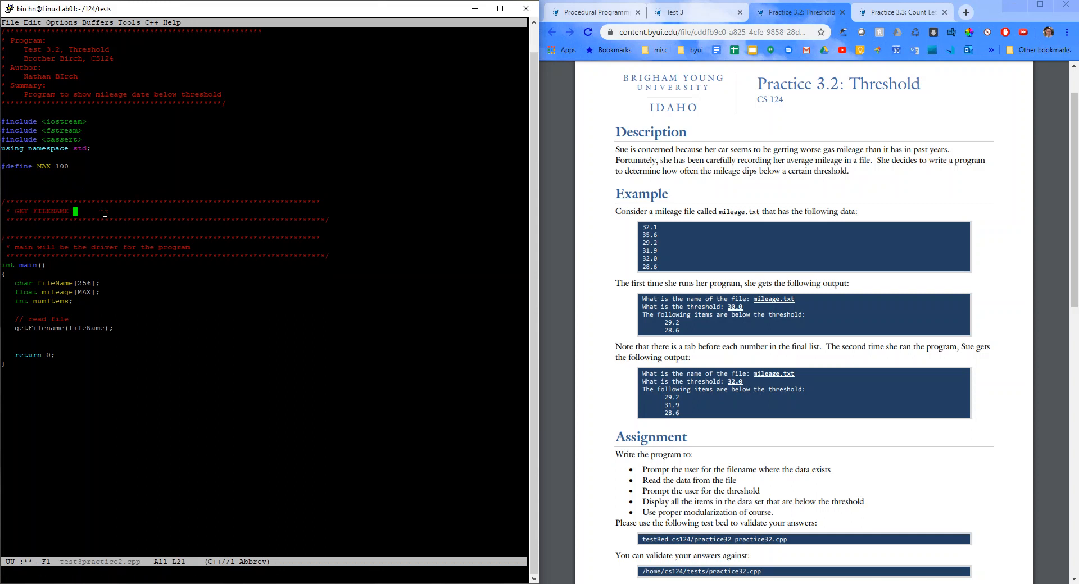
pyautogui.write('prompt the user for the filename')
pyautogui.click(263, 229)
pyautogui.write('void')
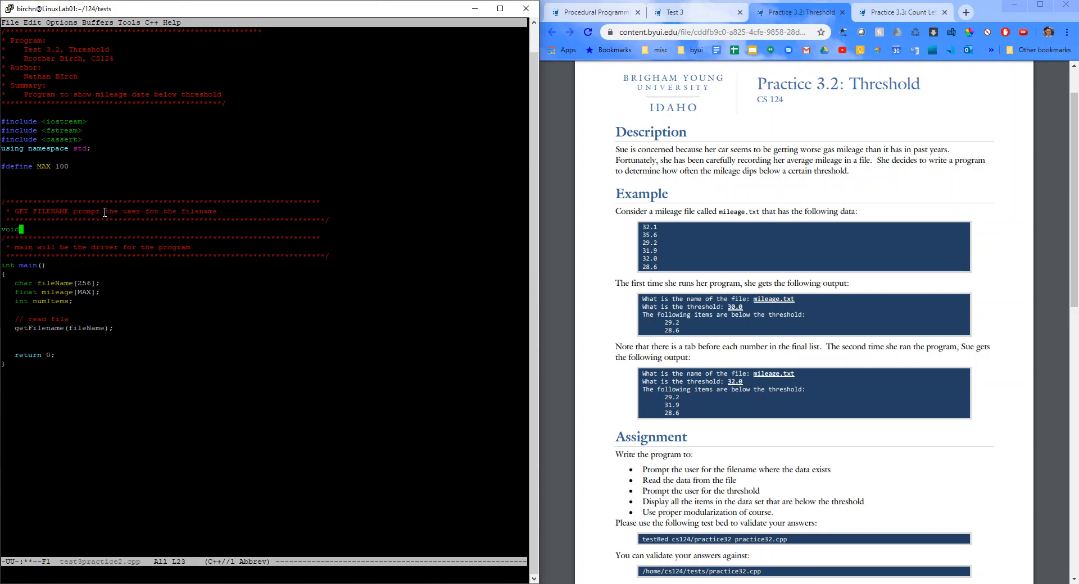
pyautogui.write('getFilename(char file')
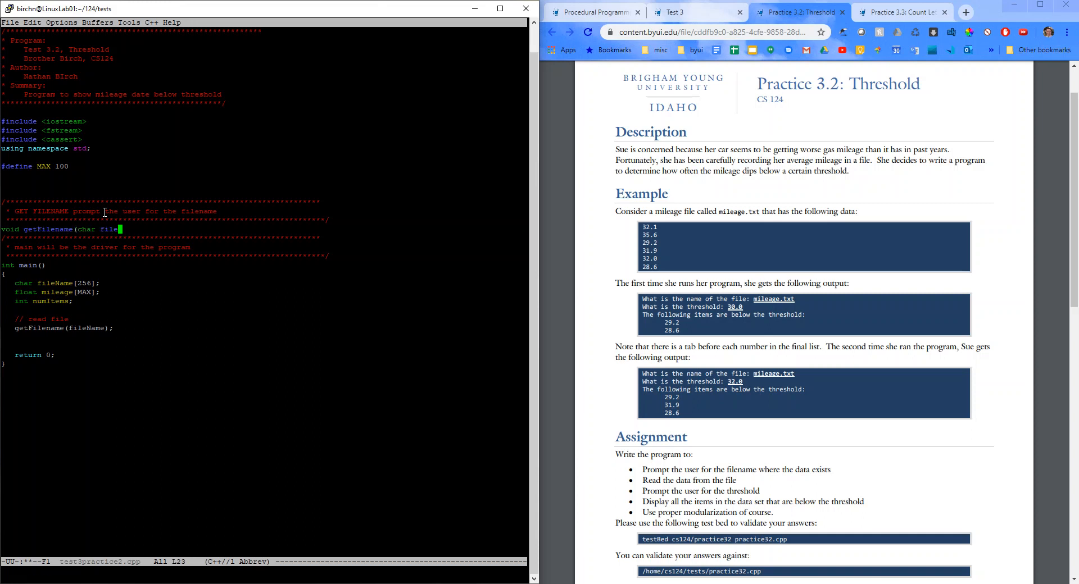
pyautogui.write('Name[]')
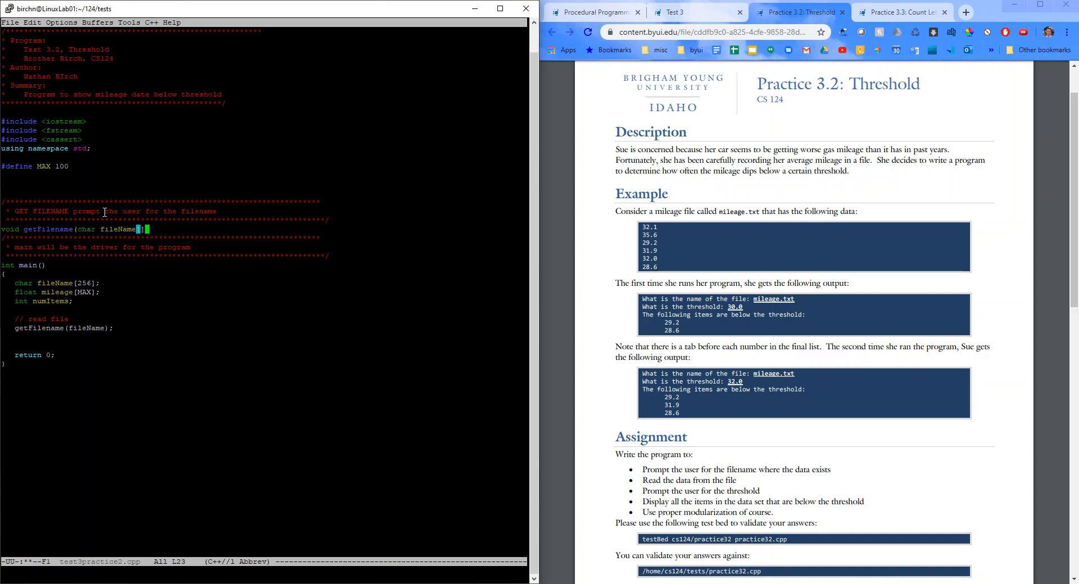
pyautogui.press('Return')
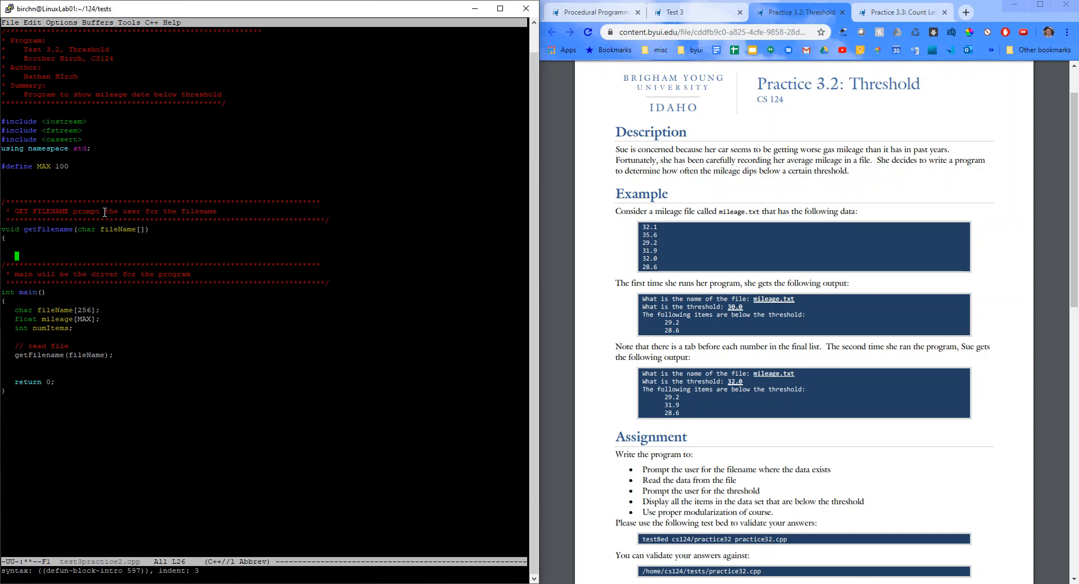
pyautogui.write('c')
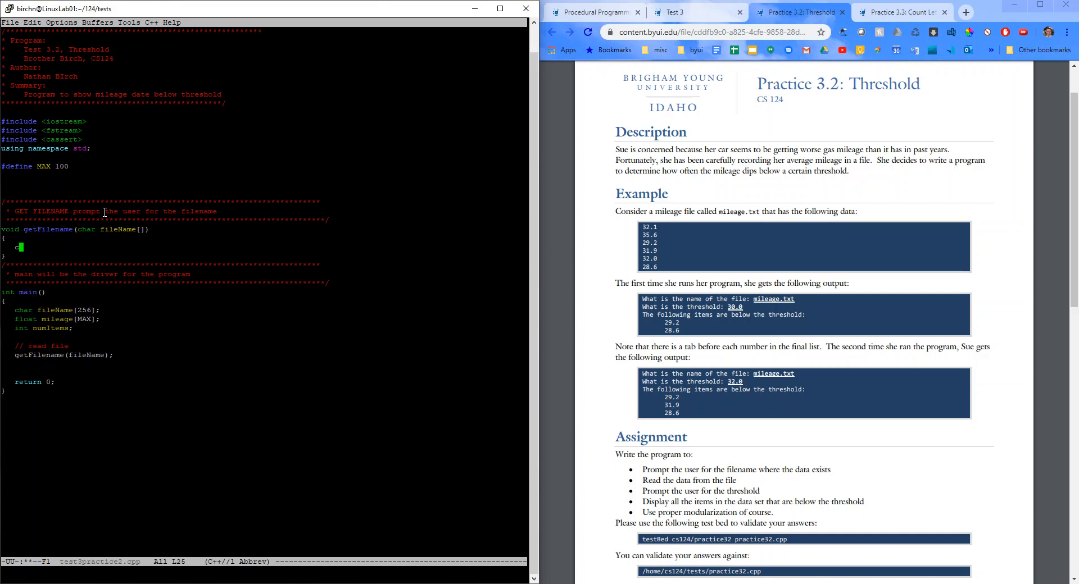
pyautogui.write('out << "What is the name of the file: ";')
pyautogui.write('cin >> filenam')
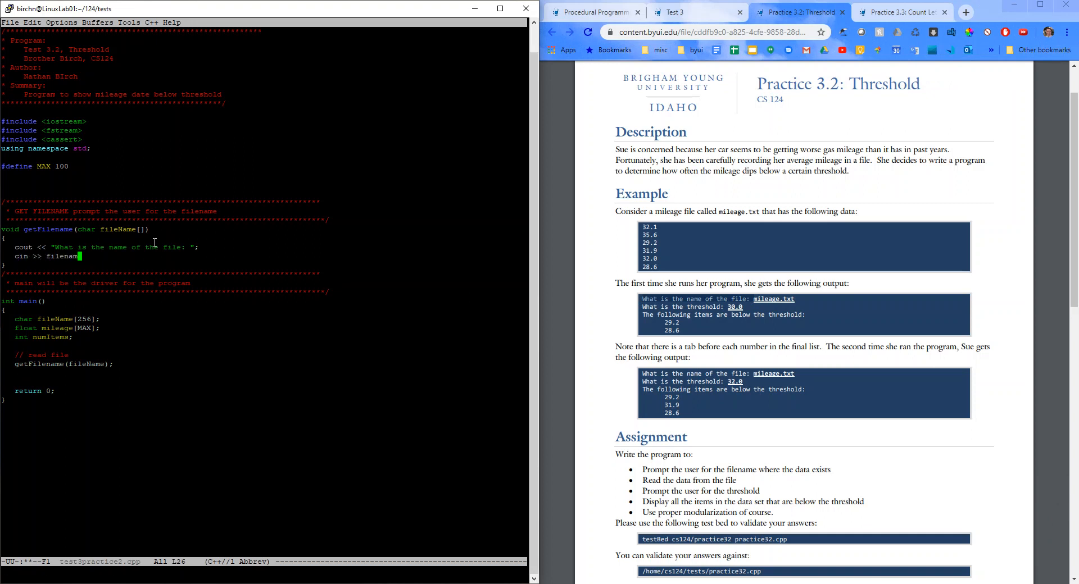
pyautogui.write('retur')
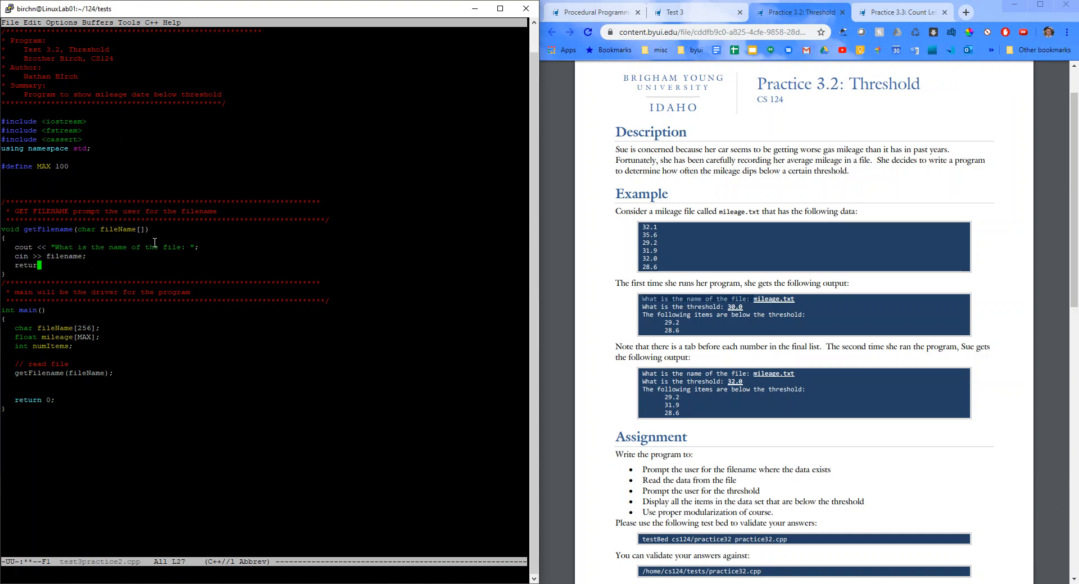
# - Add 'if (!read(fileName, mileage, numItems))' with an empty block below the getFilename call
pyautogui.press('Return')
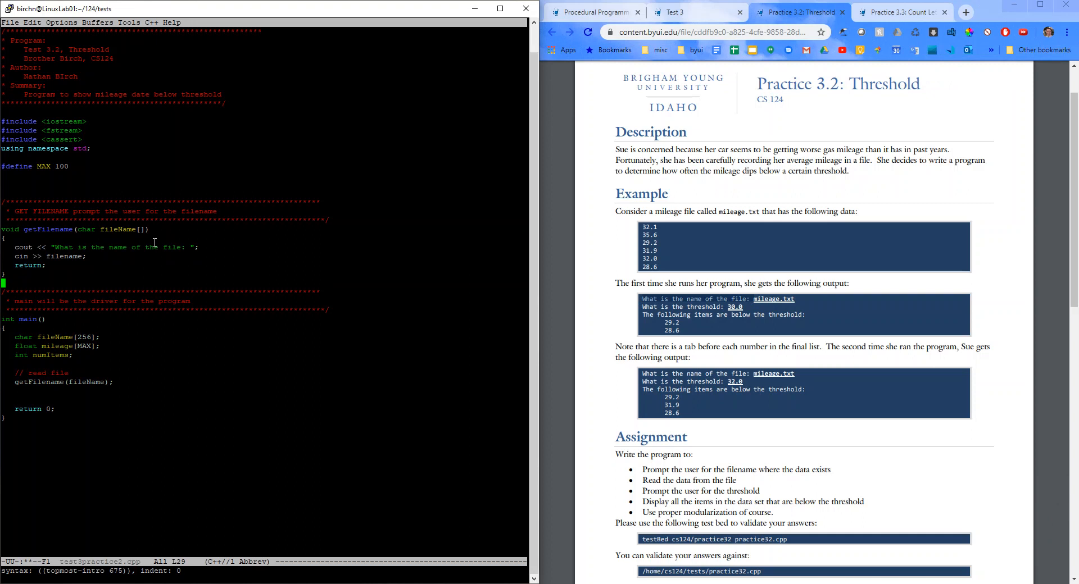
pyautogui.moveTo(92, 265)
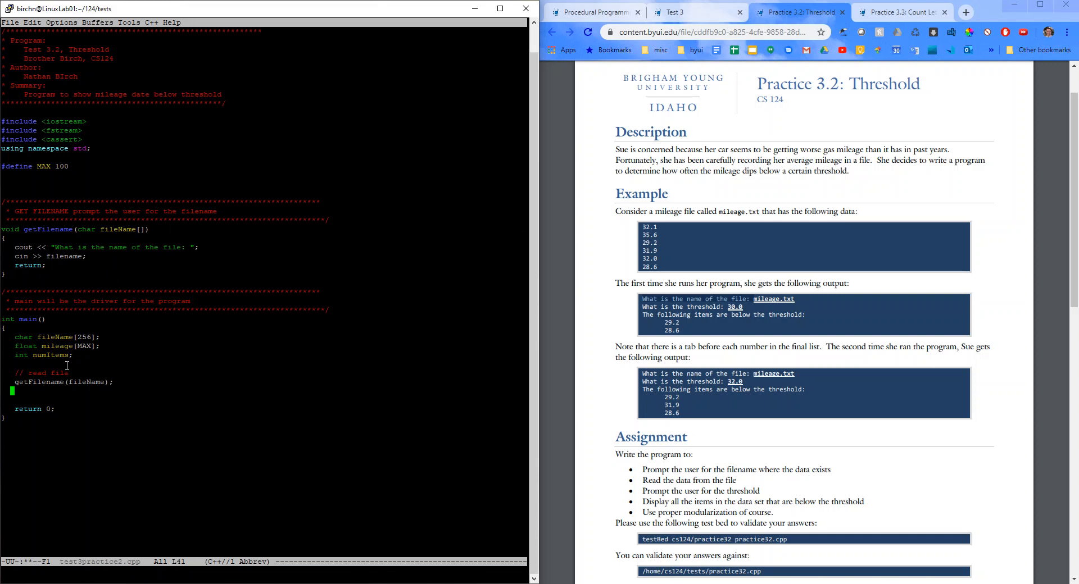
pyautogui.write('if')
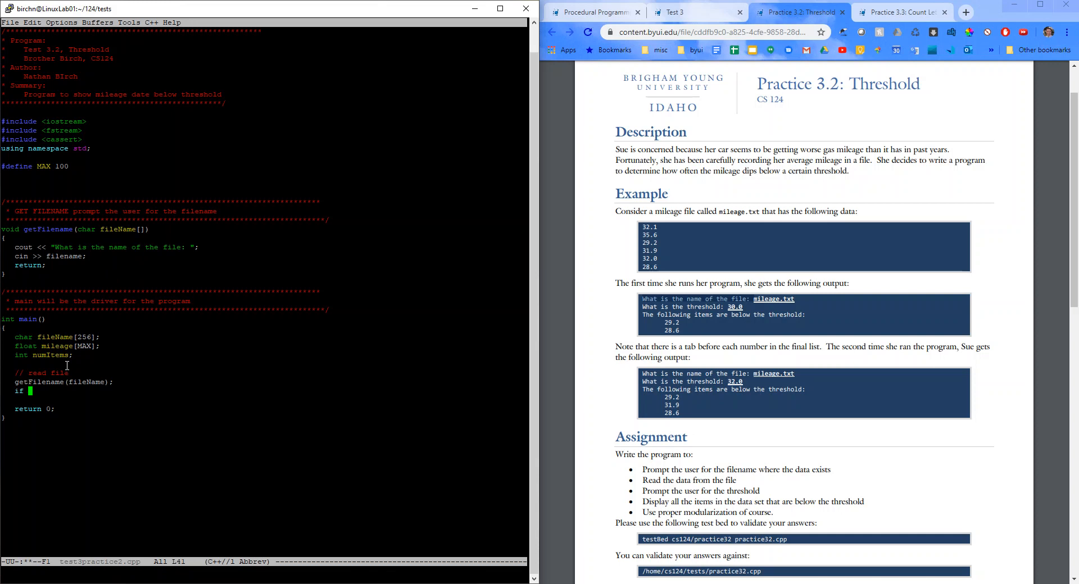
pyautogui.write('(!read')
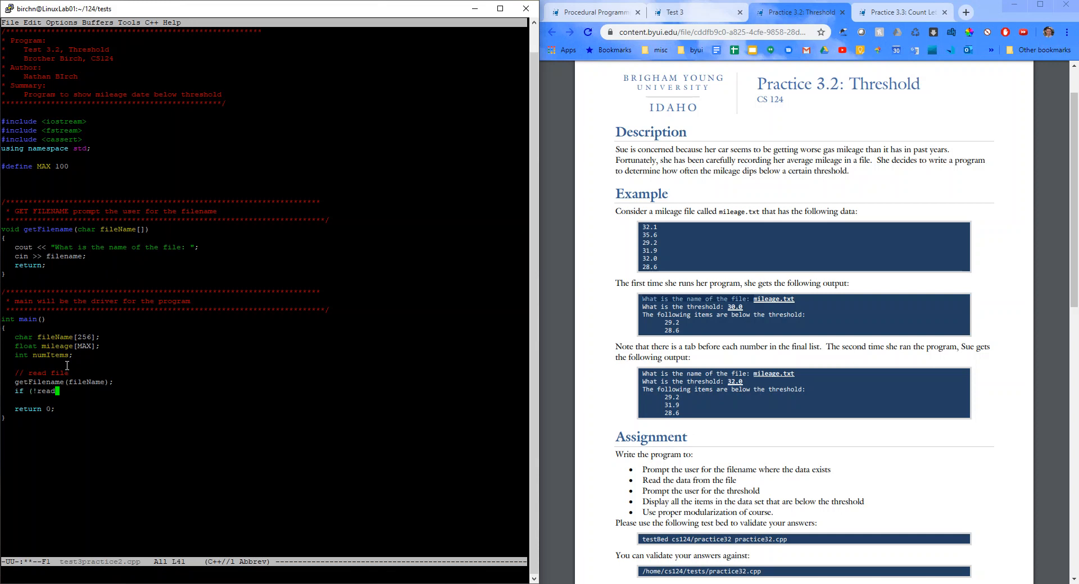
pyautogui.write('(file')
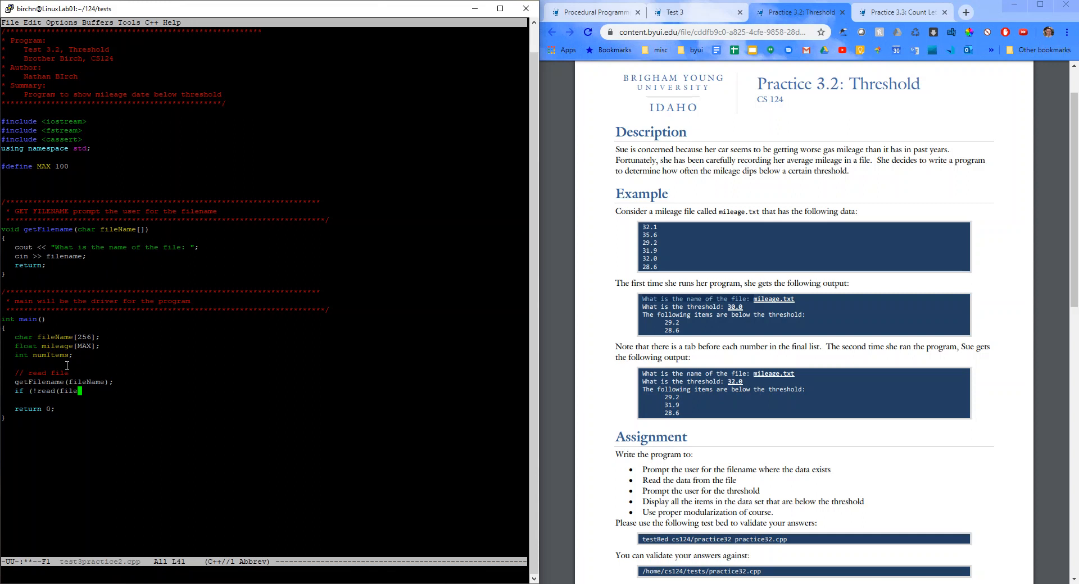
pyautogui.write(', mileage')
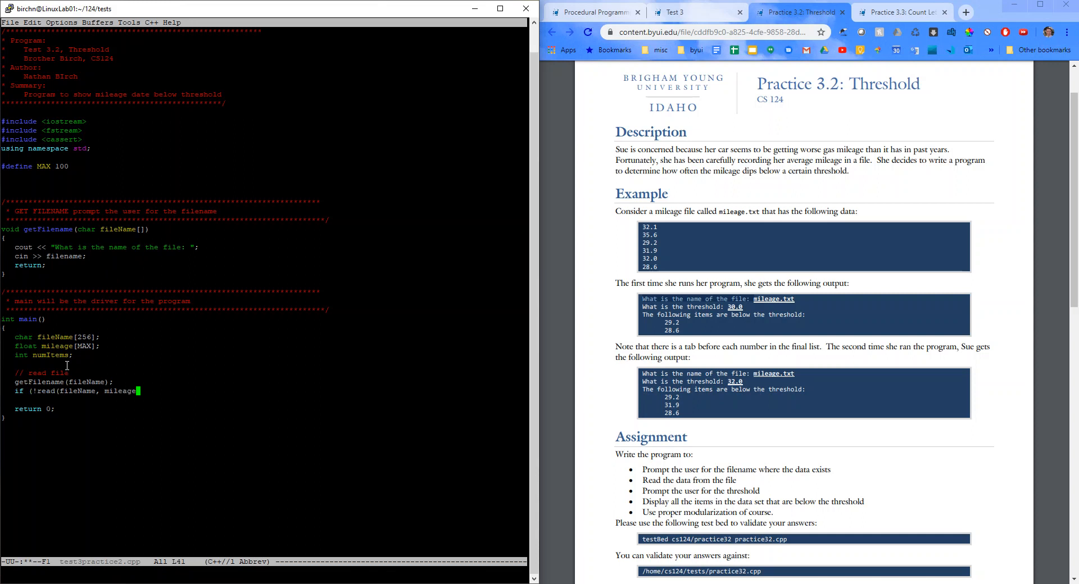
pyautogui.write(', numItems')
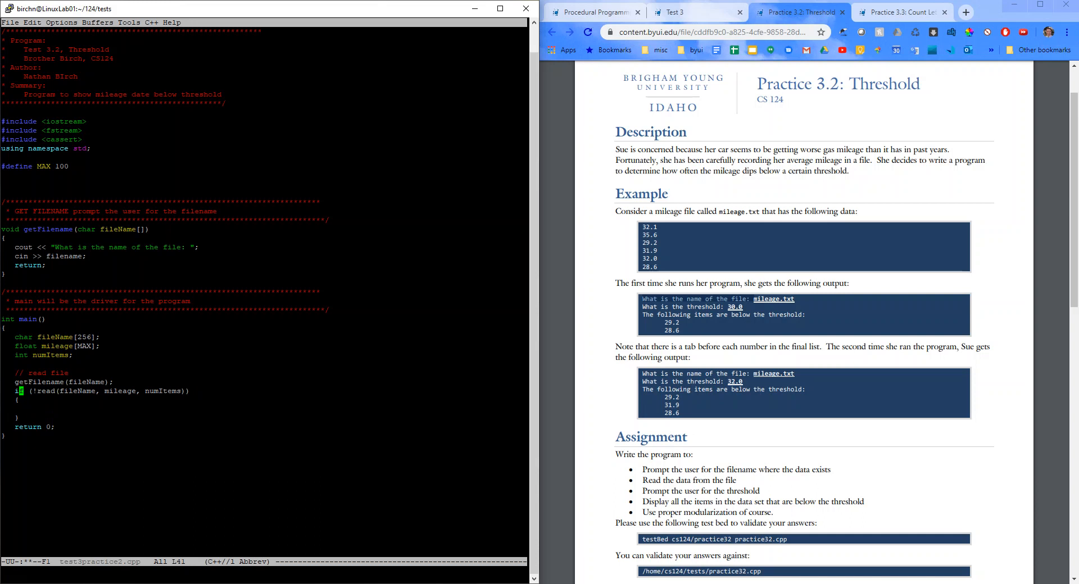
pyautogui.moveTo(163, 282)
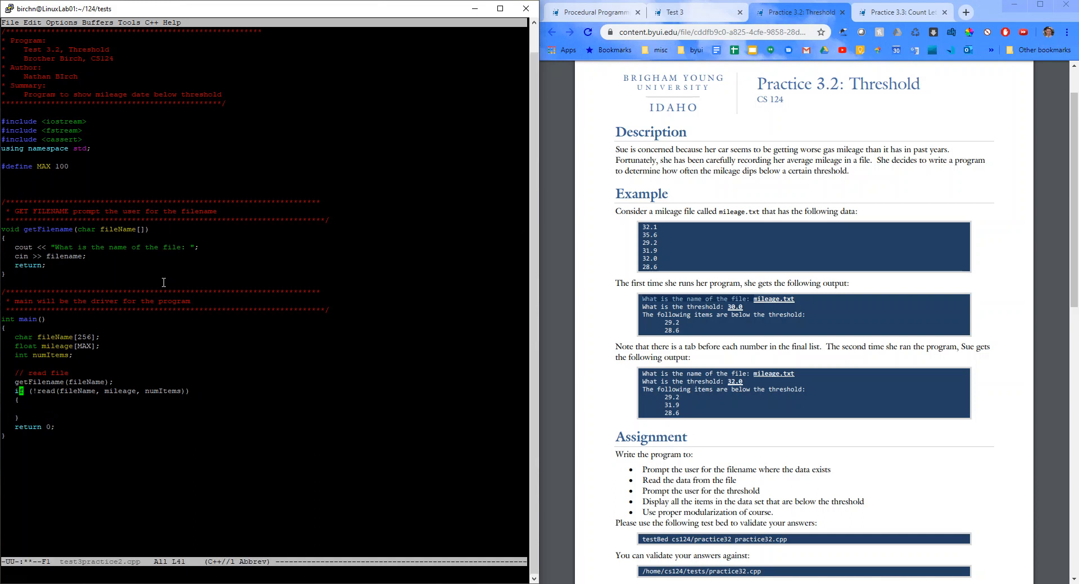
# - Add a READ comment block and bool read(char fileName[], float mileage[], int &numItems) with empty braces
pyautogui.click(6, 329)
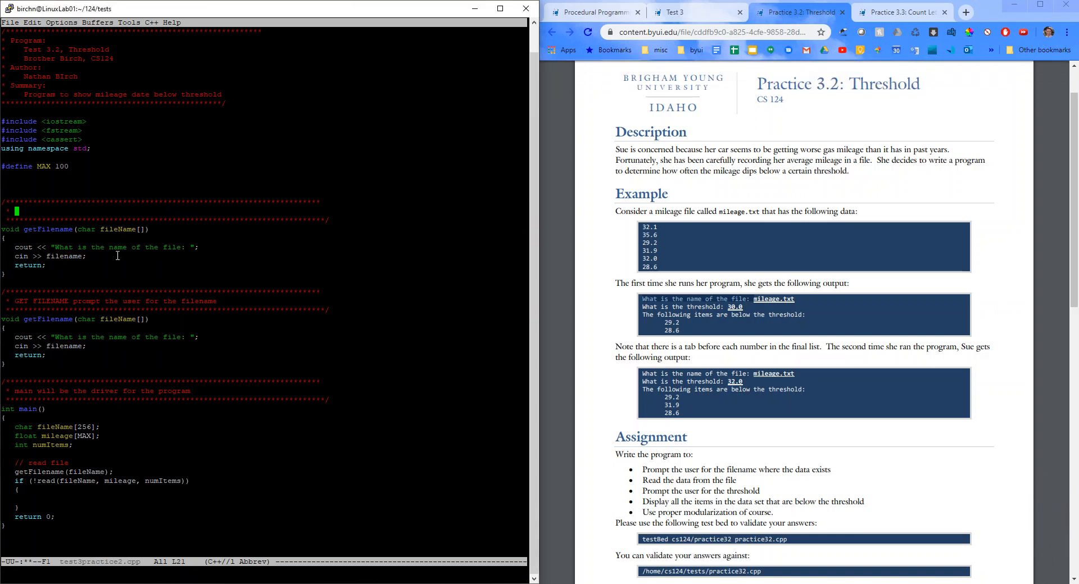
pyautogui.write('READ -')
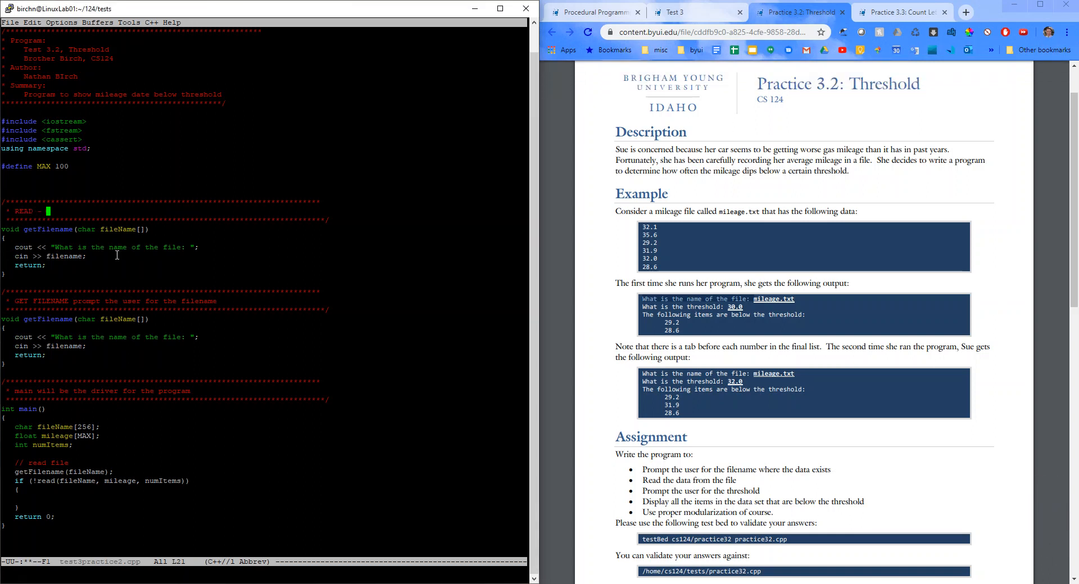
pyautogui.write('read array from file, and put it into an array')
pyautogui.write('* check for errors')
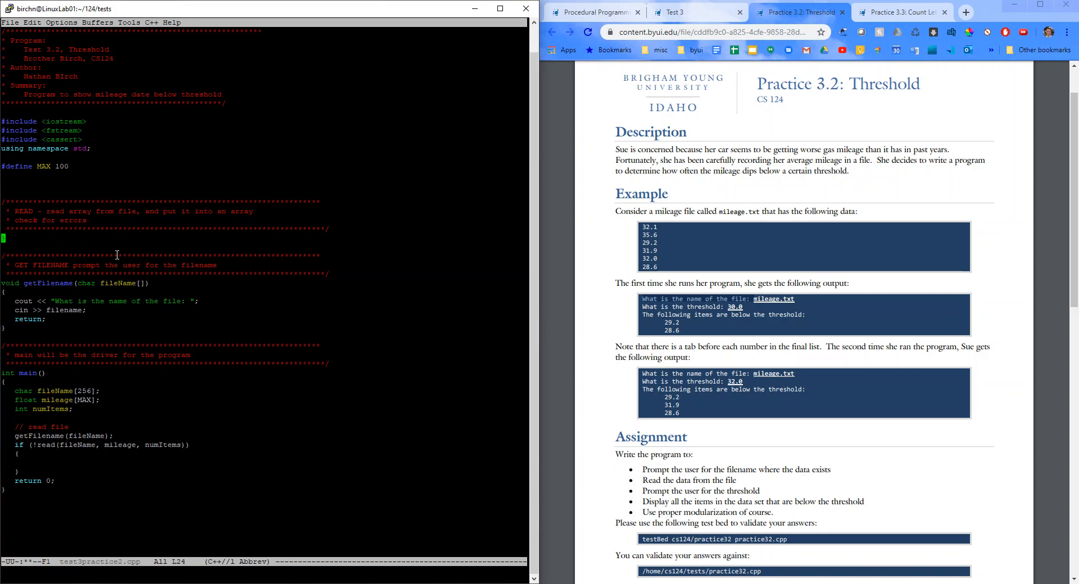
pyautogui.write('bool')
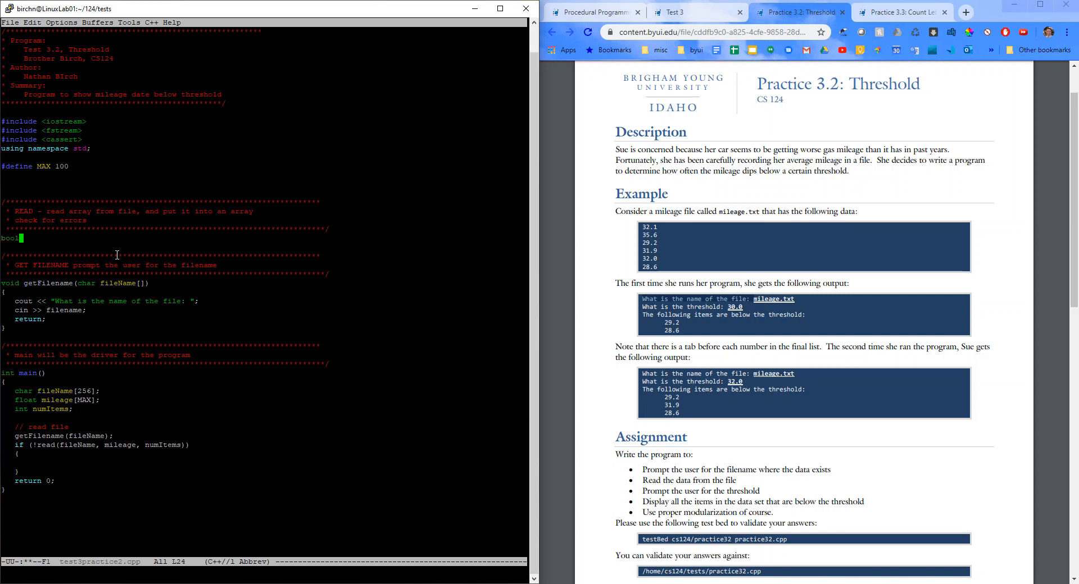
pyautogui.write('read')
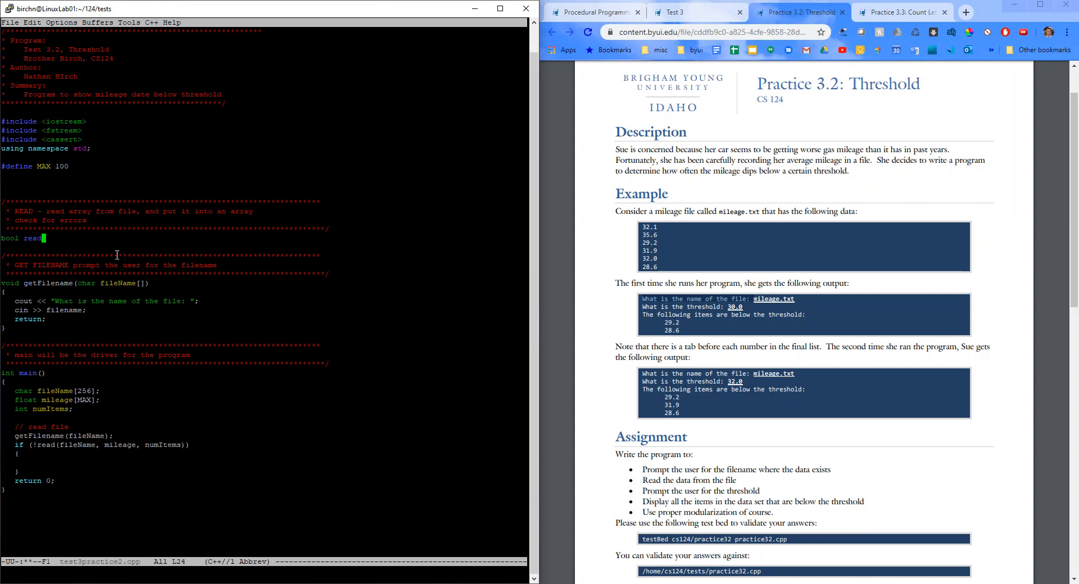
pyautogui.write('(char fileName[], float mileage')
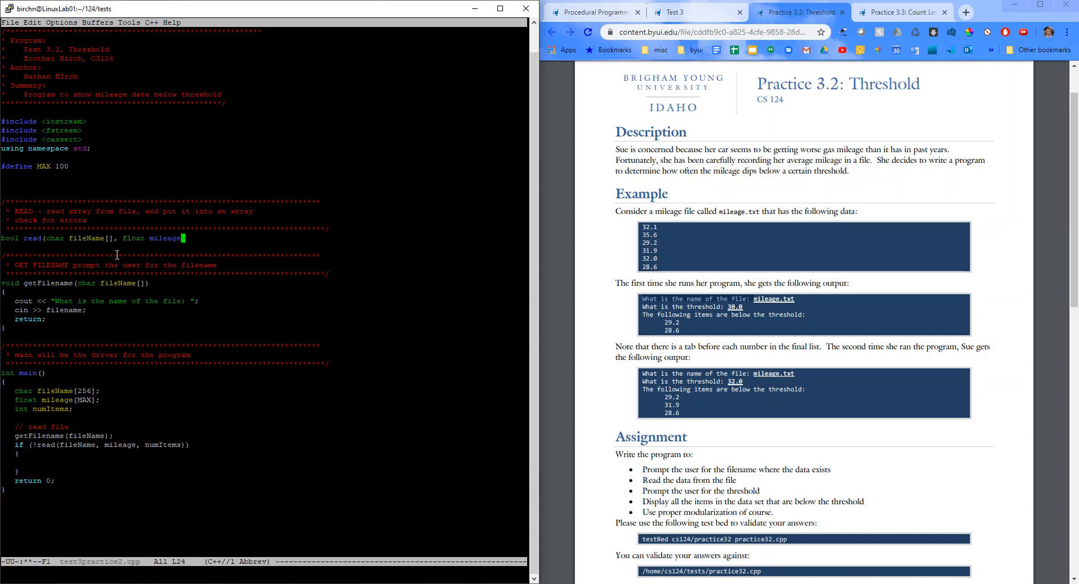
pyautogui.write('[],')
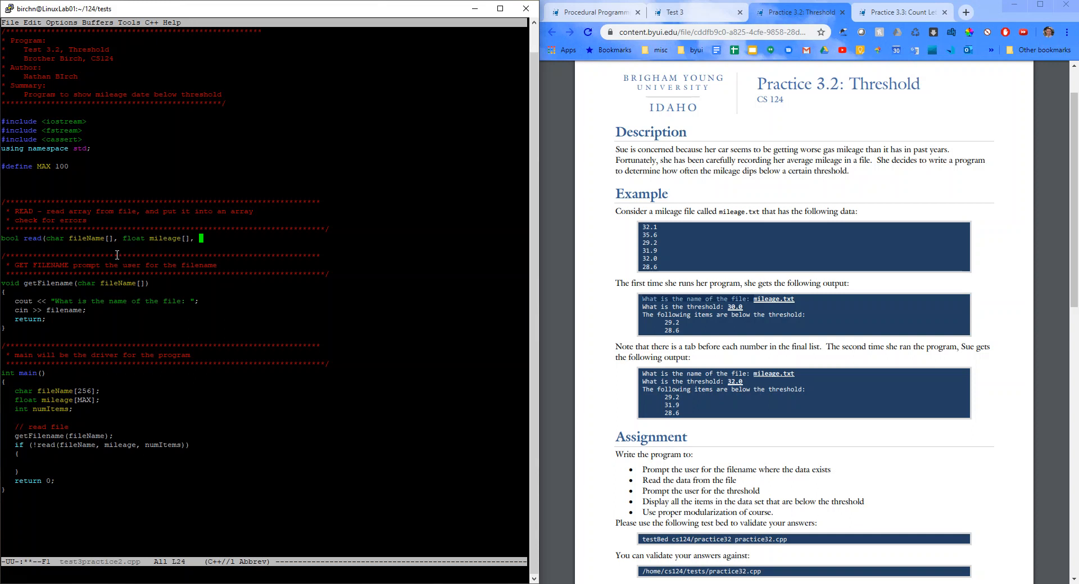
pyautogui.write('int &')
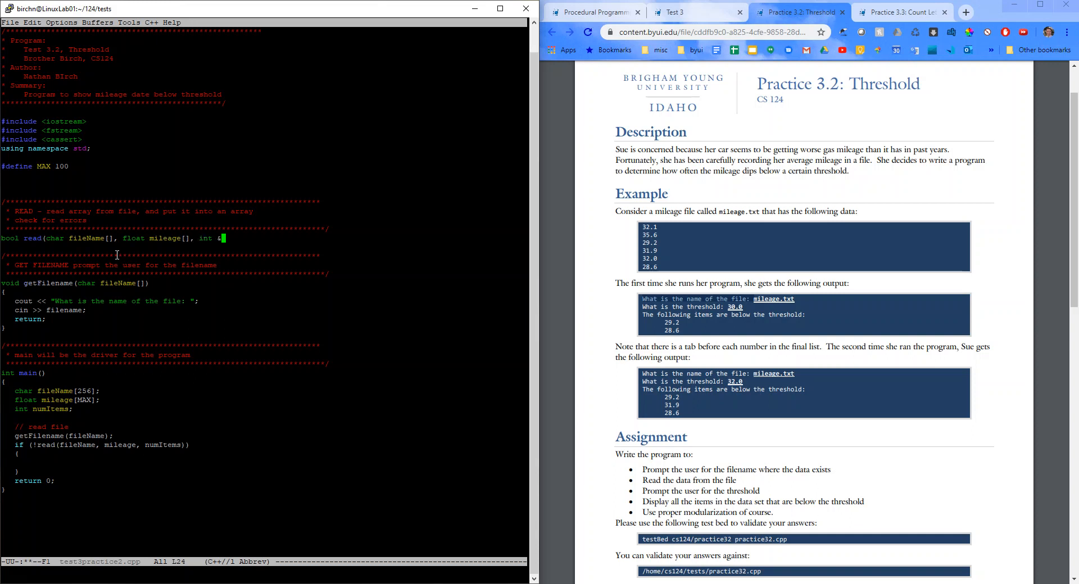
pyautogui.write('int')
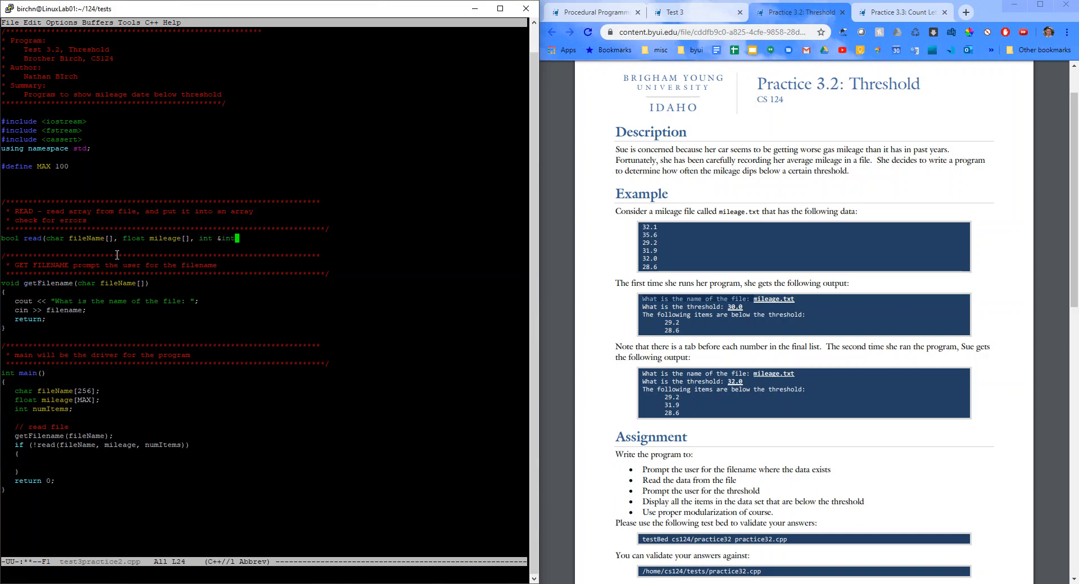
pyautogui.press('BackSpace')
pyautogui.write('umItems')
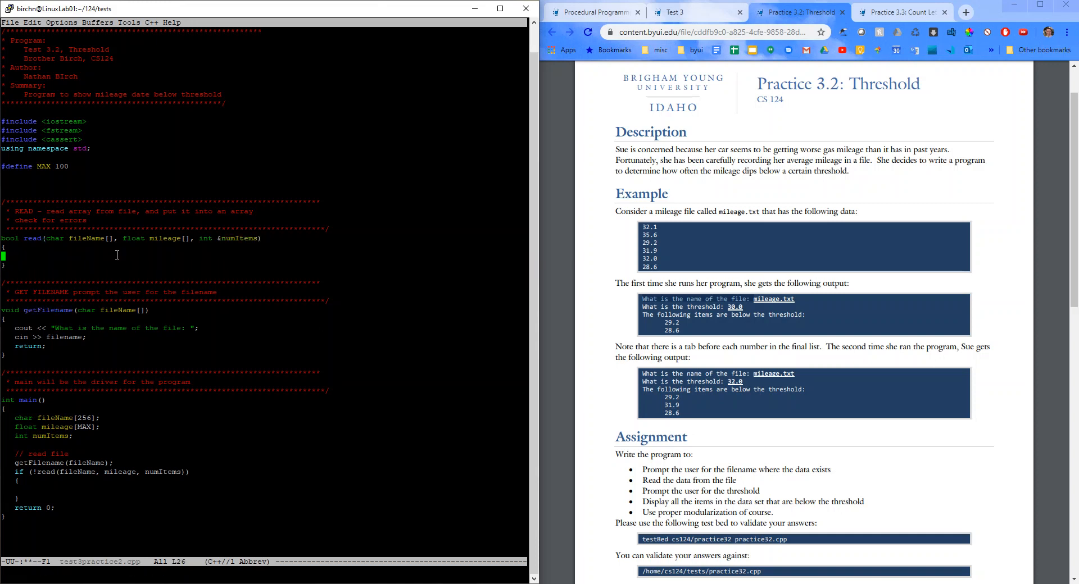
# - Open the file with ifstream, fail on error, and read mileage[numItems] while numItems < MAX
pyautogui.write('// open the file')
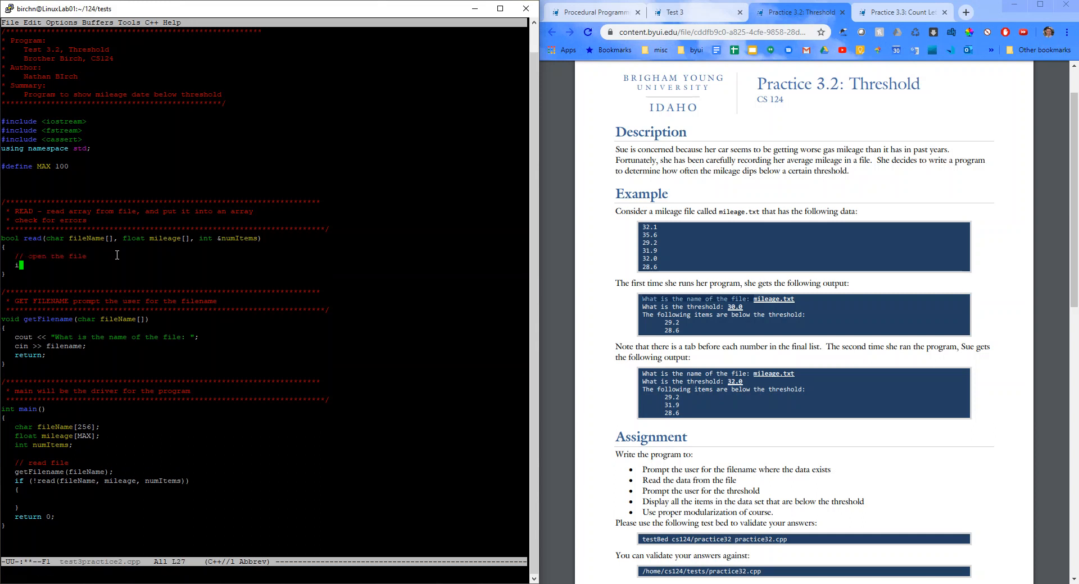
pyautogui.write('ifstream fin(fileName);')
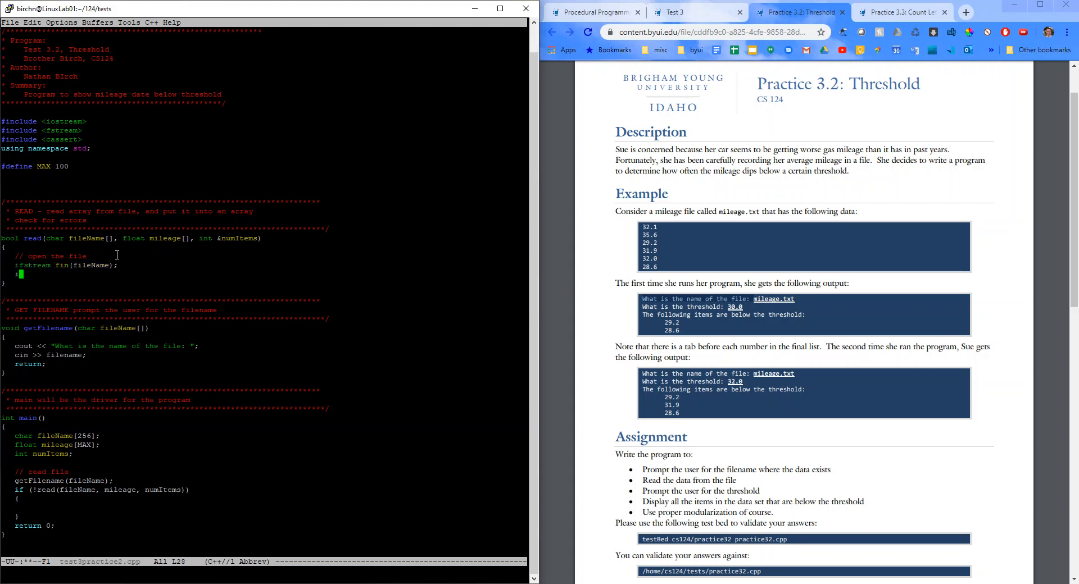
pyautogui.write('f (fin.fail(')
pyautogui.write('return false;')
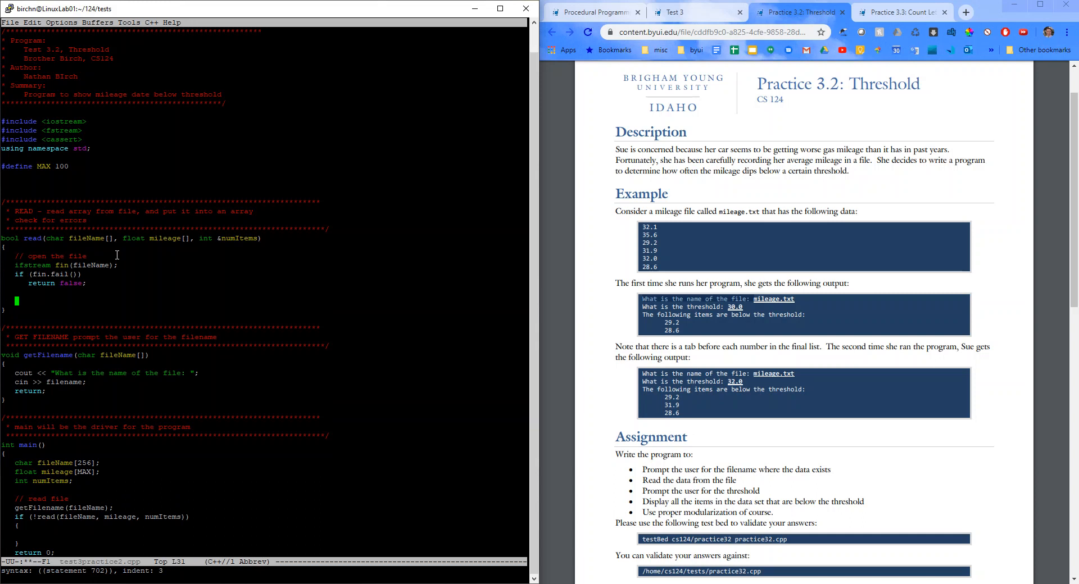
pyautogui.write('numItems')
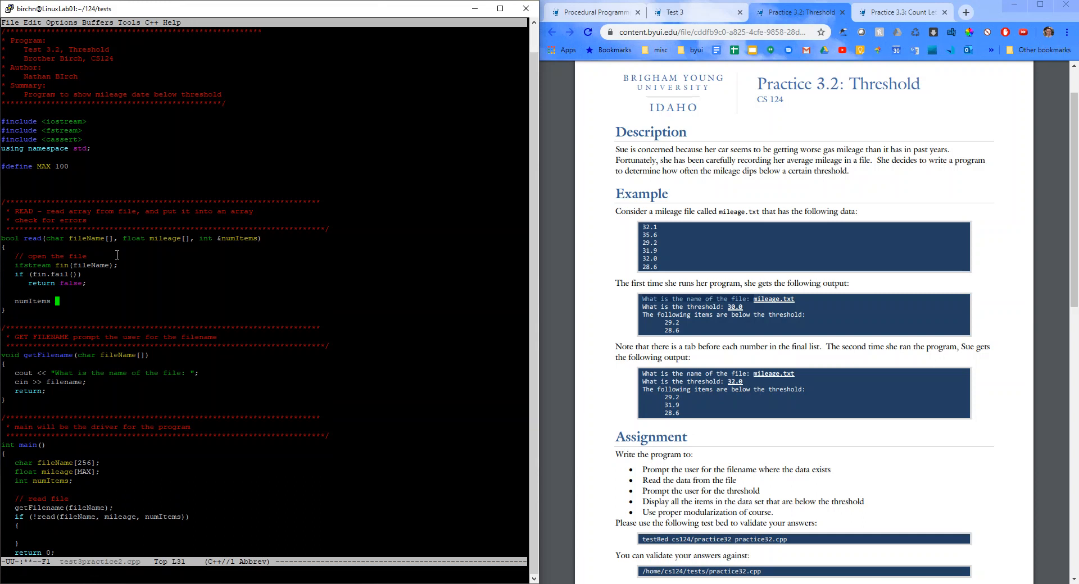
pyautogui.write('= 0;')
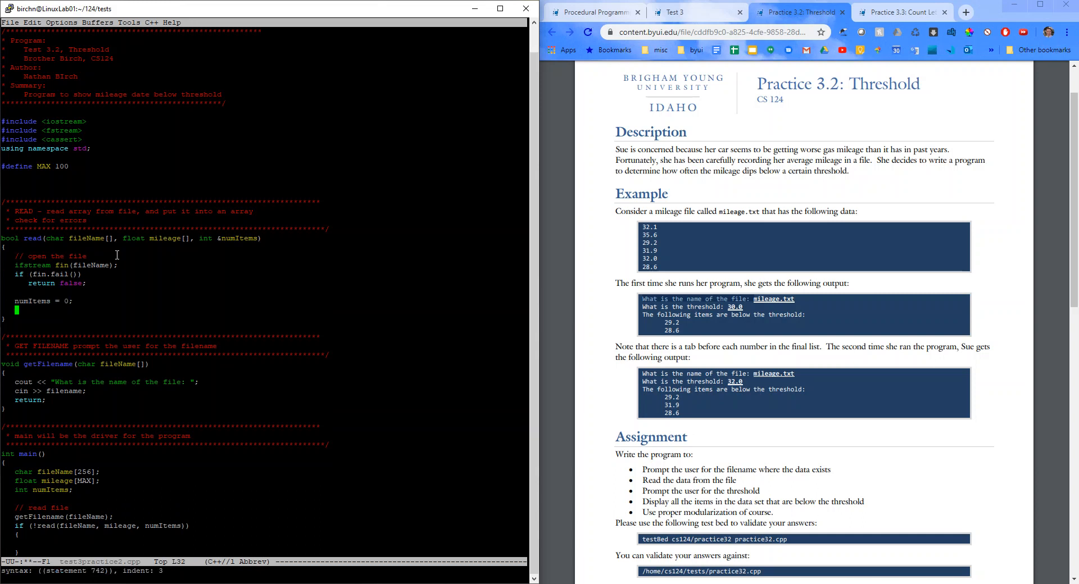
pyautogui.write('while (fin')
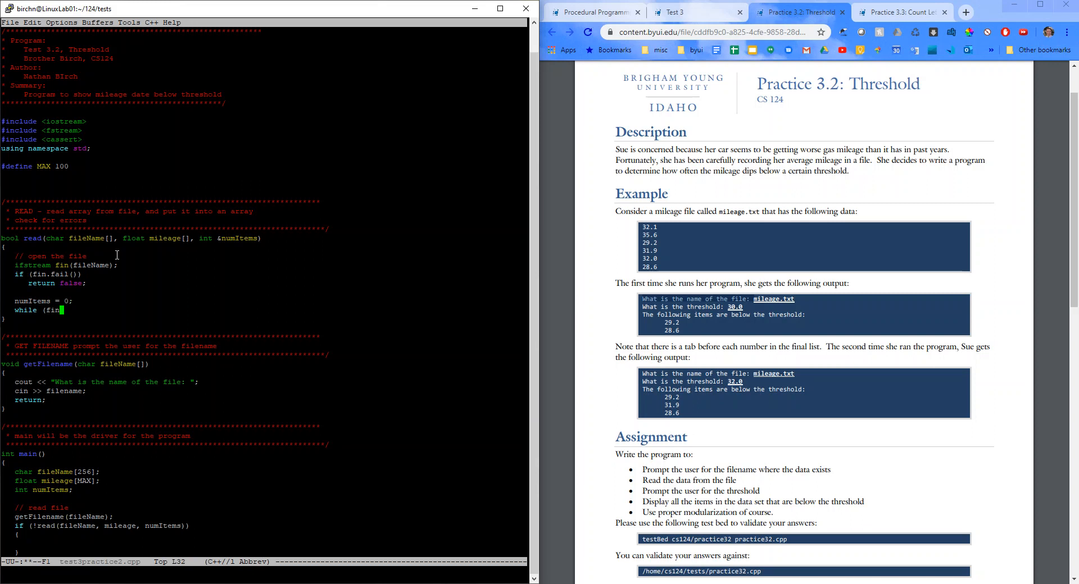
pyautogui.write('>> mileage')
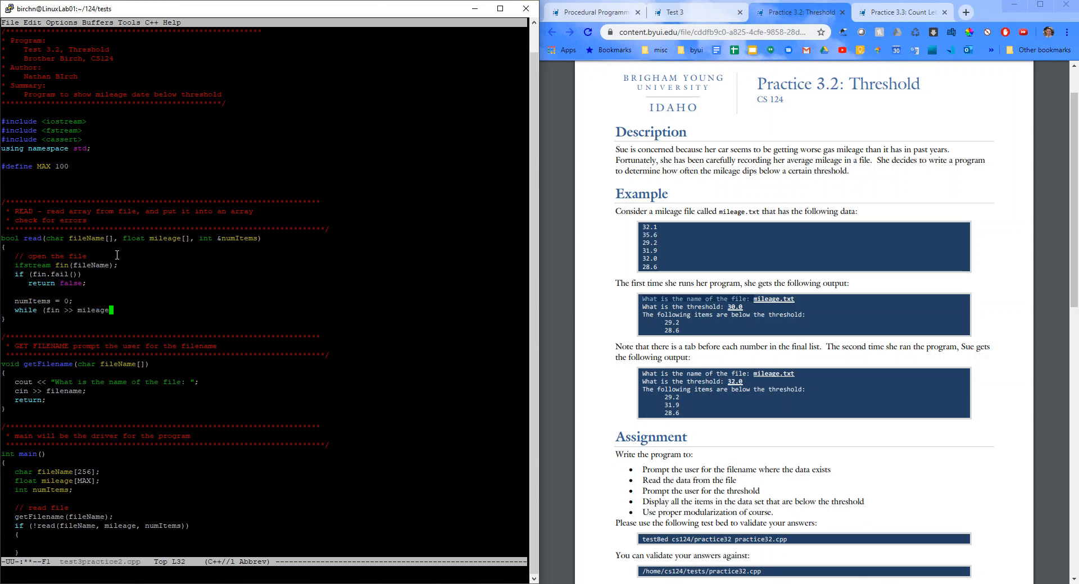
pyautogui.write('[numItems')
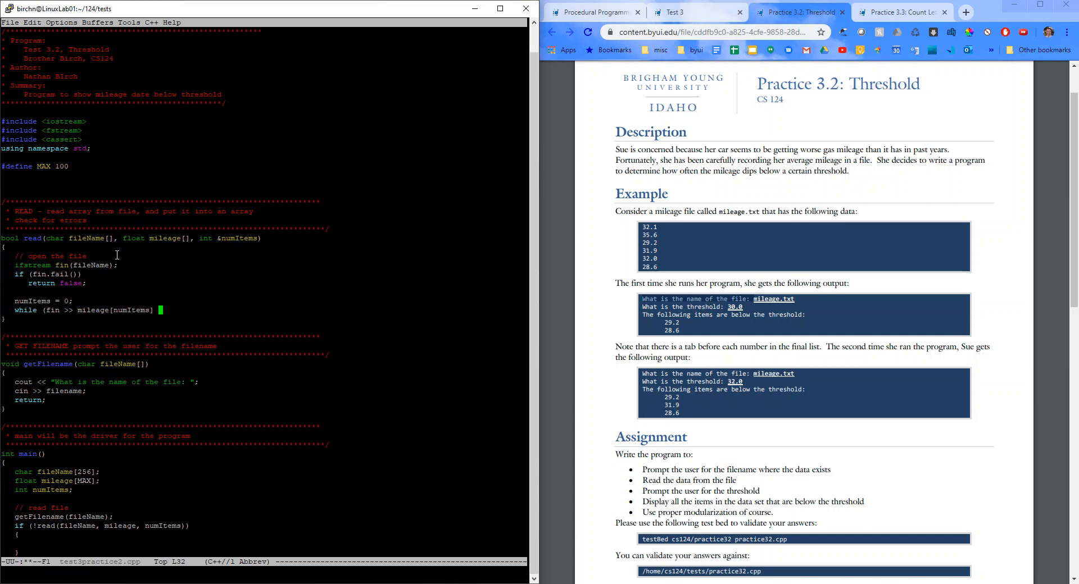
pyautogui.write('&& numItems <')
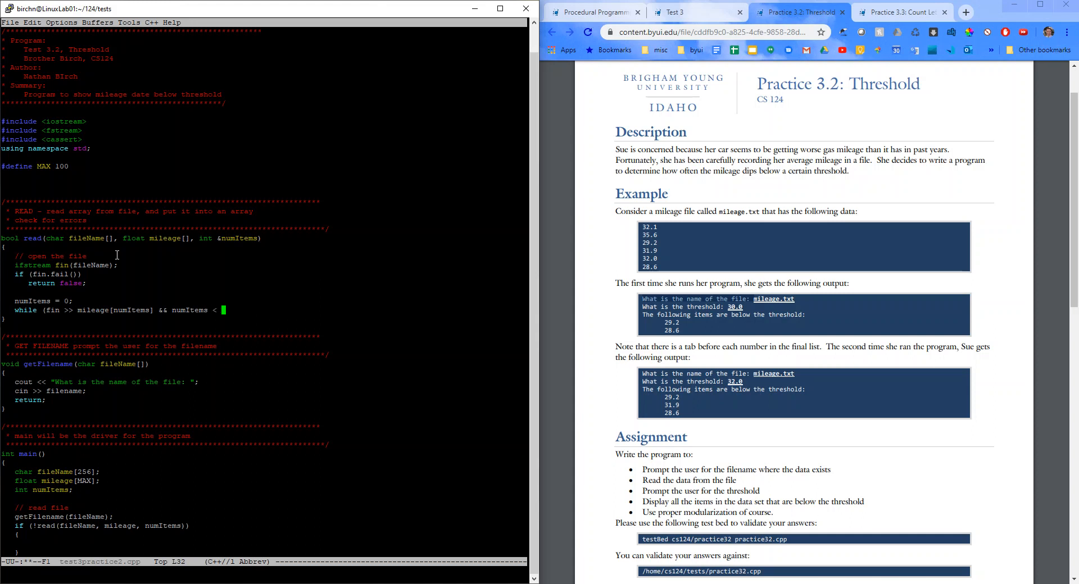
pyautogui.write('MAX)')
pyautogui.write('numItems++;')
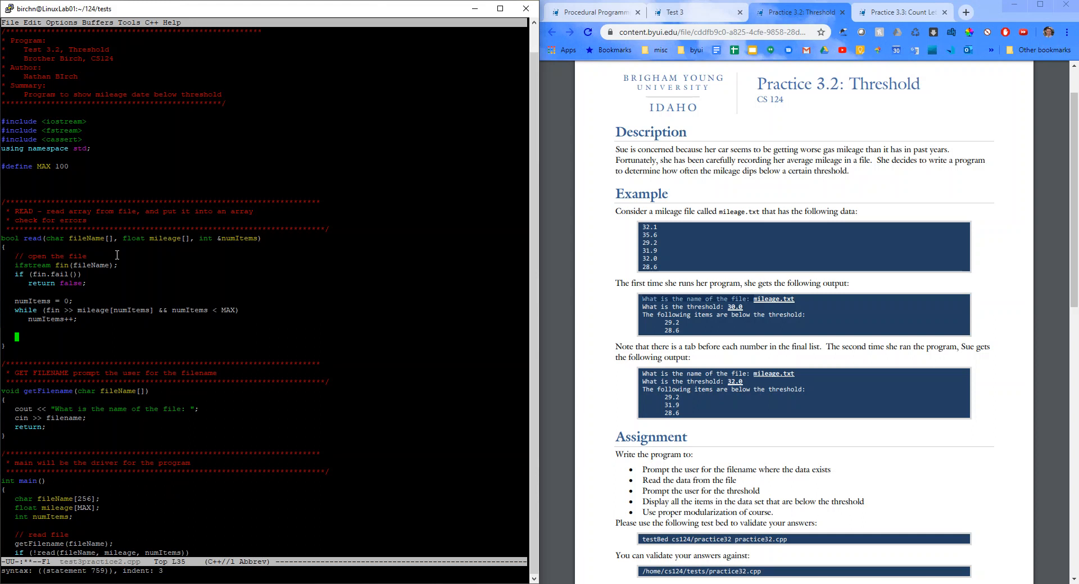
# - Close the file and return false when numItems is zero, then save and exit Emacs
pyautogui.write('i')
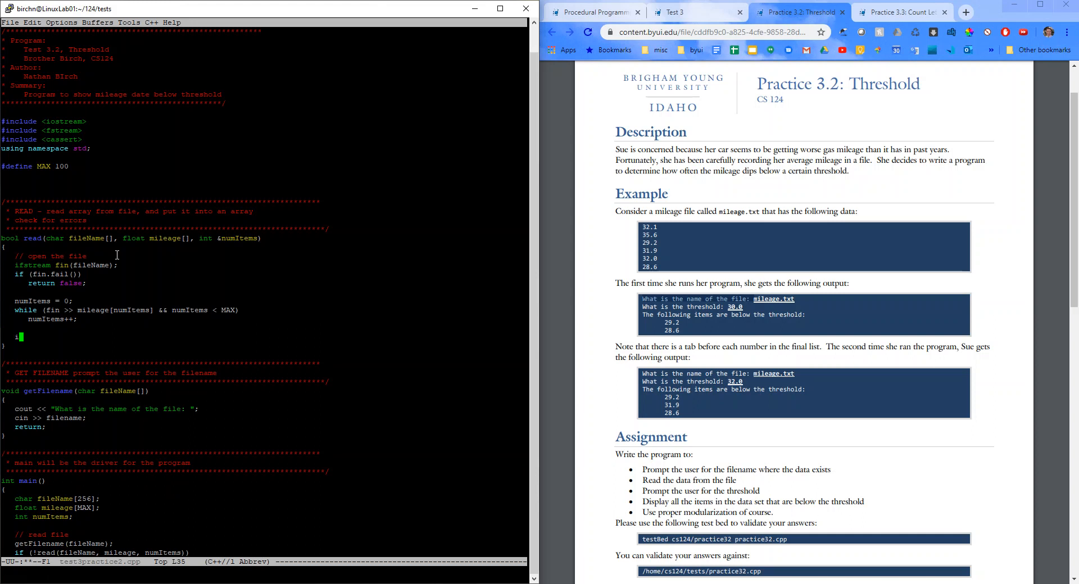
pyautogui.write('if (numItems == 0')
pyautogui.write('fin')
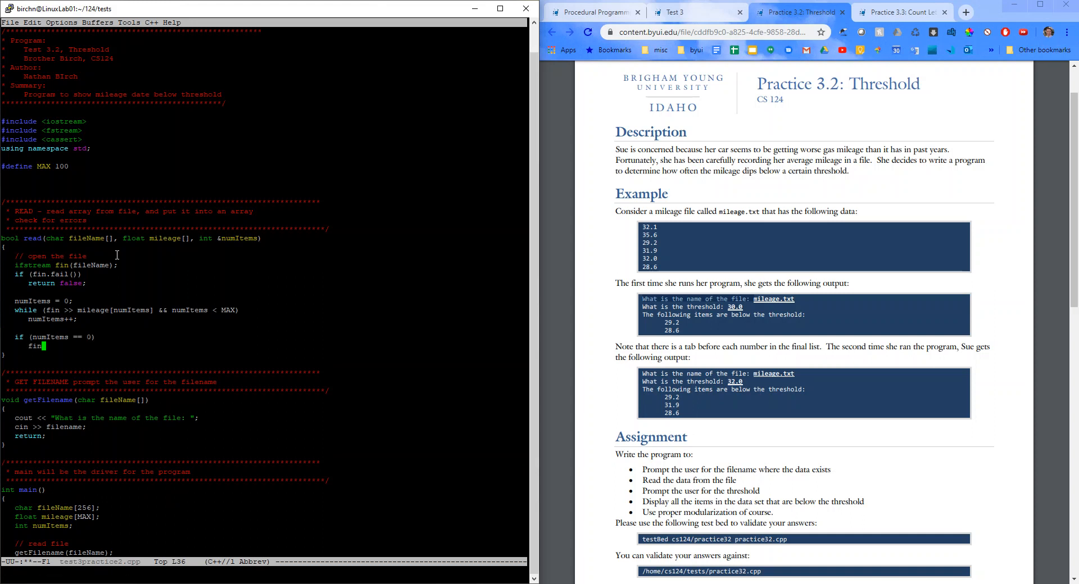
pyautogui.write('close();')
pyautogui.write('{')
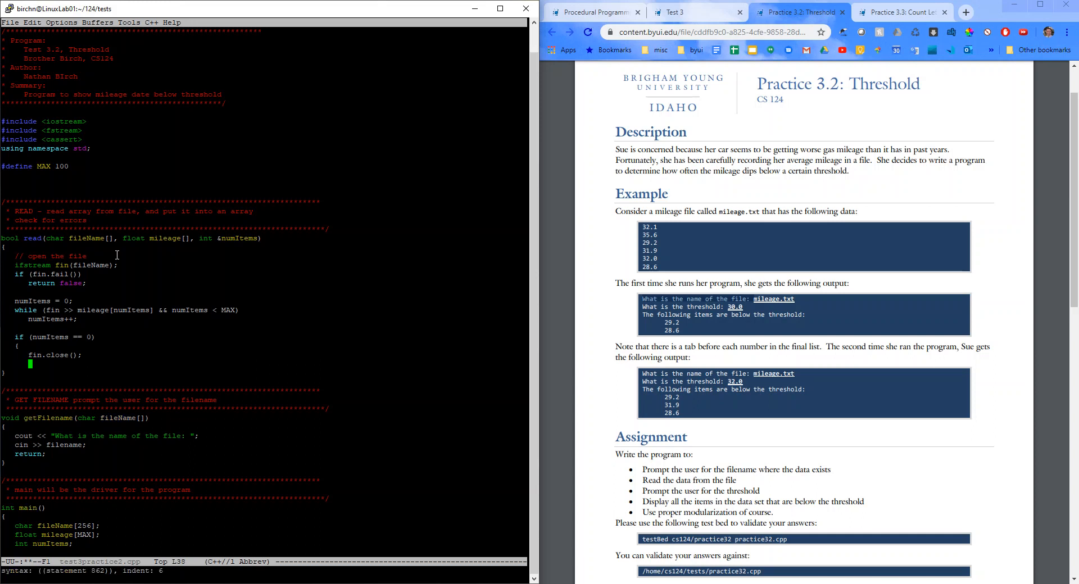
pyautogui.write('return fal')
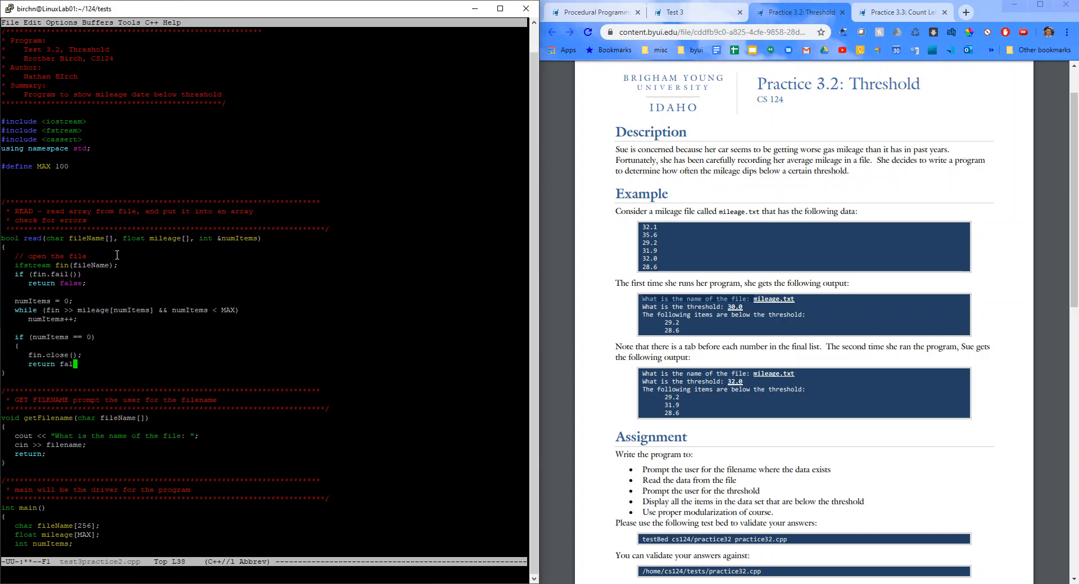
pyautogui.press('Return')
pyautogui.write('g')
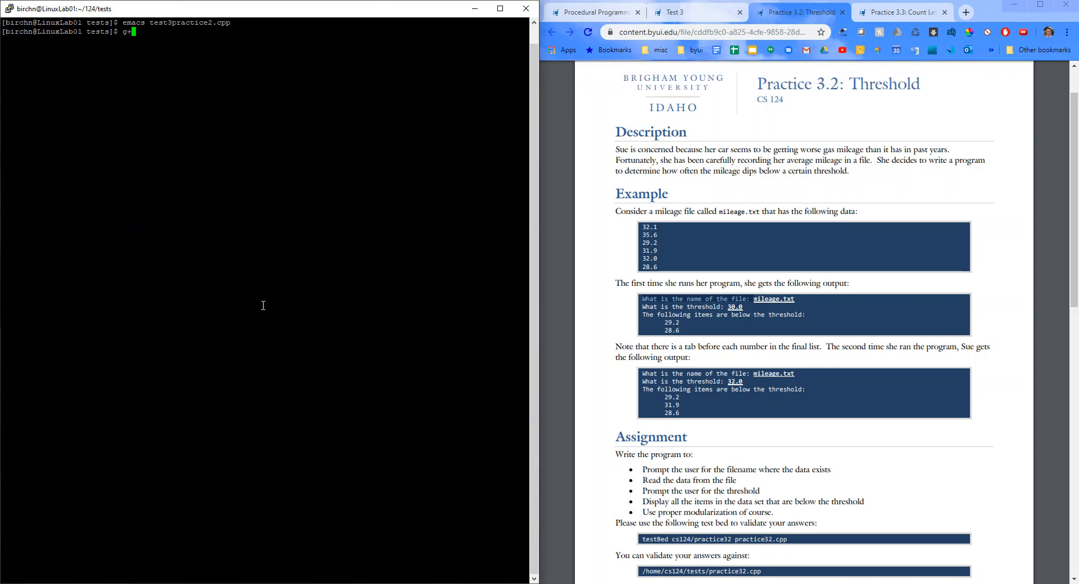
# - Compile test3practice2.cpp with g++, note the undeclared 'filename' error, and reopen the file in Emacs
pyautogui.write('+ test3practice2')
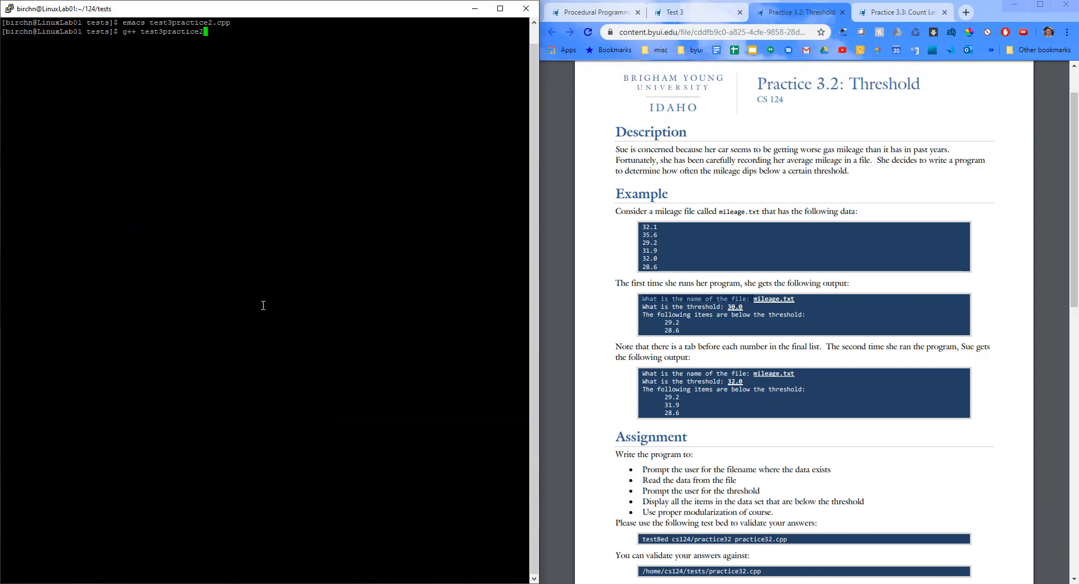
pyautogui.press('Return')
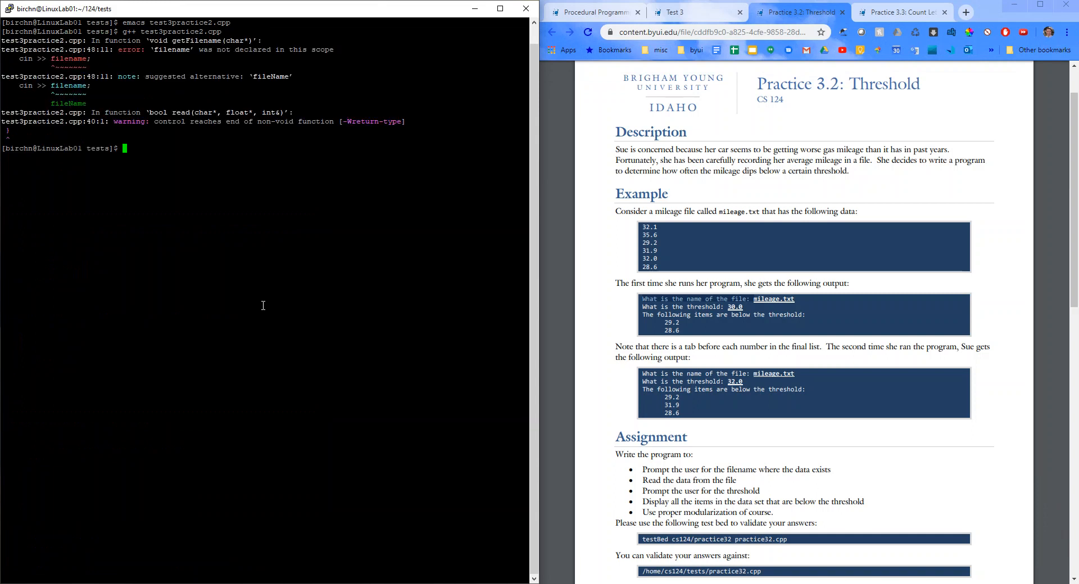
pyautogui.moveTo(218, 122)
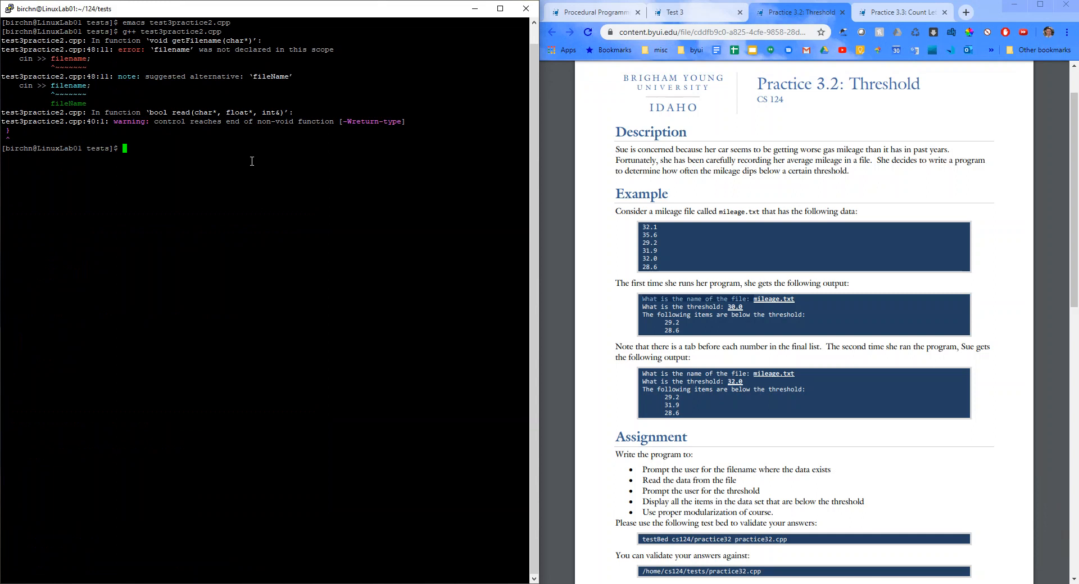
pyautogui.moveTo(156, 49)
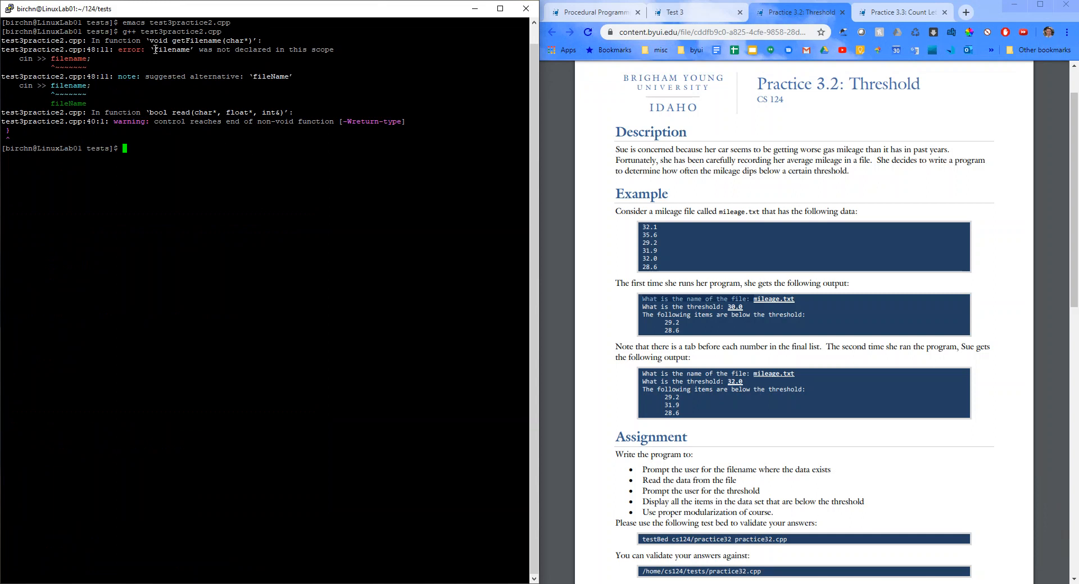
pyautogui.doubleClick(172, 49)
pyautogui.write('emacs test3practice2.cpp')
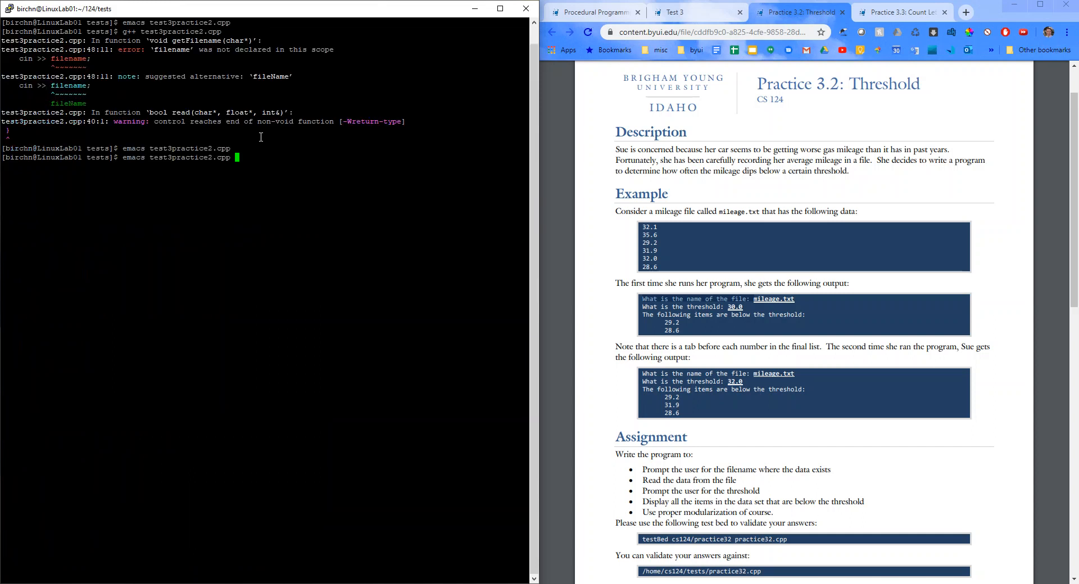
pyautogui.press('Return')
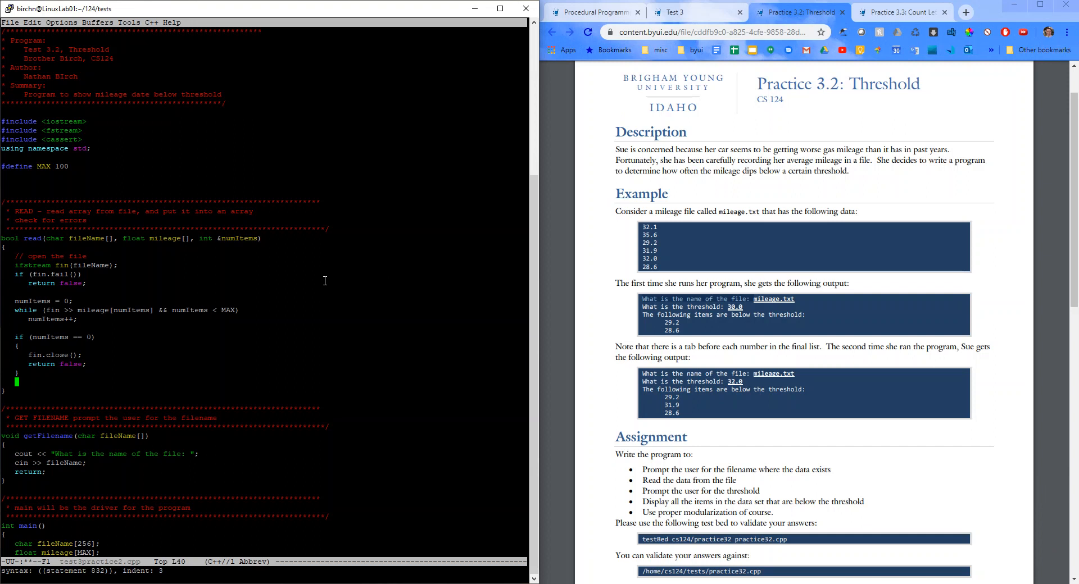
# - Add fin.close(); and return true; to read, recompile with g++, and clear the terminal
pyautogui.write('fin')
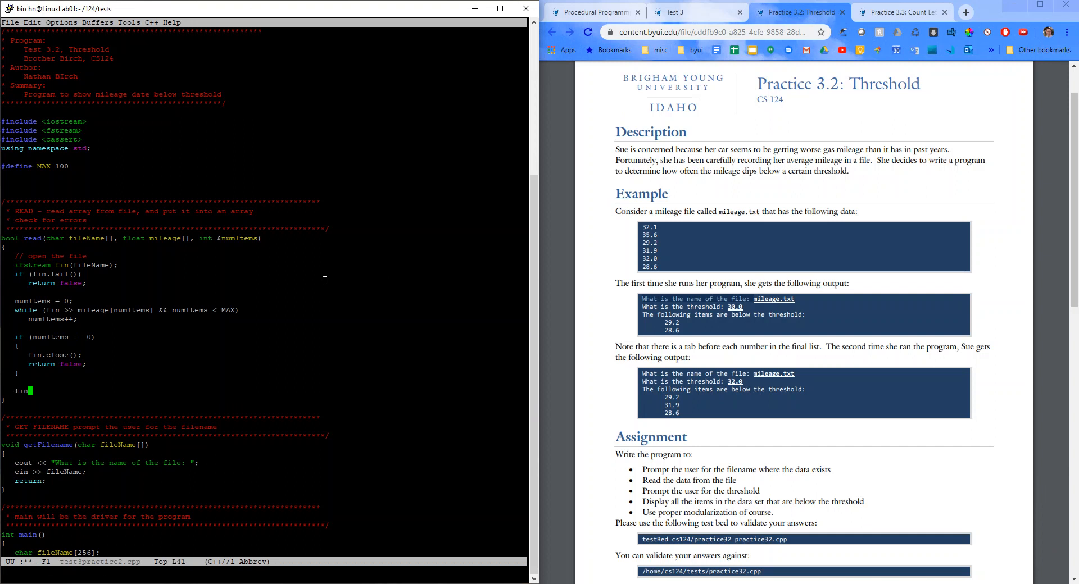
pyautogui.write('.close();')
pyautogui.write('ret')
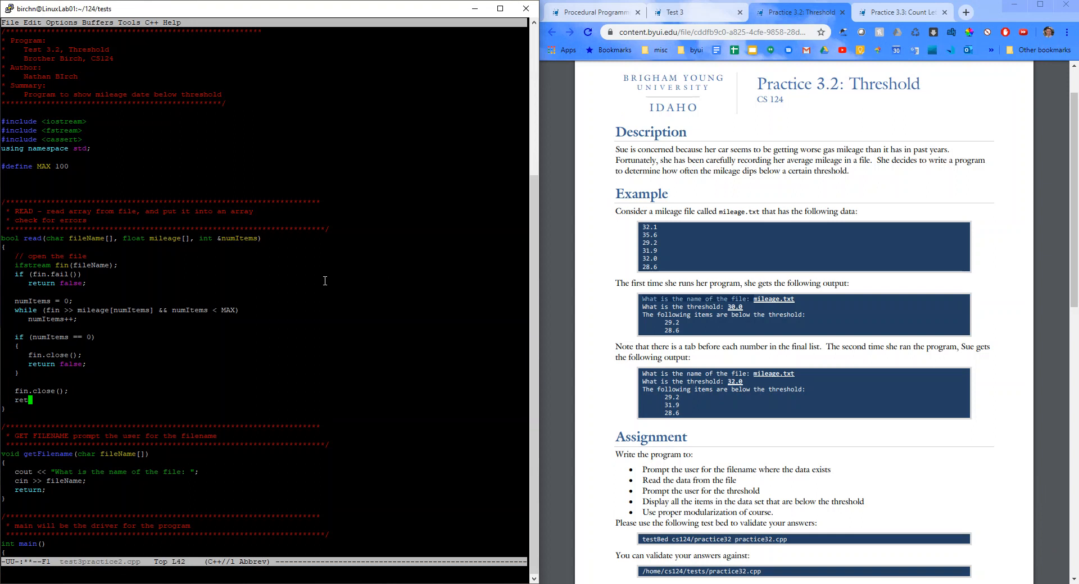
pyautogui.write('urn ture;')
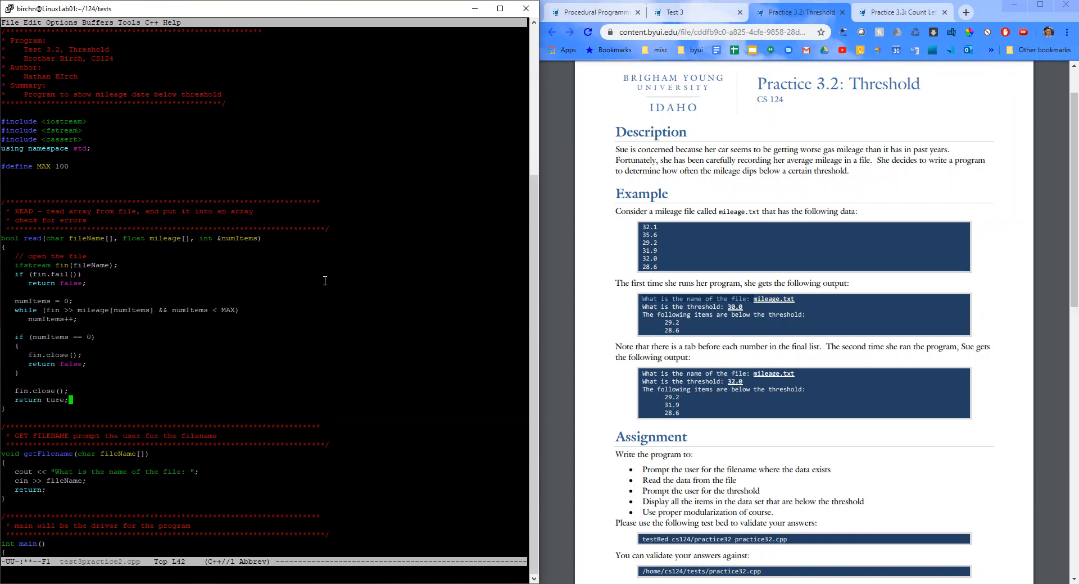
pyautogui.write('true')
pyautogui.write('g++ test3practice2.cpp')
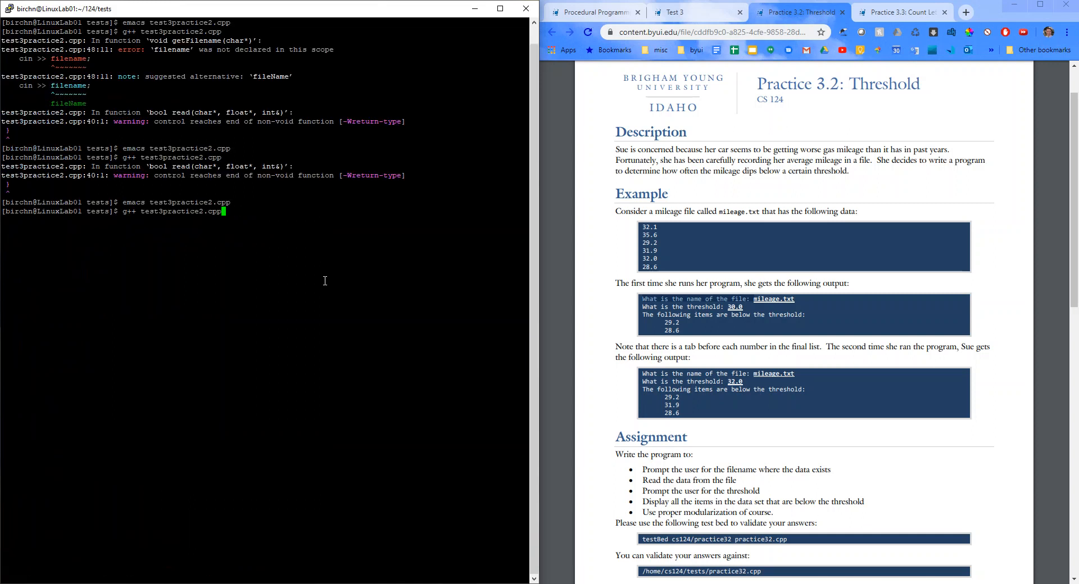
pyautogui.write('cle')
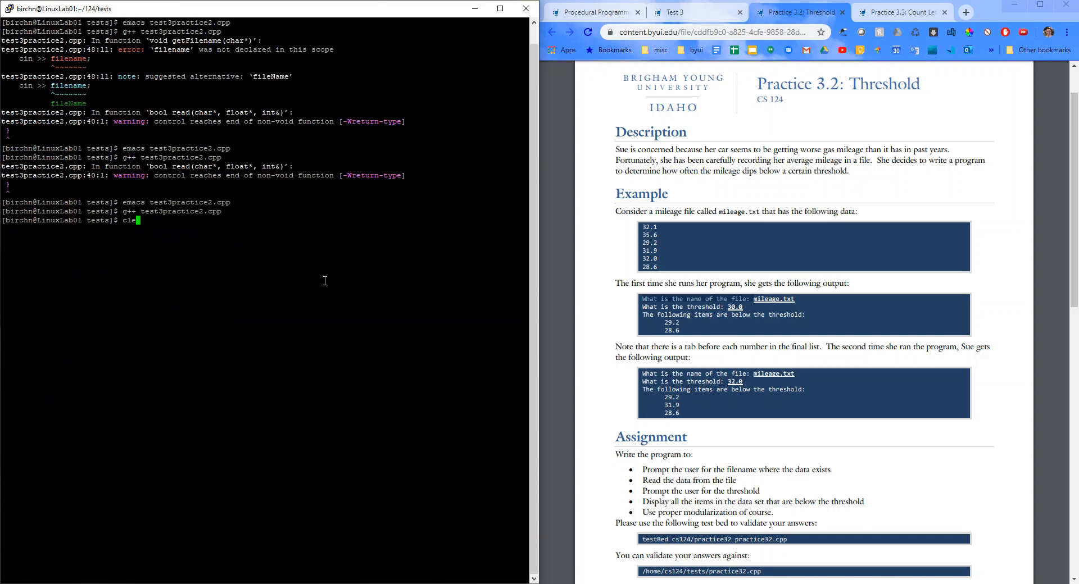
pyautogui.press('Return')
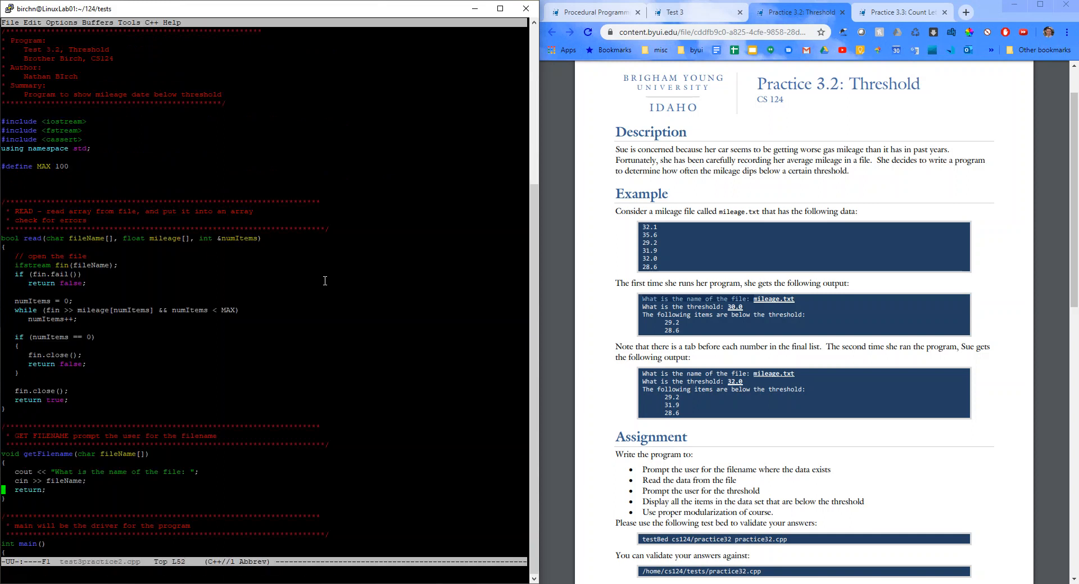
# - In the failed-read block, print "Error reading file " << fileName << endl and return 1
pyautogui.scroll(-3)
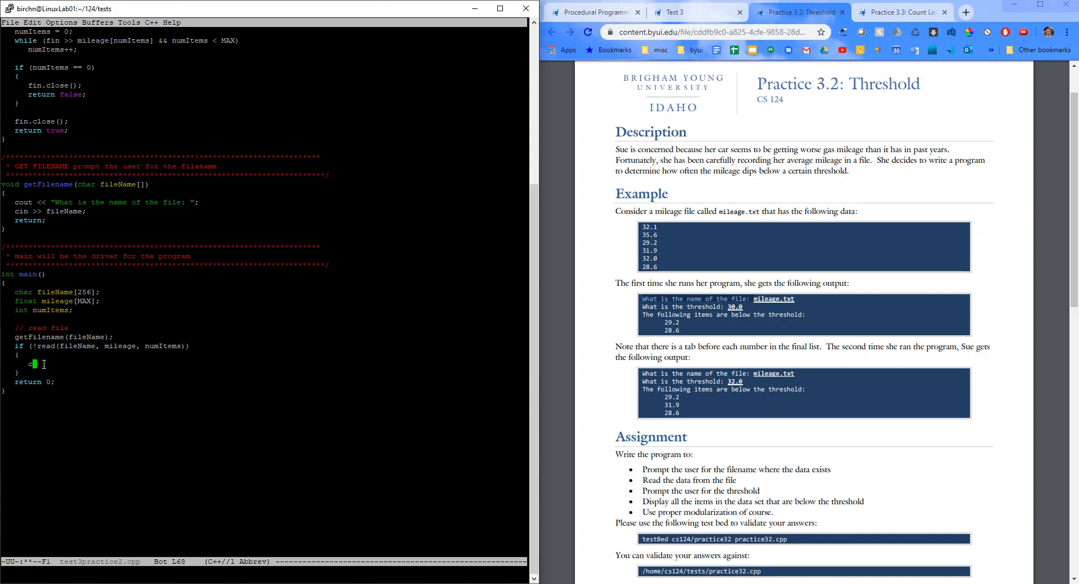
pyautogui.write('cout << "')
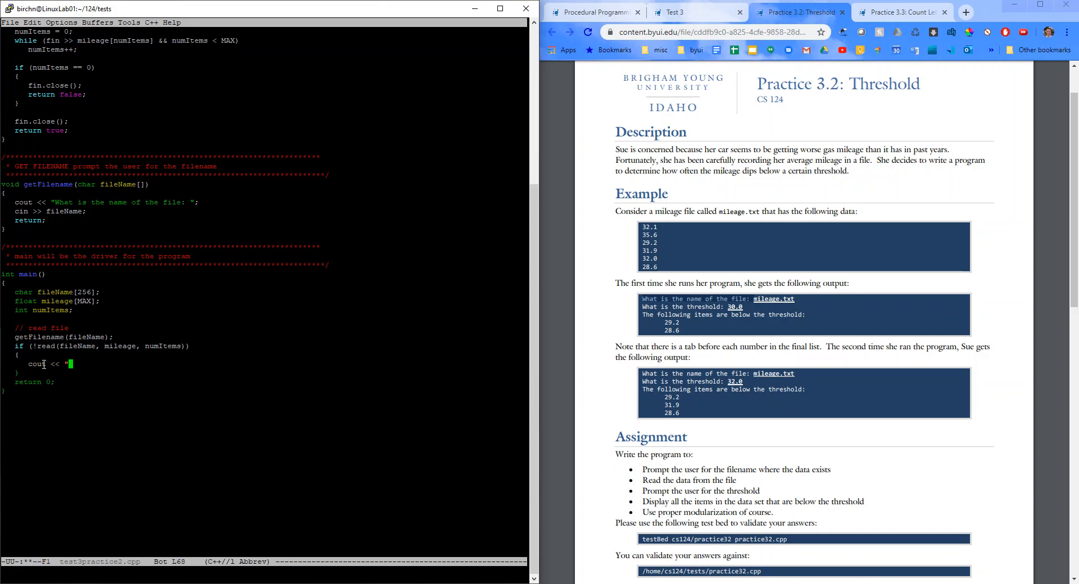
pyautogui.write('Error reading file " << file')
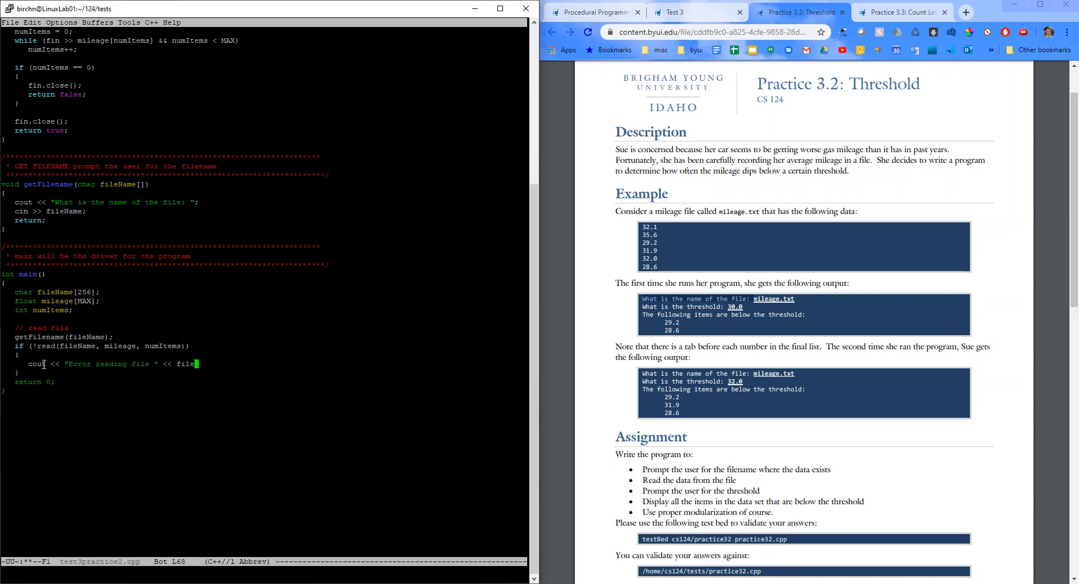
pyautogui.write('Name << endl;')
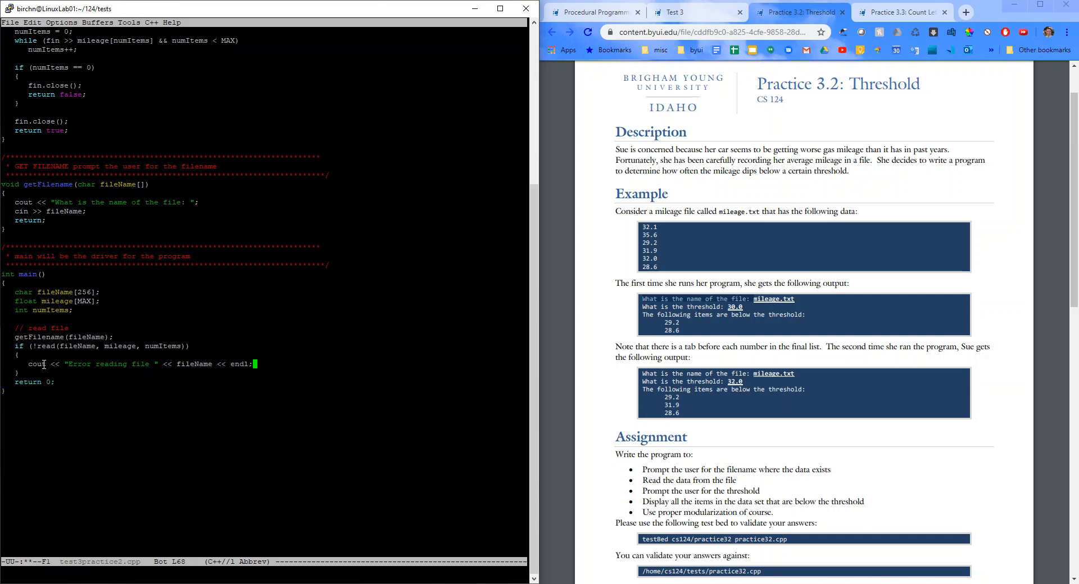
pyautogui.press('Return')
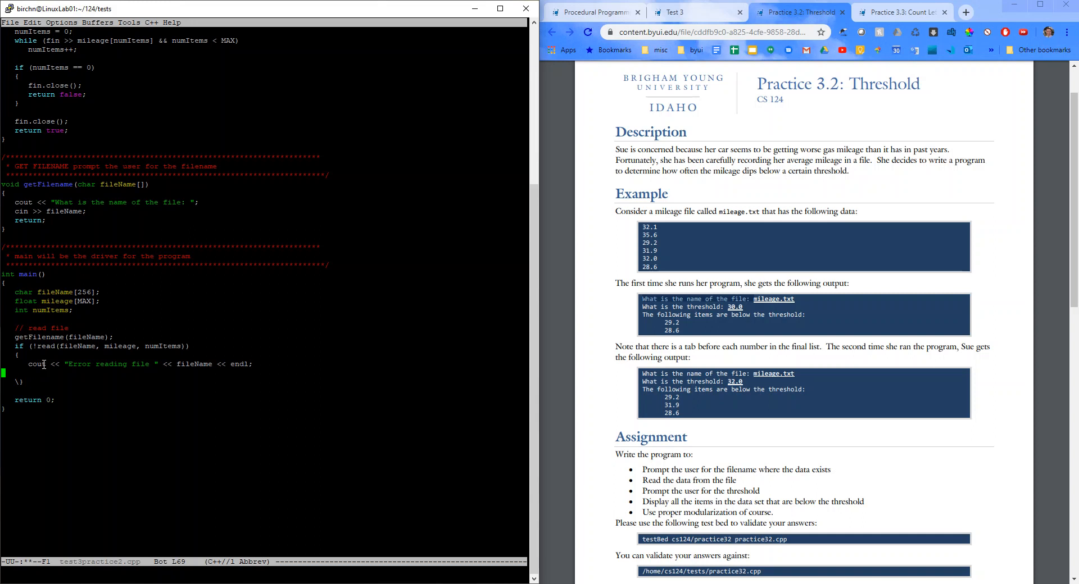
pyautogui.write('return 1;')
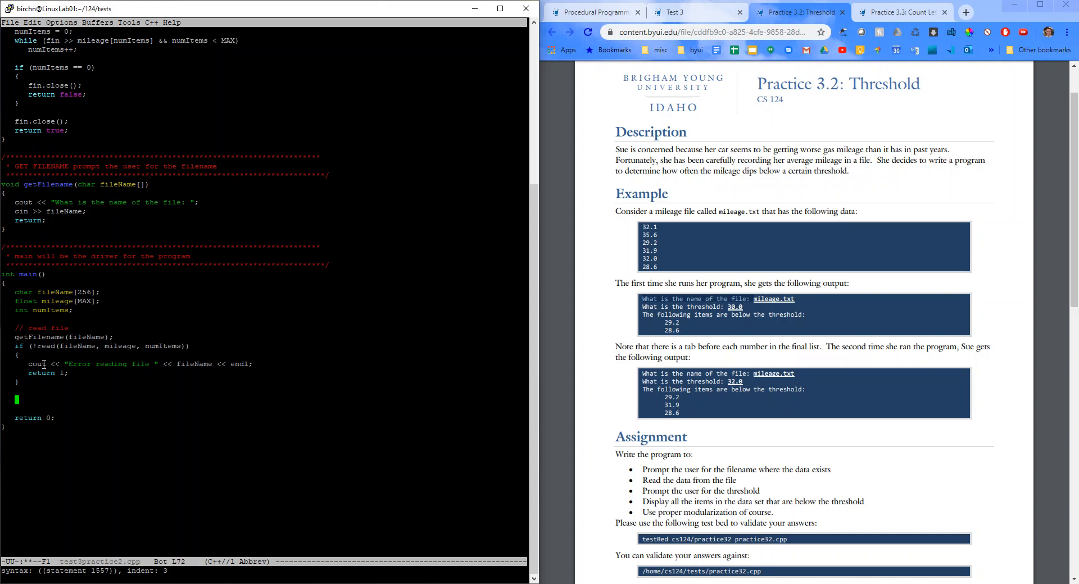
# - Add a '// display the threshold' comment and float threshold = getThreshold(); in main
pyautogui.write('// display')
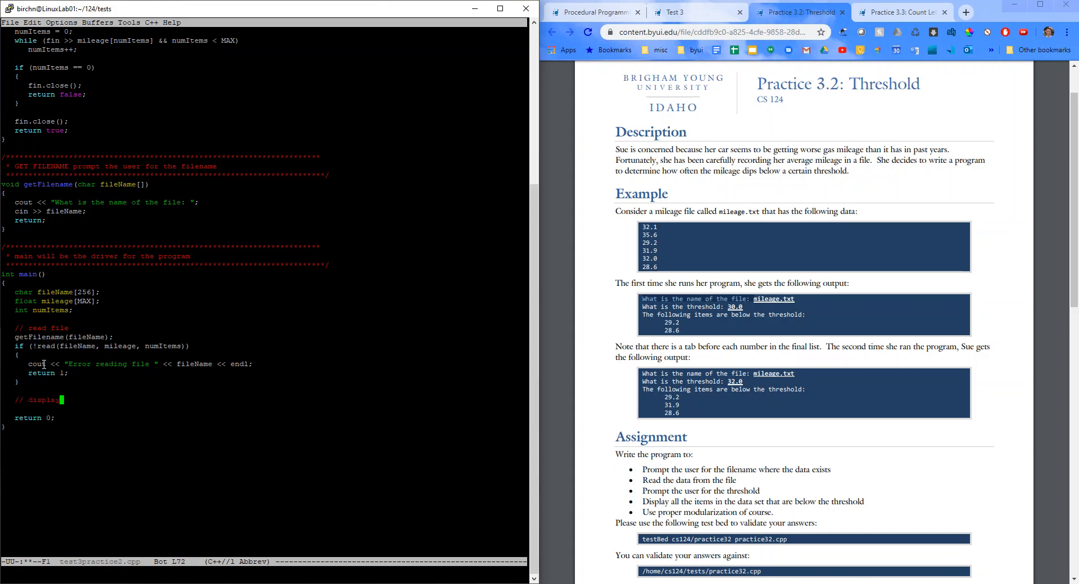
pyautogui.write('the threshold')
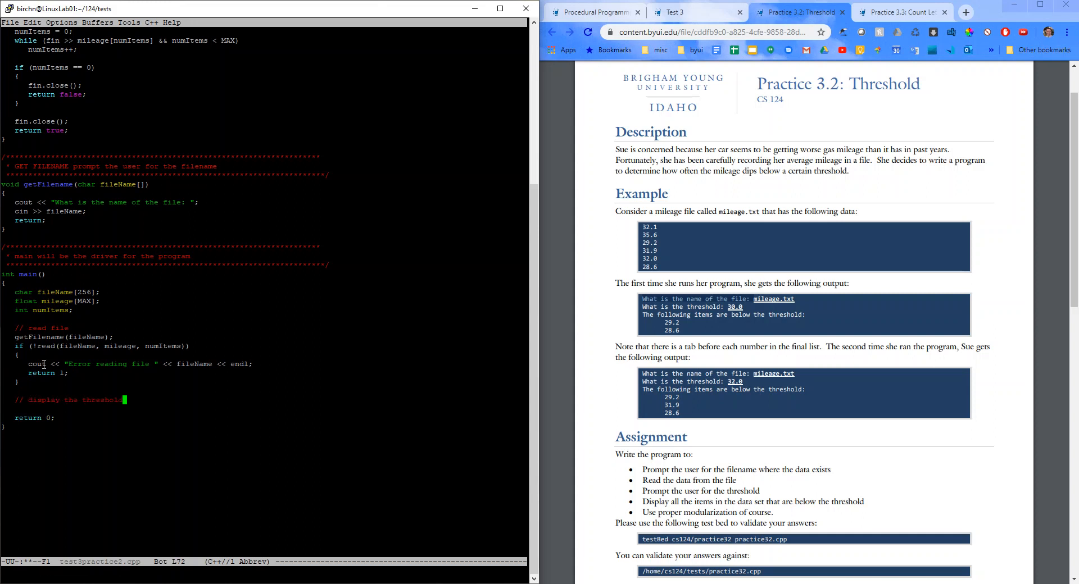
pyautogui.press('Return')
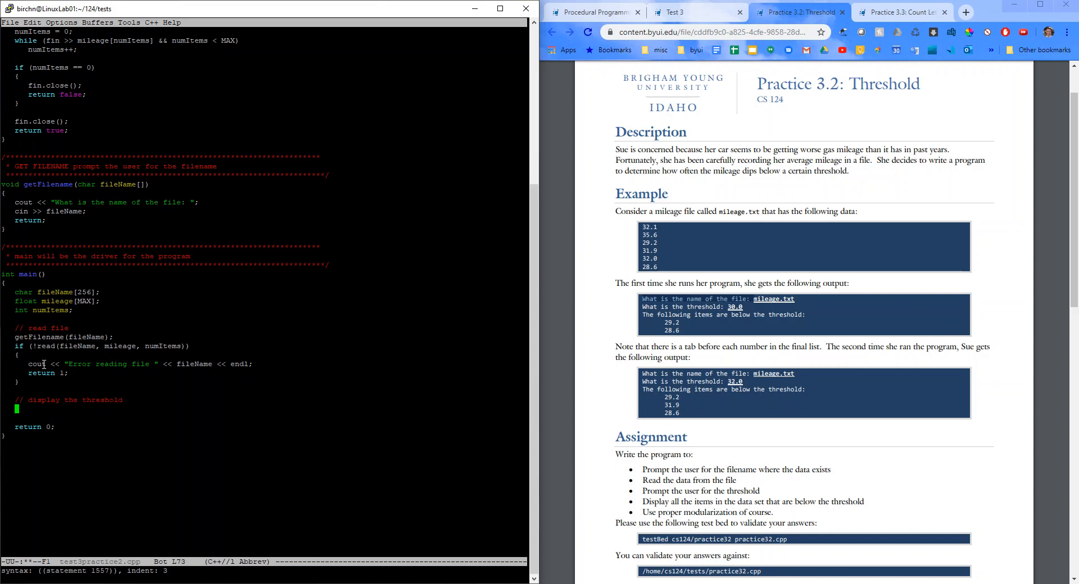
pyautogui.write('float')
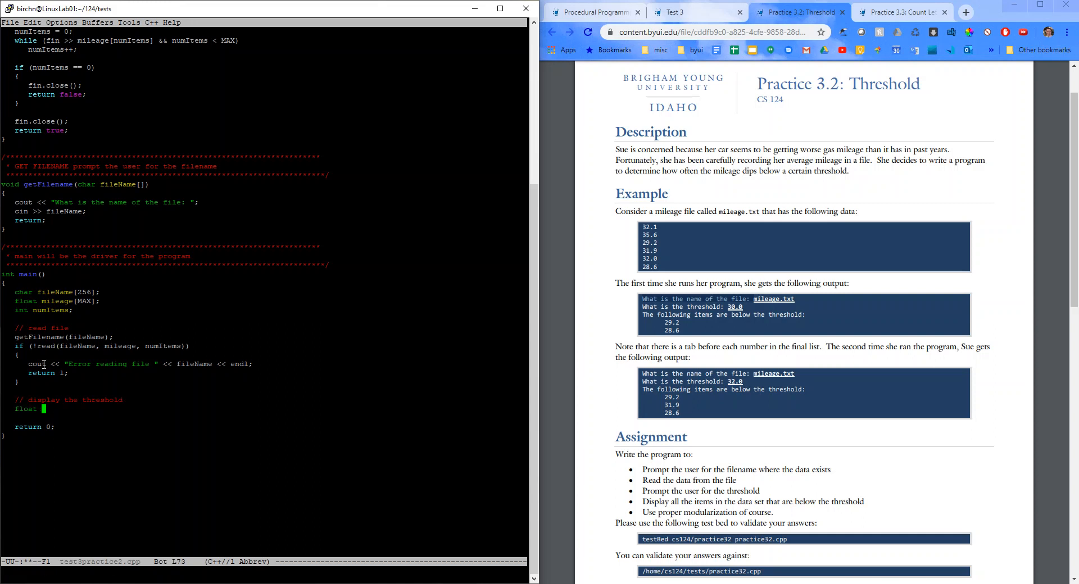
pyautogui.write('threshold')
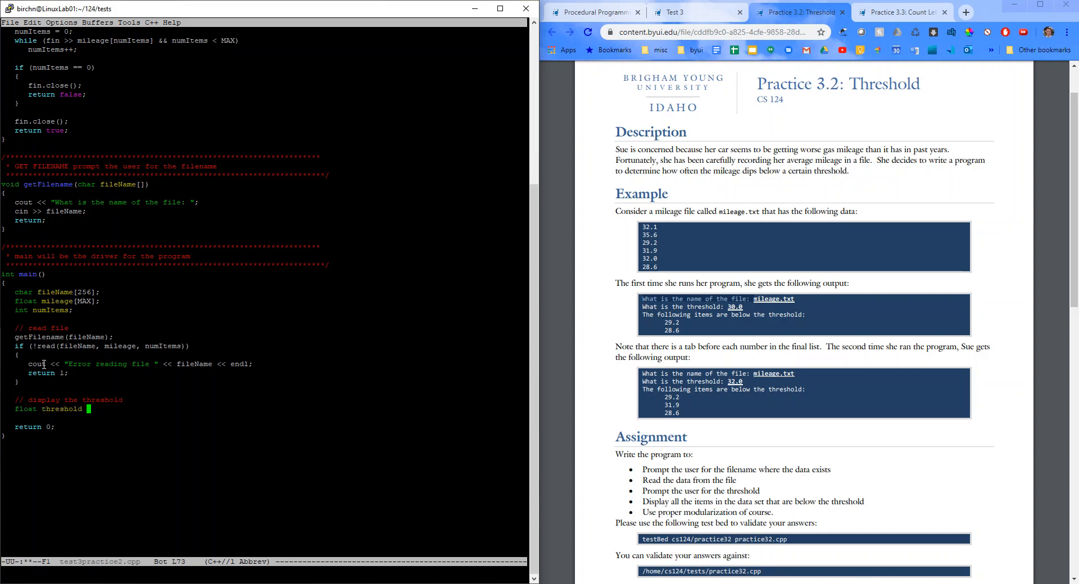
pyautogui.write('= getThreshol')
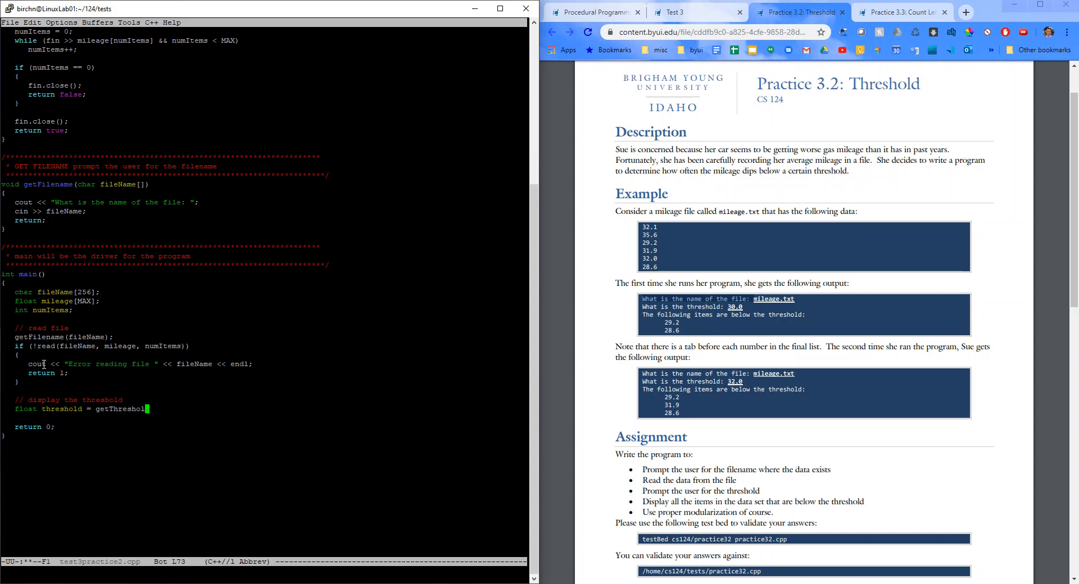
pyautogui.write('();')
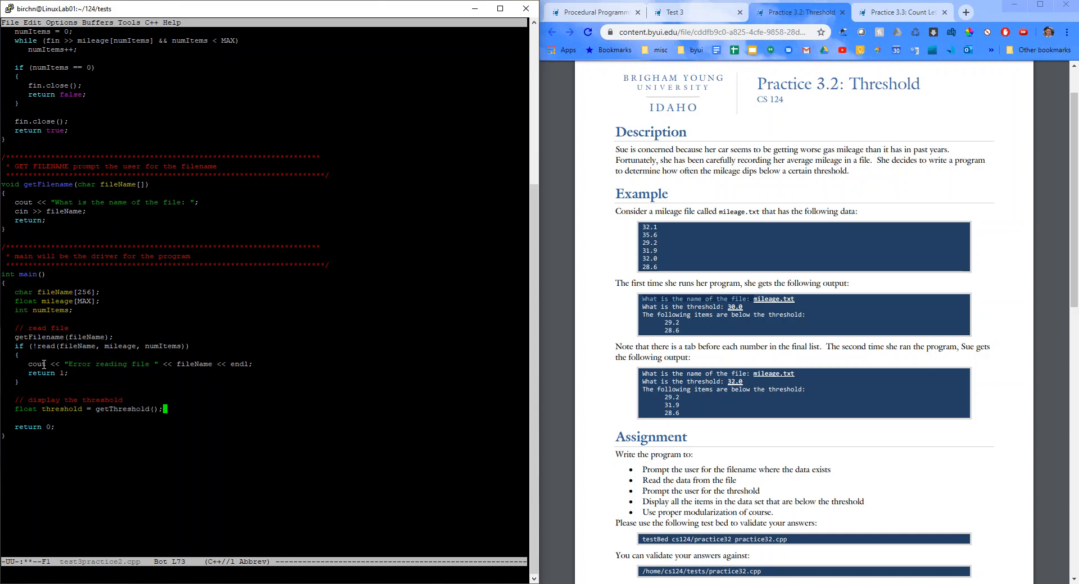
pyautogui.moveTo(107, 379)
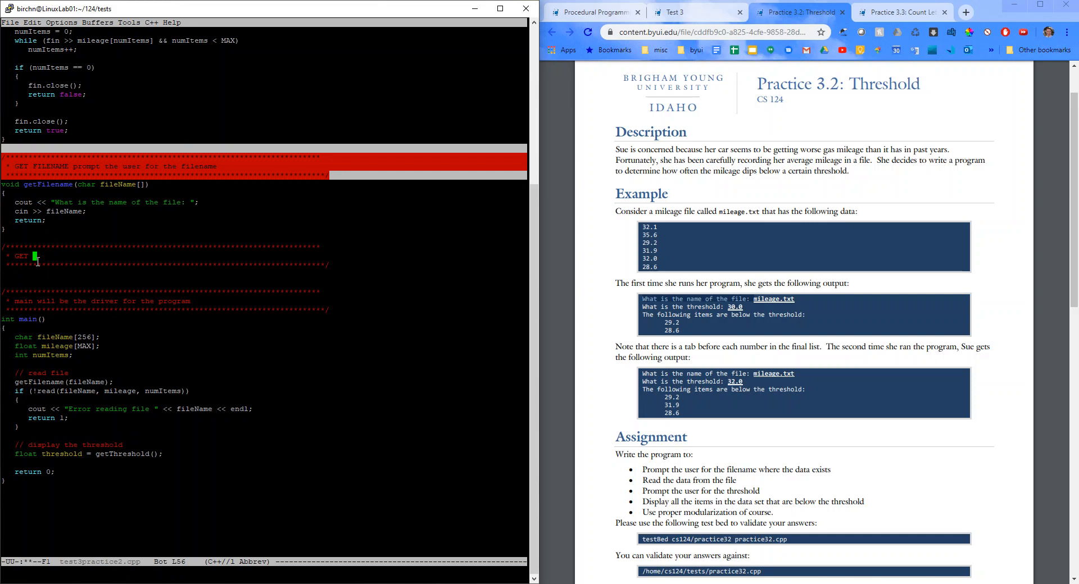
# - Write the GETTHRESHOLD comment block and float getThreshold() that prompts, reads and returns threshold
pyautogui.write('THRESHOLD will prompt user and ge')
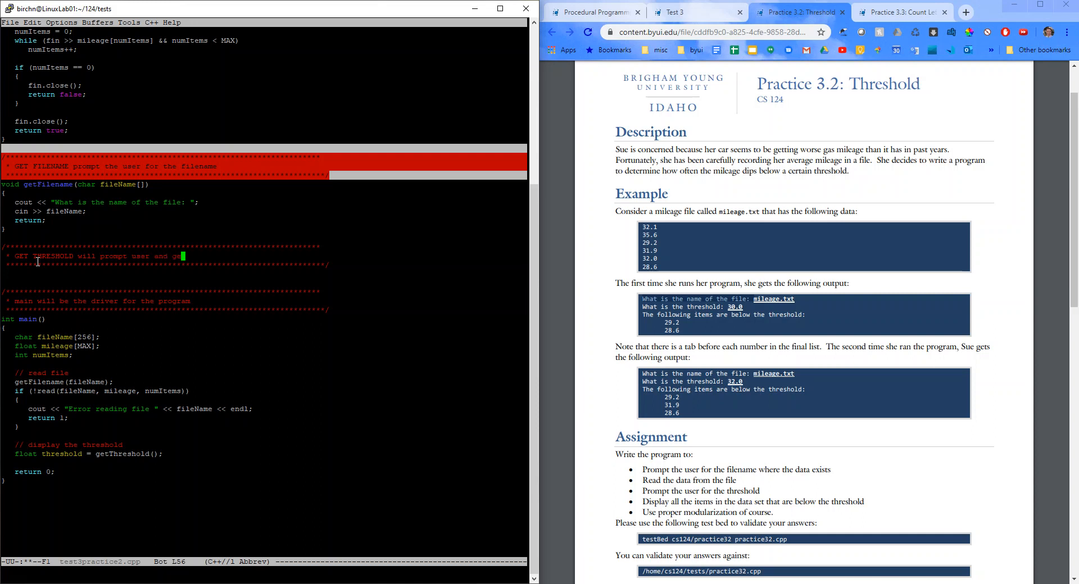
pyautogui.write('desired threshold')
pyautogui.click(263, 273)
pyautogui.write('float getThreshold')
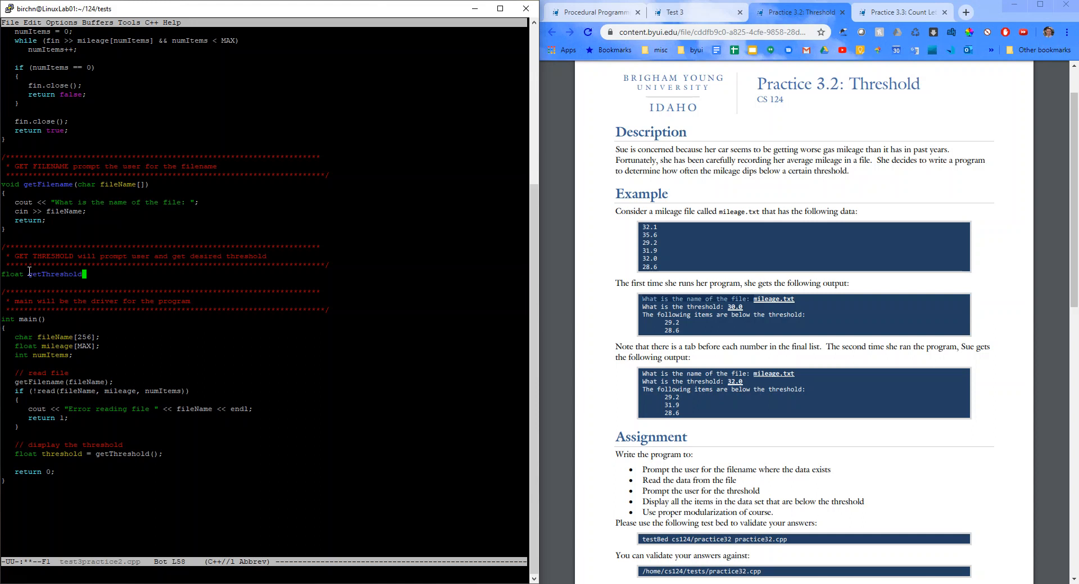
pyautogui.write('(')
pyautogui.press('Return')
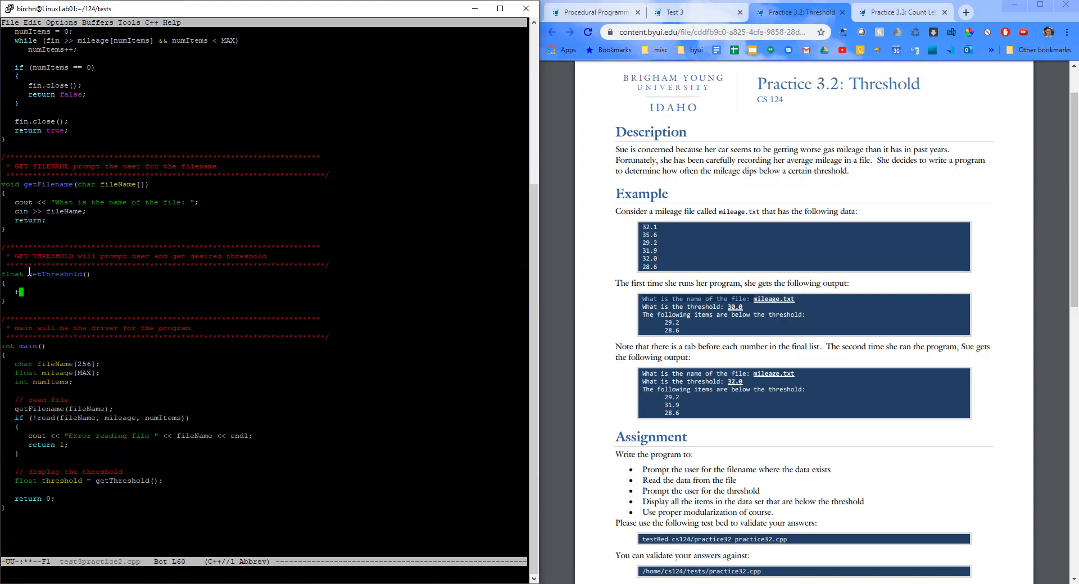
pyautogui.write('loat threshold;')
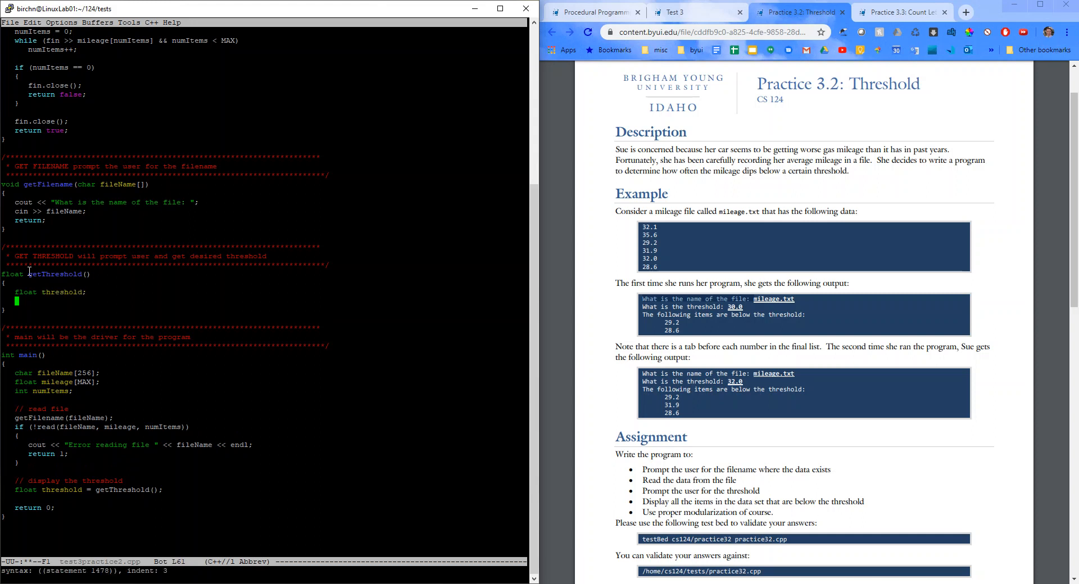
pyautogui.write('cout << "What is the threshold: ";')
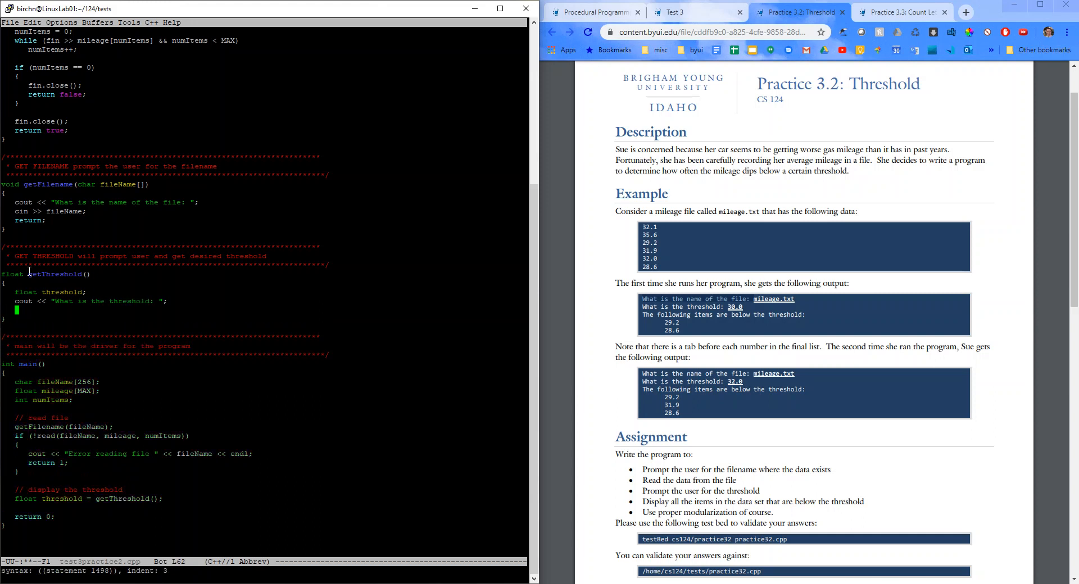
pyautogui.write('cin >> thresho')
pyautogui.write('return thresho')
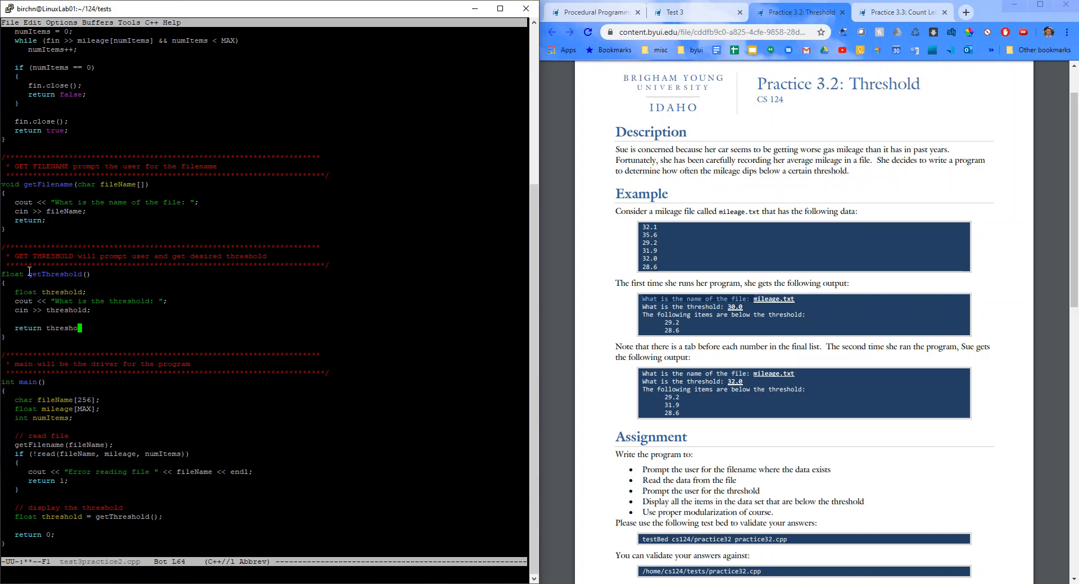
pyautogui.write('ld;')
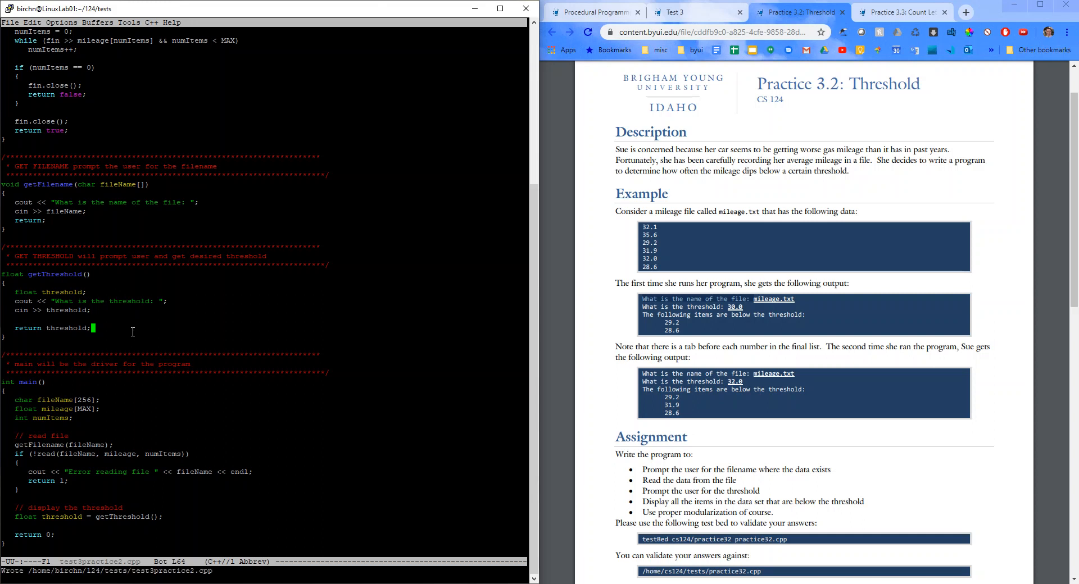
pyautogui.moveTo(76, 374)
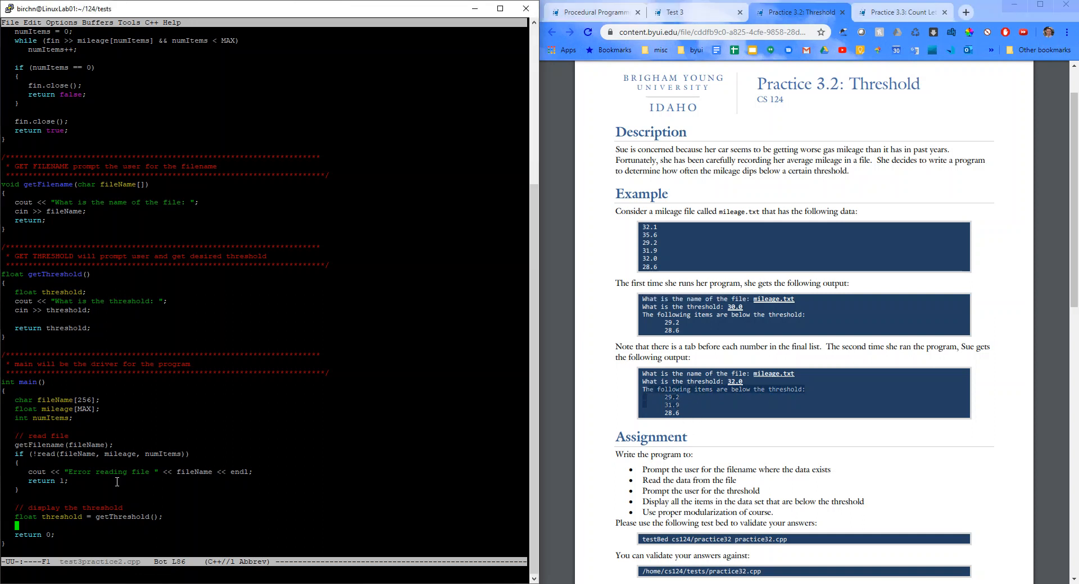
# - Add the call displayThreshold(mileage, numItems, threshold); to main
pyautogui.write('displayThreshold')
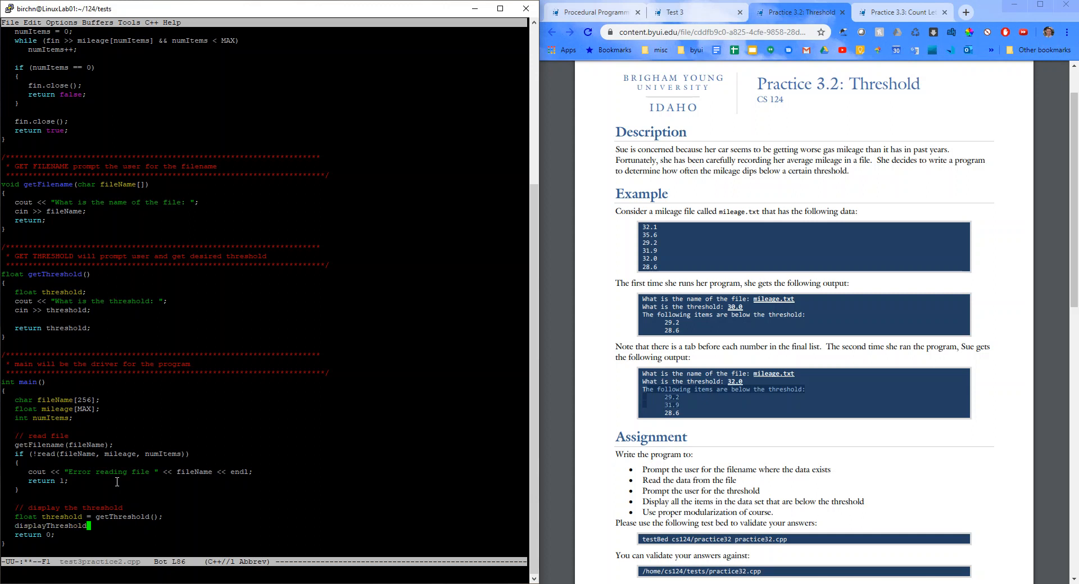
pyautogui.write('(mileage,')
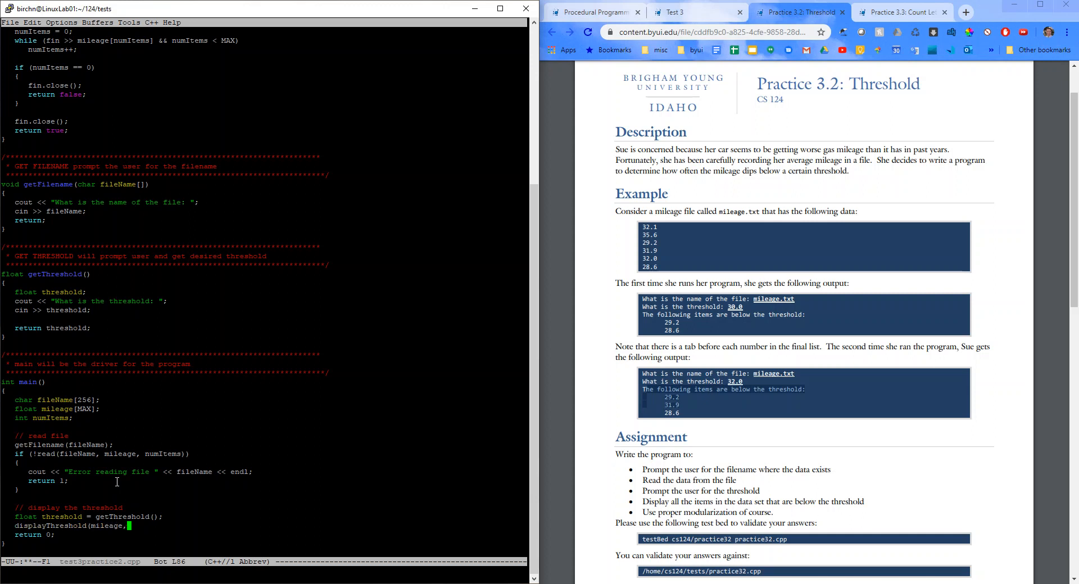
pyautogui.write('numItems, thres')
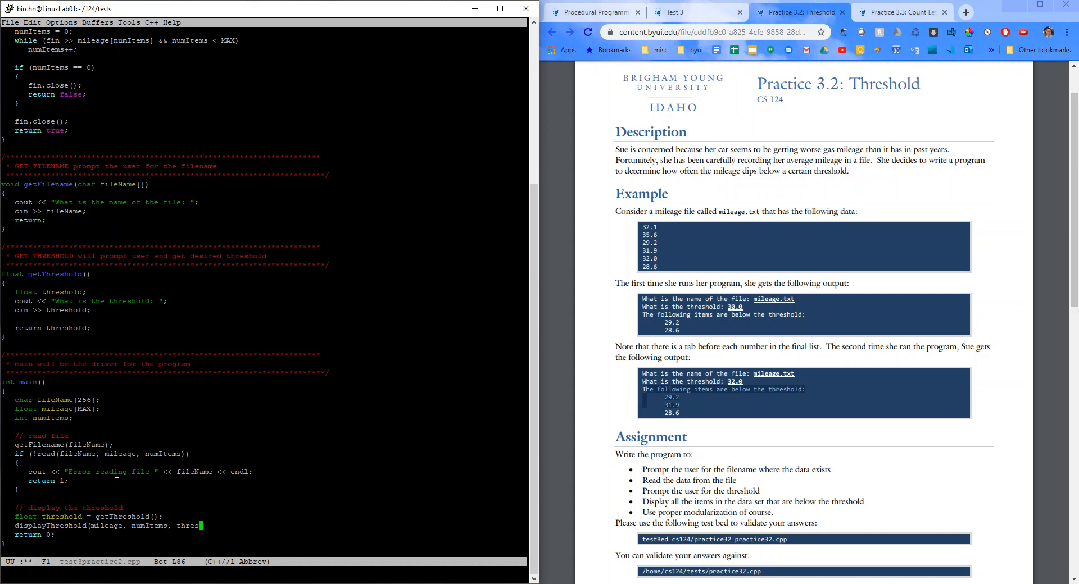
pyautogui.write('hold);')
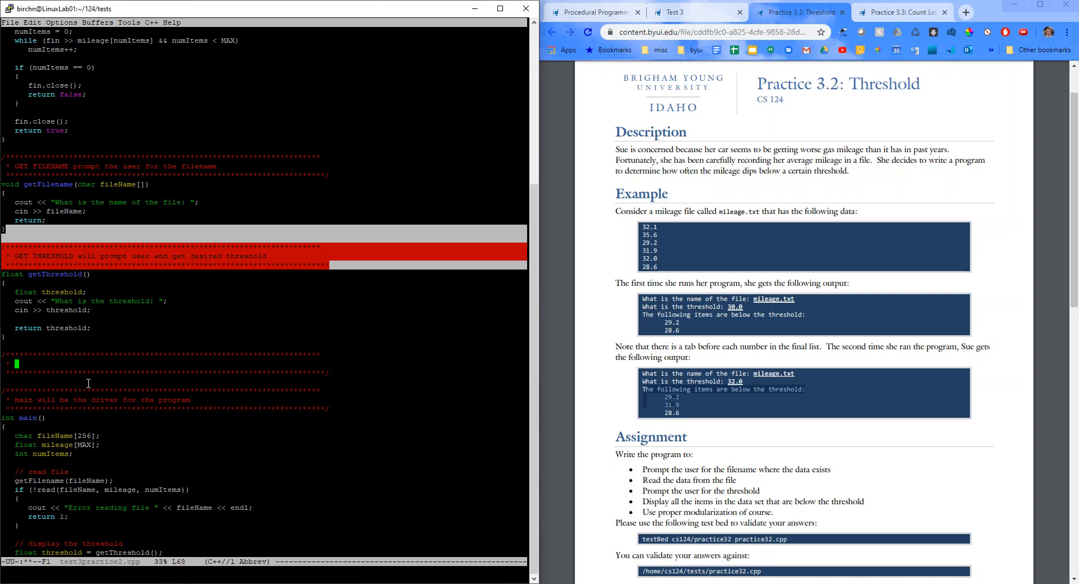
# - Write the DISPLAY THRESHOLD comment and the void displayThreshold(float mileage[], int numItems, float threshold) header
pyautogui.write('DISPLAY THRESHOLD')
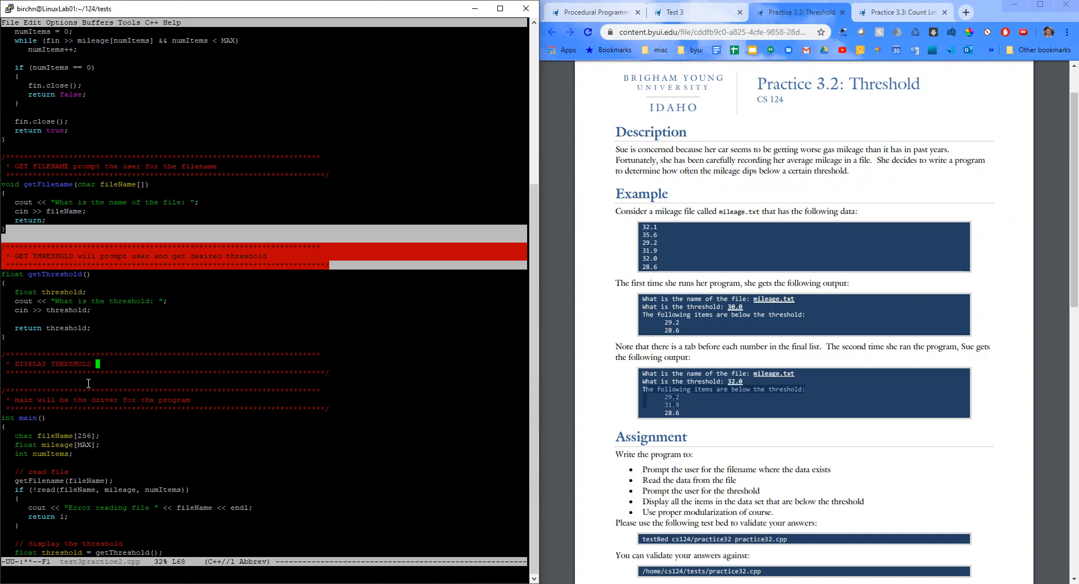
pyautogui.write('will display the miles')
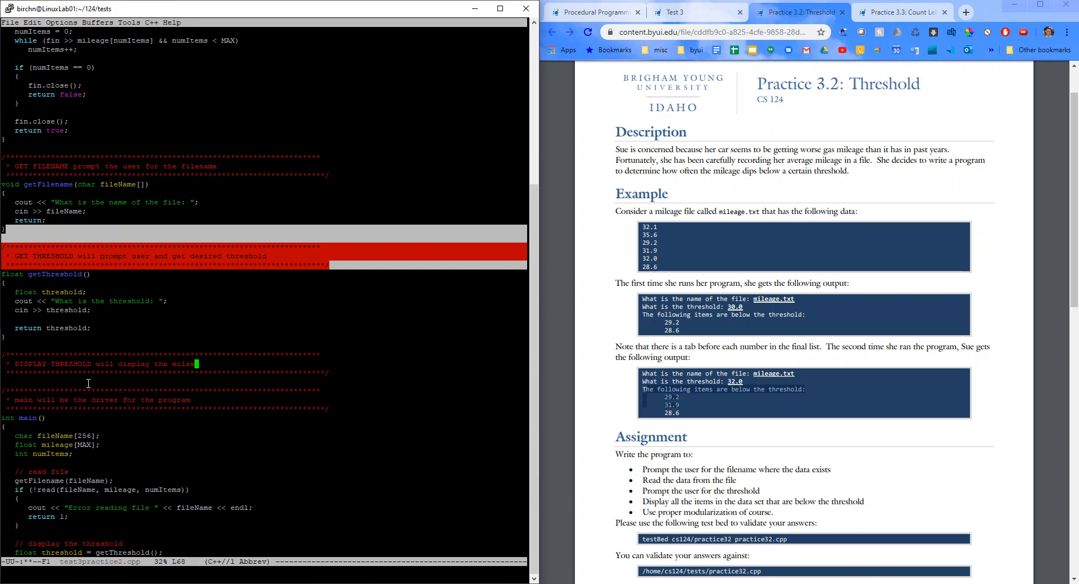
pyautogui.write('under the threshold')
pyautogui.write('voi')
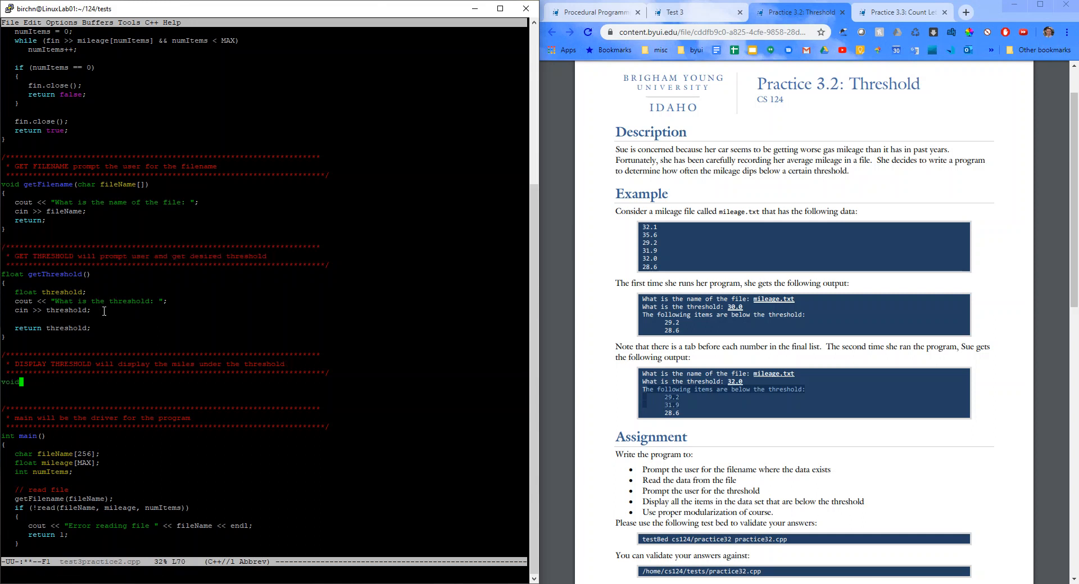
pyautogui.write('displayD')
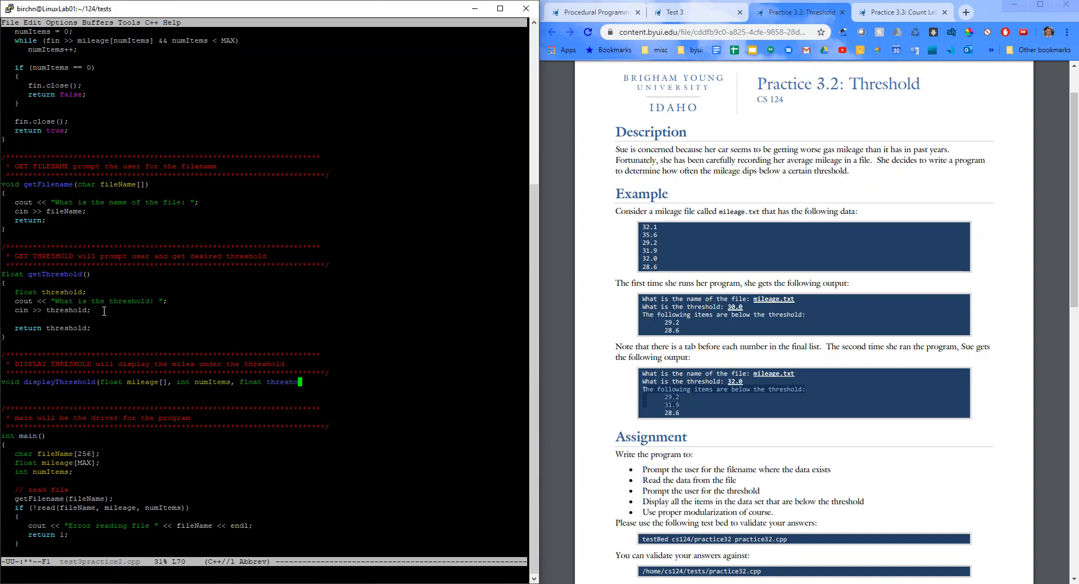
pyautogui.press('Return')
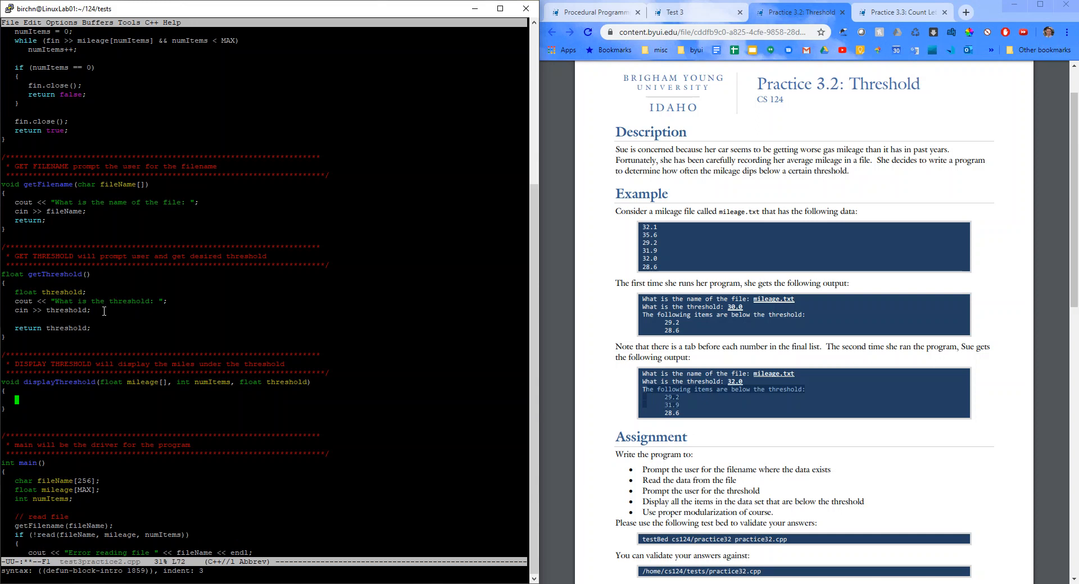
# - Format cout output as fixed with showpoint and precision 1
pyautogui.write('/')
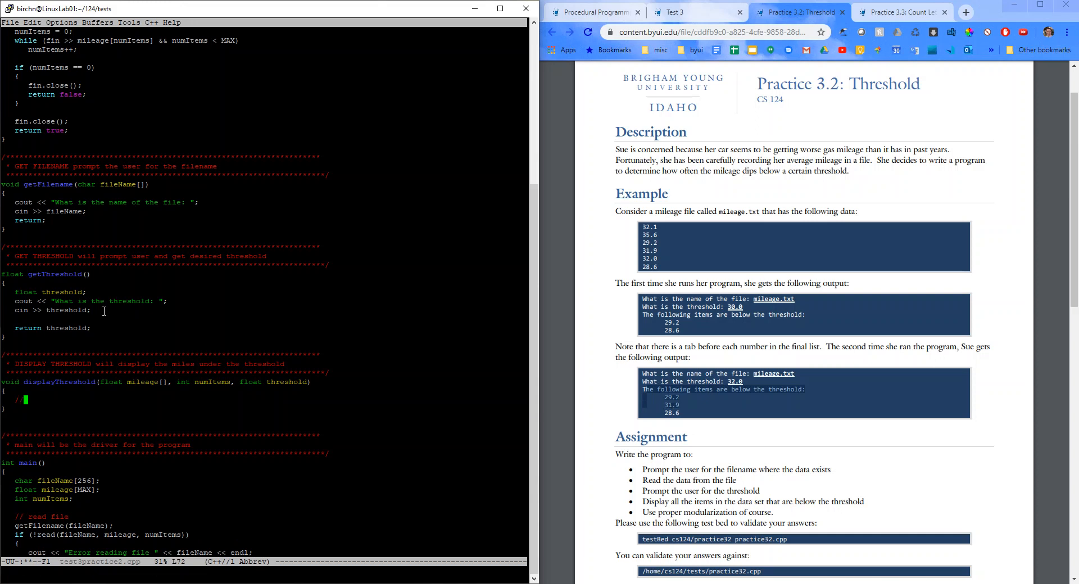
pyautogui.write('// format output')
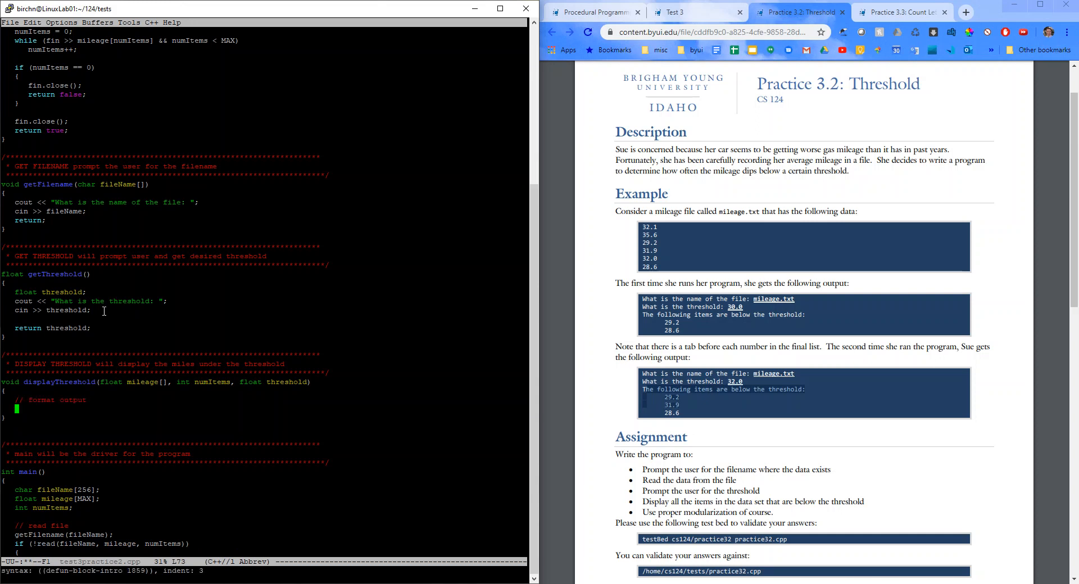
pyautogui.write('cout.set')
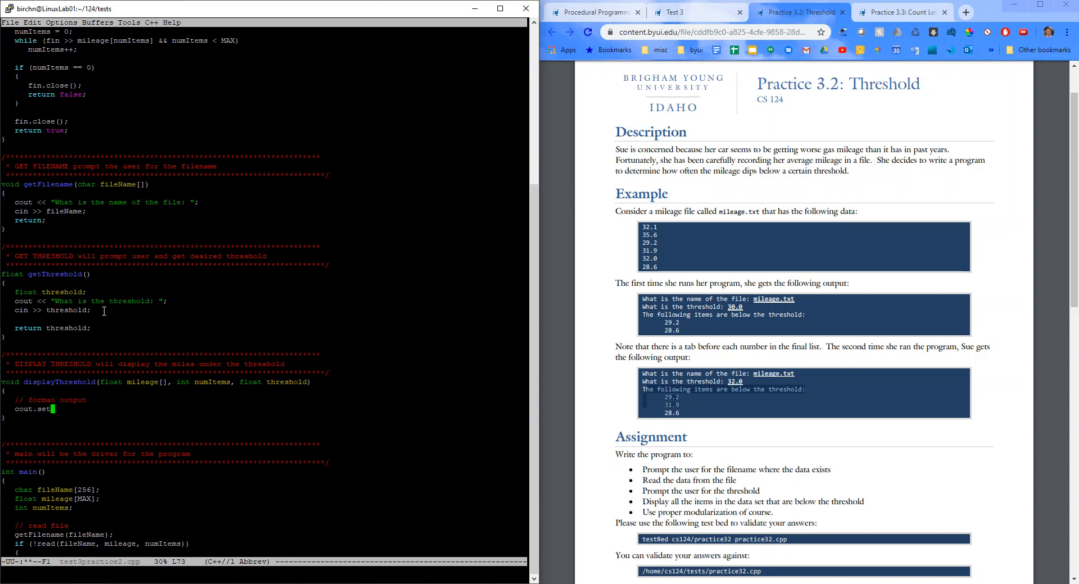
pyautogui.write('f(ios::fixed);')
pyautogui.write('cour.setf(ios::showpo')
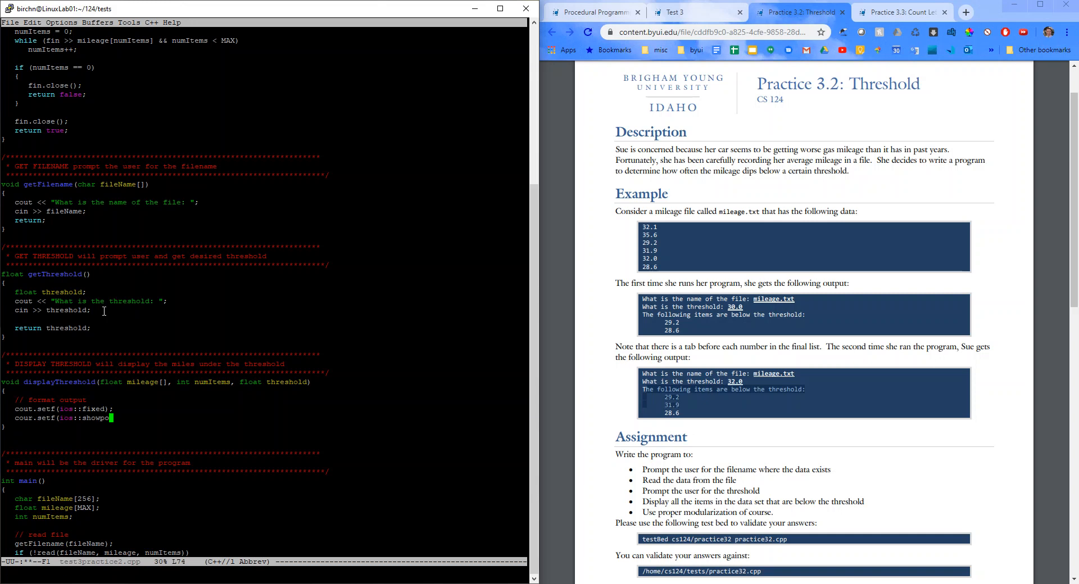
pyautogui.write('int);')
pyautogui.write('cout.pr')
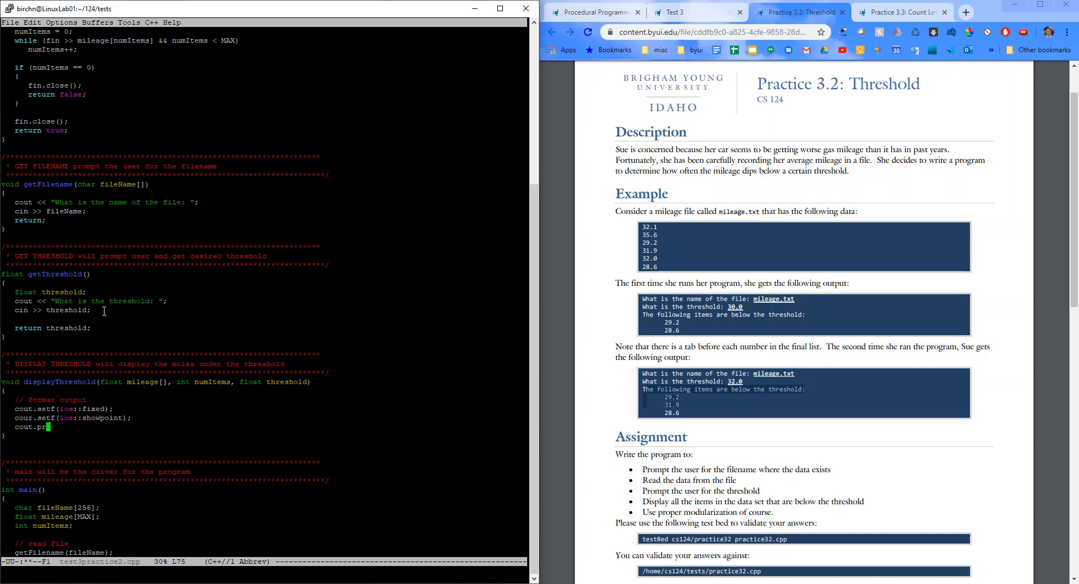
pyautogui.write('ecision(')
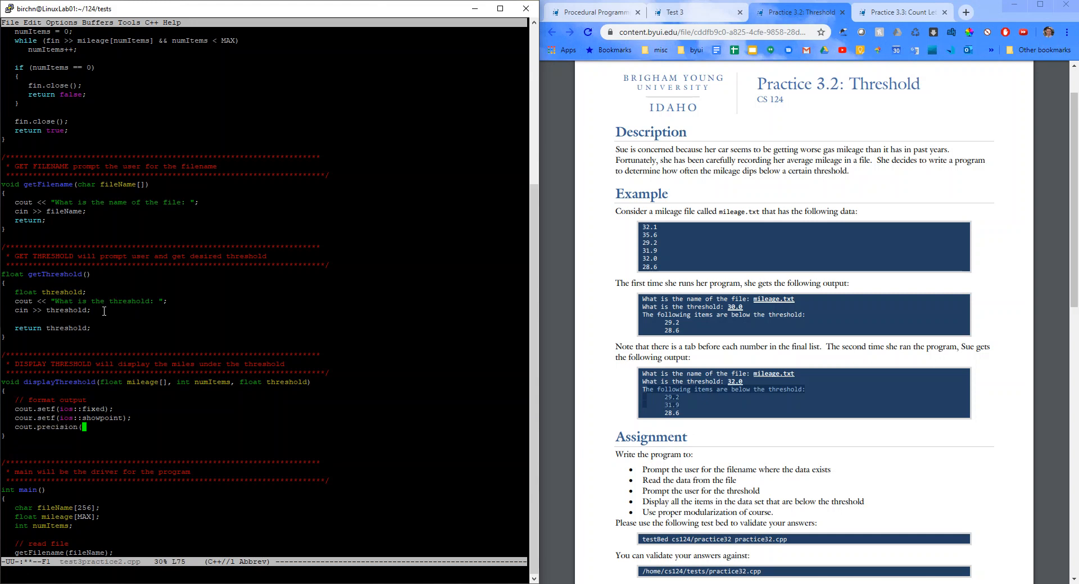
pyautogui.write('1);')
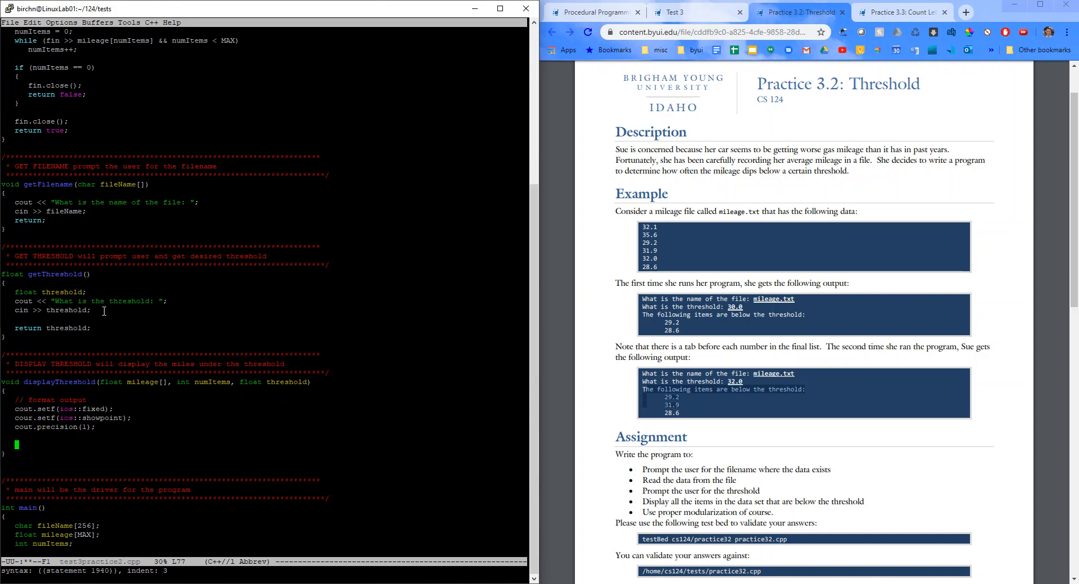
# - Print the heading and start a for loop over the mileage readings
pyautogui.write('cout << "The following items are below the threshold:\\n";')
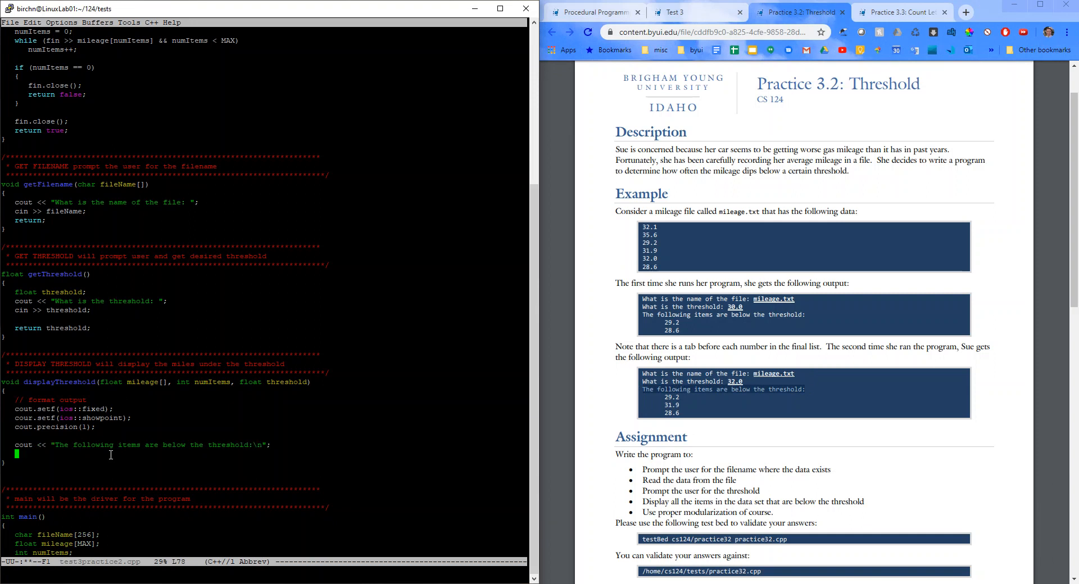
pyautogui.write('for (int i = 0; i < numItems; i')
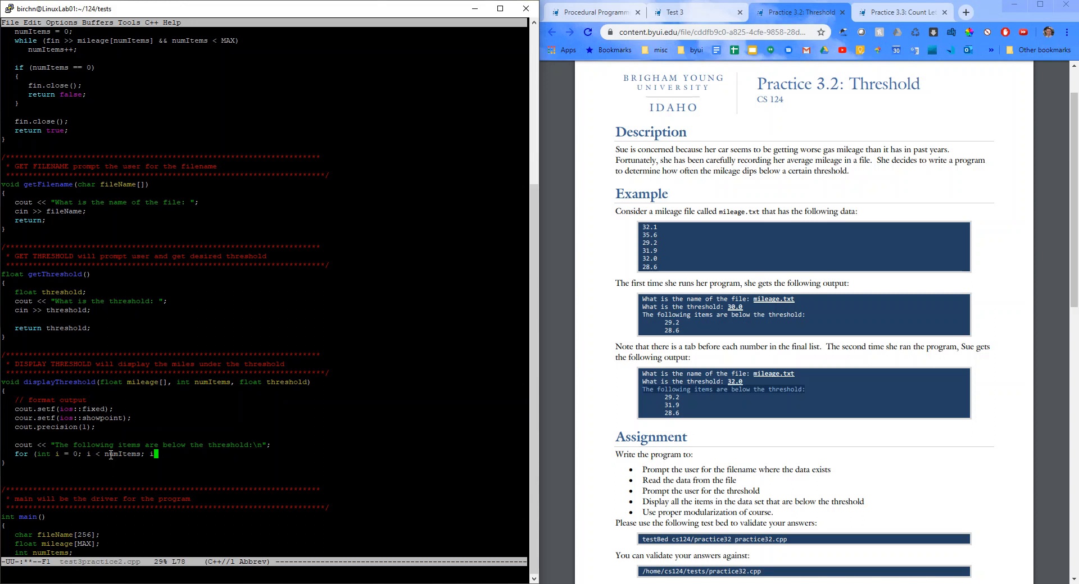
pyautogui.write('++')
pyautogui.write('{')
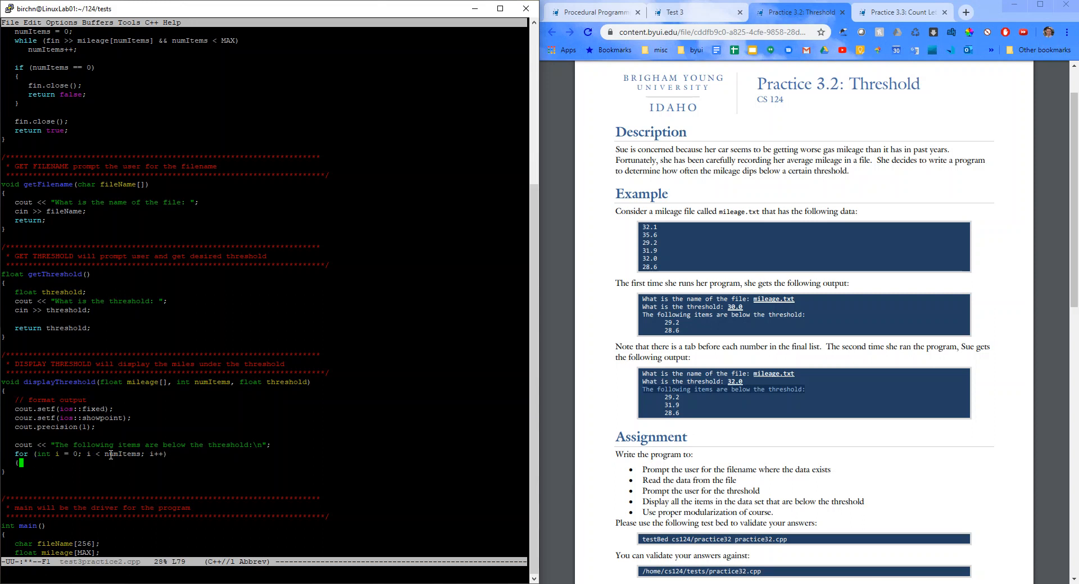
pyautogui.press('Return')
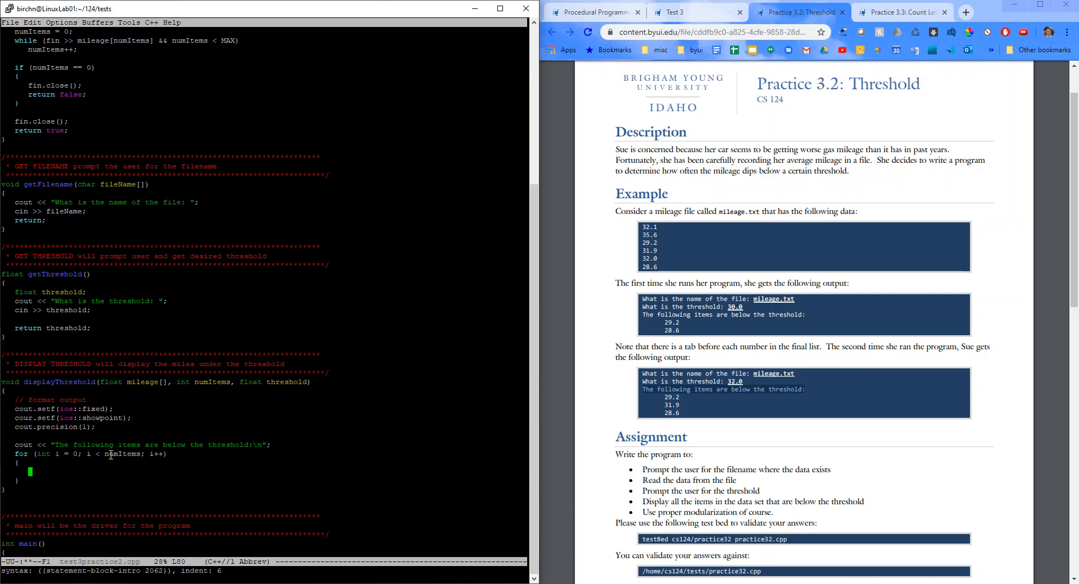
# - Print each mileage below threshold after a tab, then end the function with return;
pyautogui.write('if (')
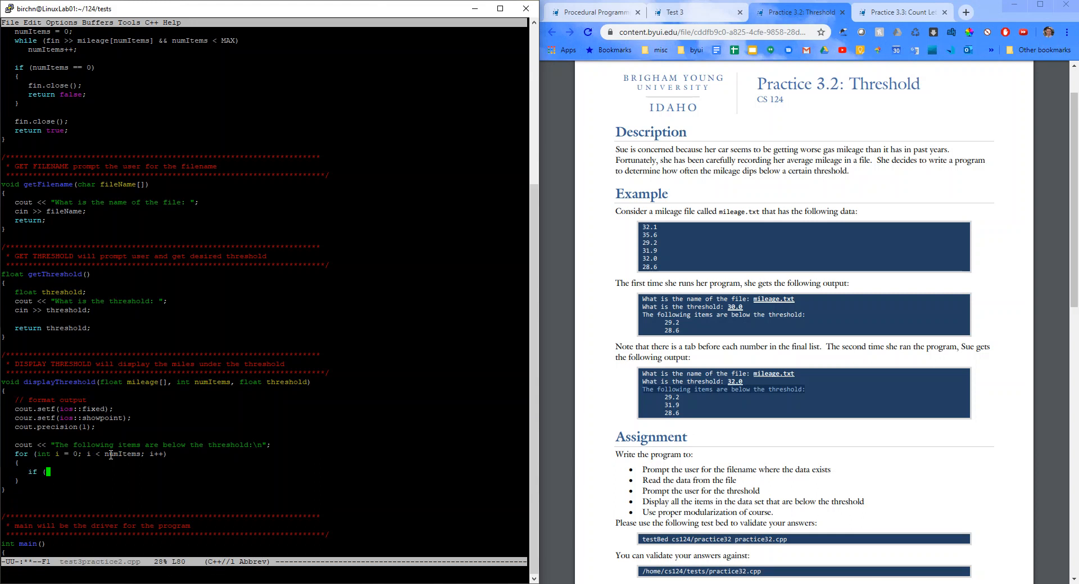
pyautogui.write('mileage[i]')
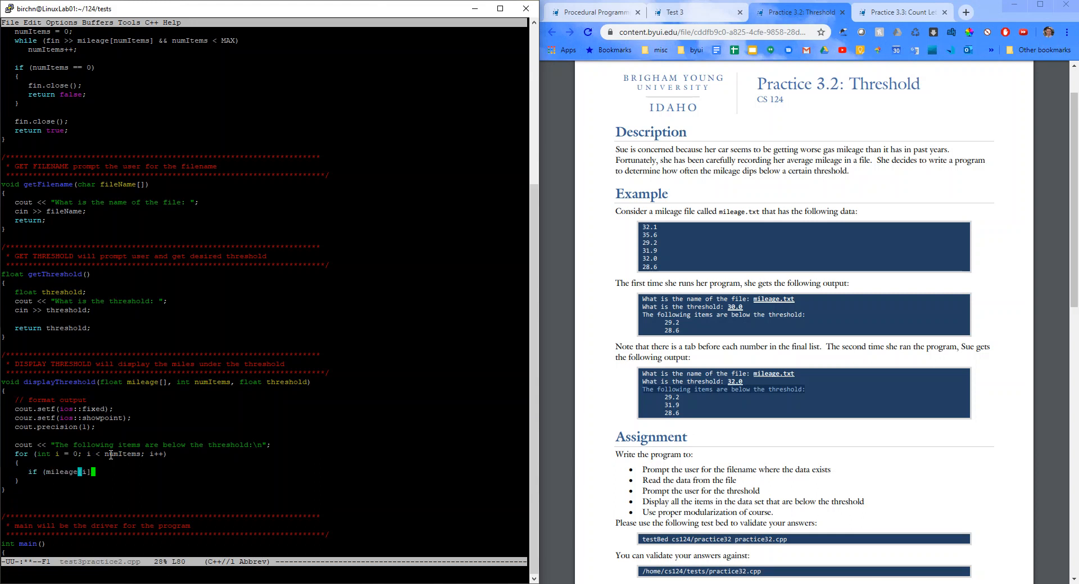
pyautogui.write('< threshold')
pyautogui.write('cout')
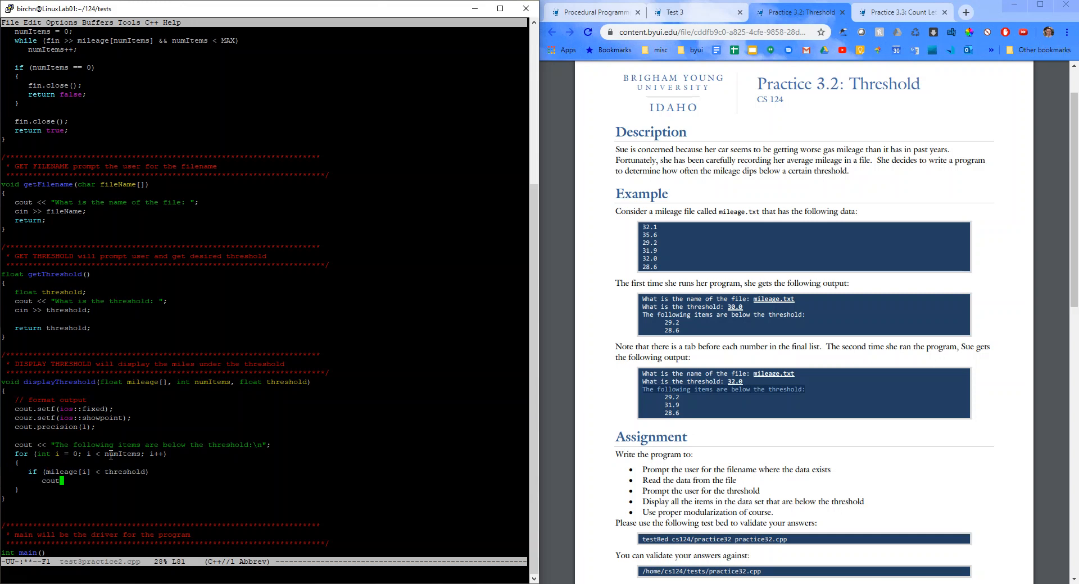
pyautogui.write('<<')
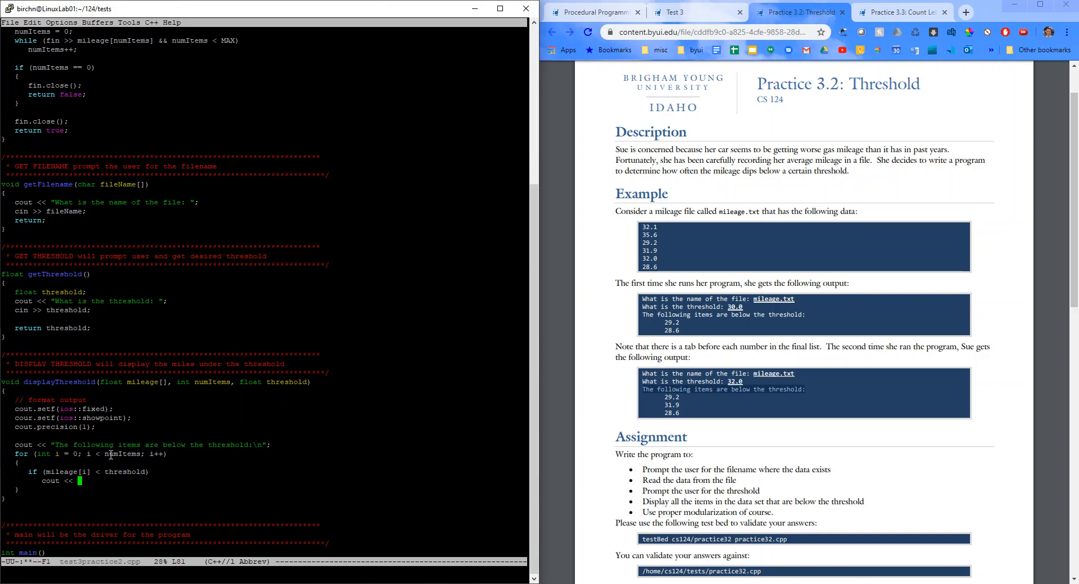
pyautogui.write('\\t')
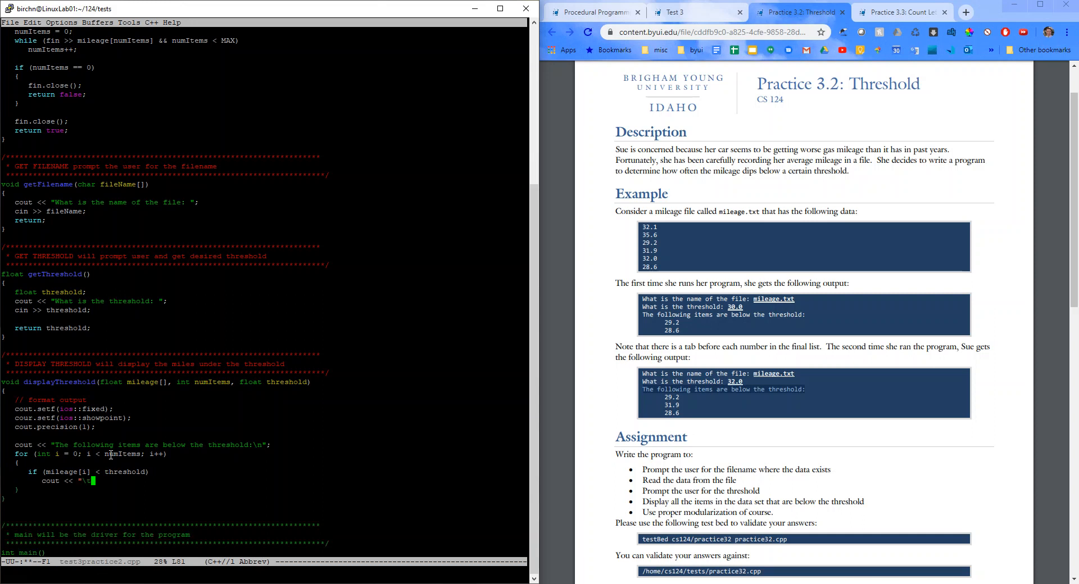
pyautogui.write('<<')
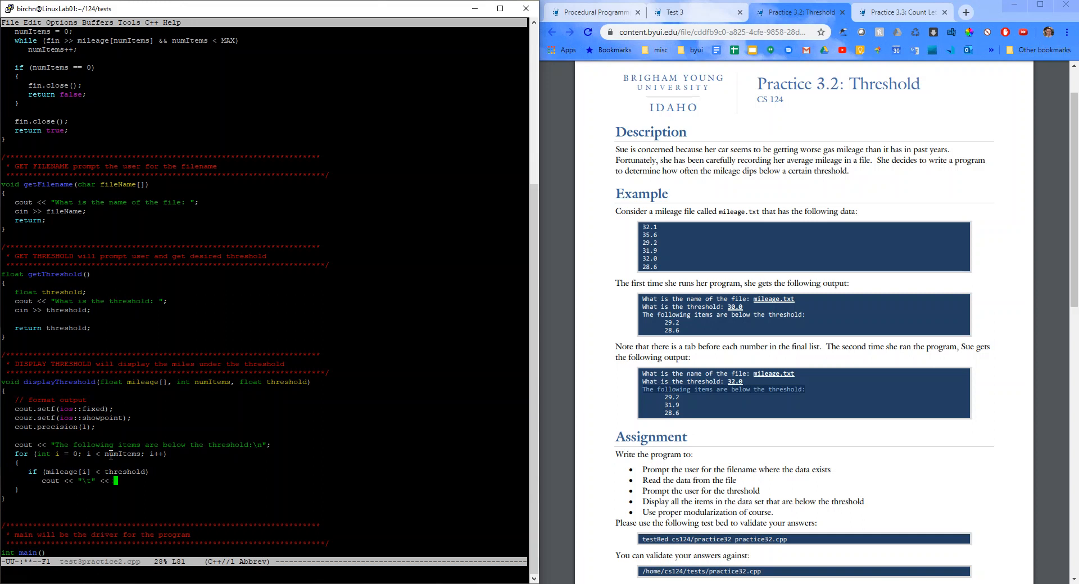
pyautogui.write('mileage[i]')
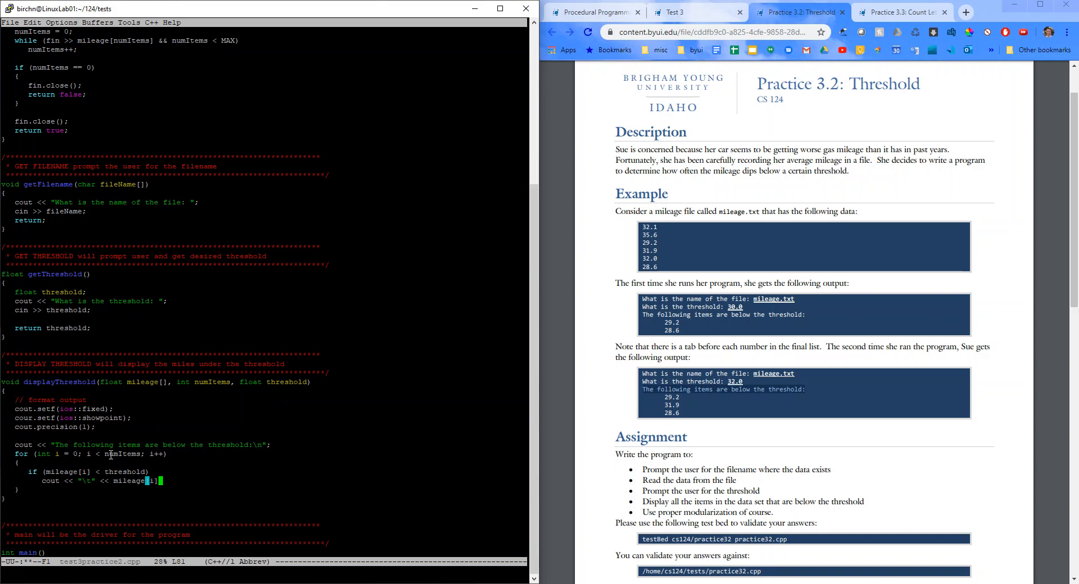
pyautogui.write('<< end')
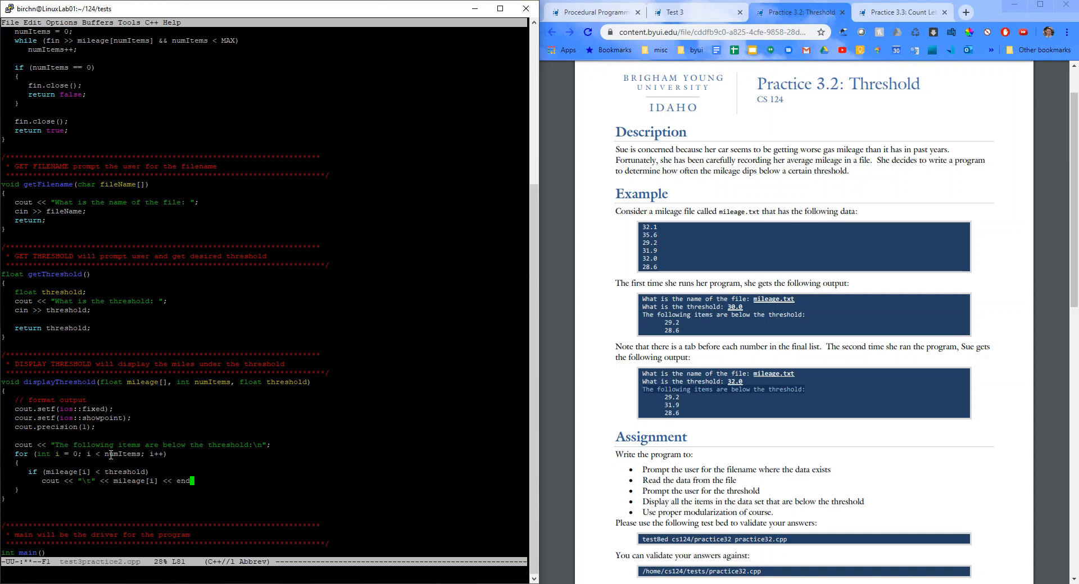
pyautogui.write('l;')
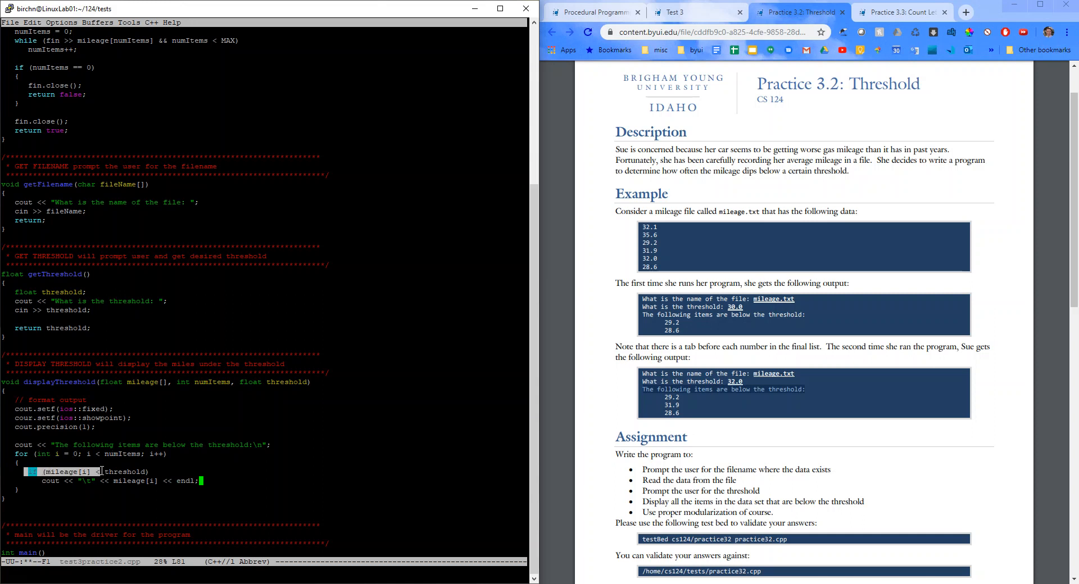
pyautogui.moveTo(122, 471)
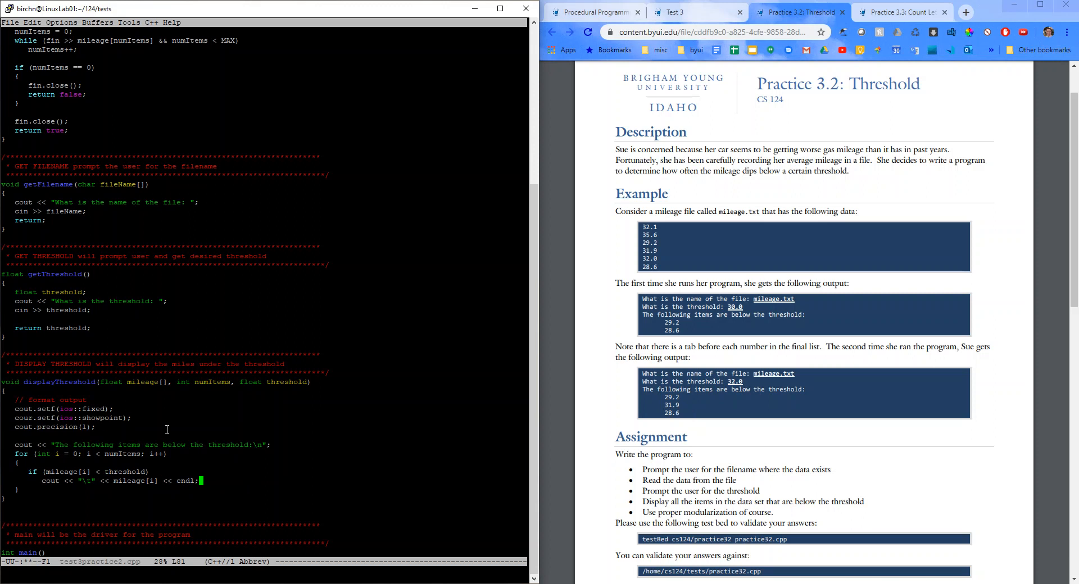
pyautogui.press('Return')
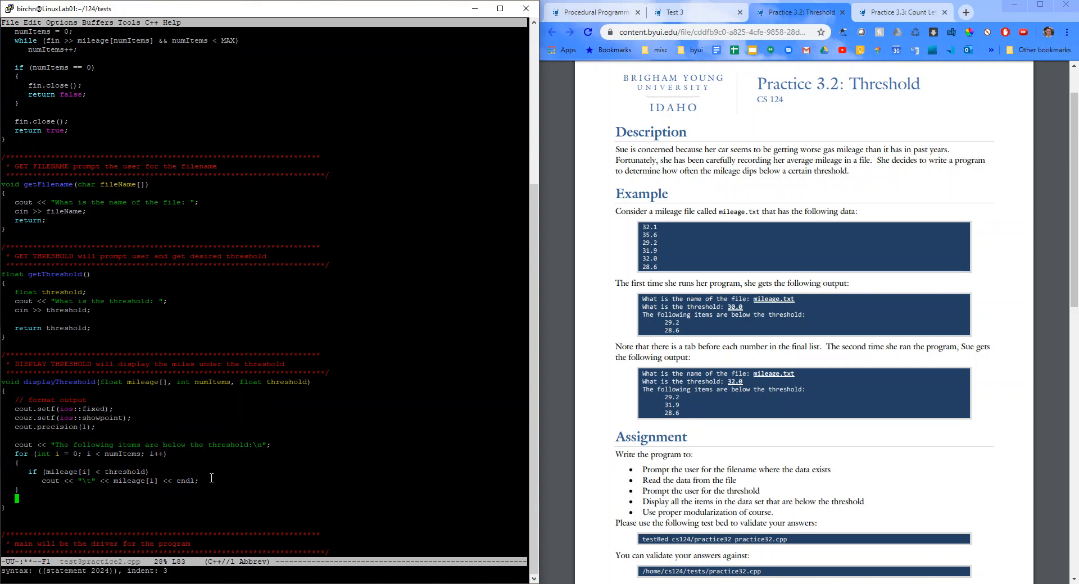
pyautogui.write('return;')
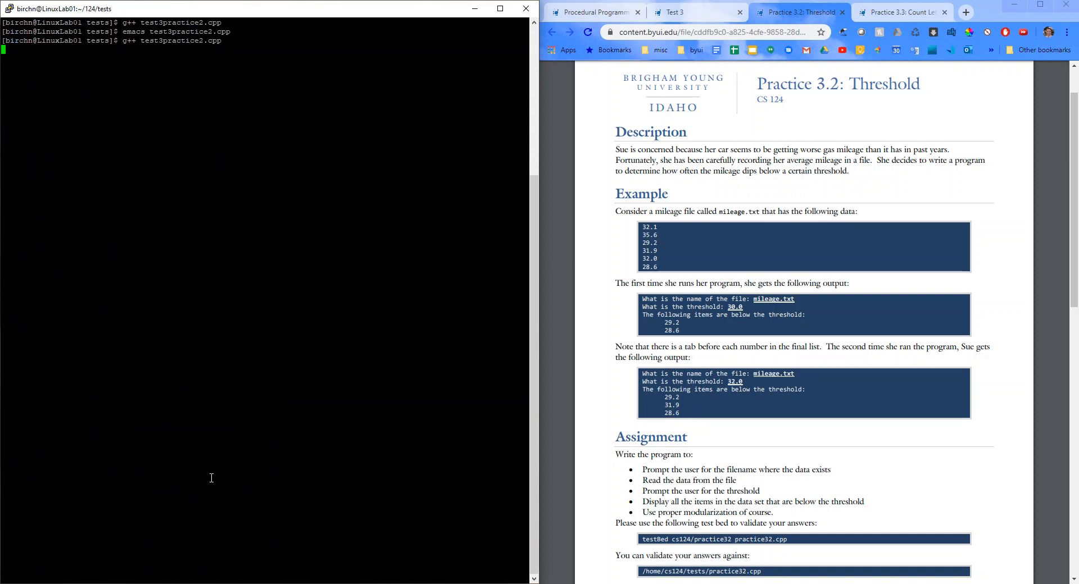
# - Compile test3practice2.cpp with g++, hit the 'cour' not declared error, and reopen it in Emacs
pyautogui.press('Return')
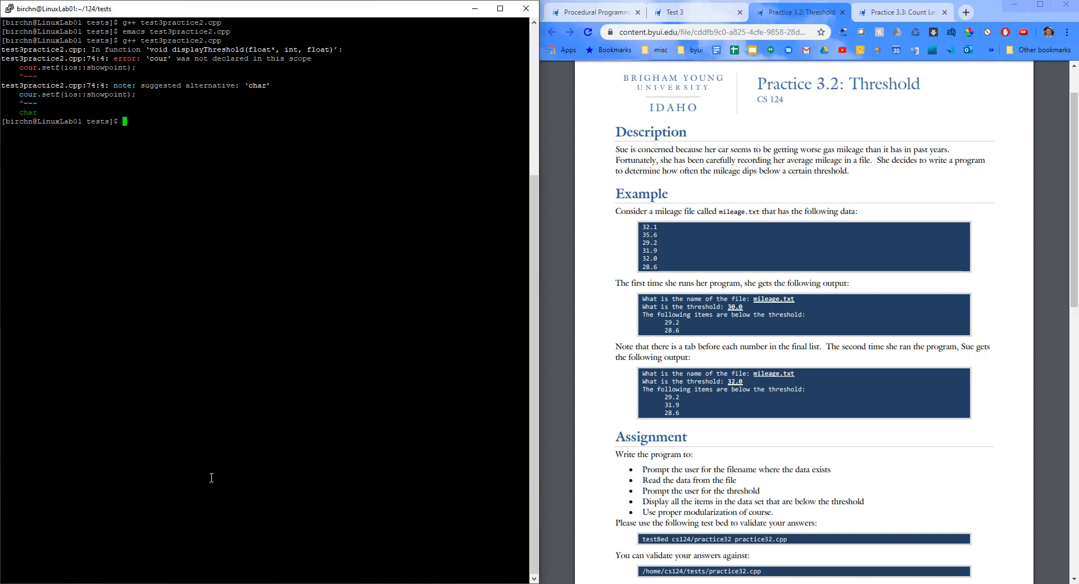
pyautogui.write('emacs test3practice2.cpp')
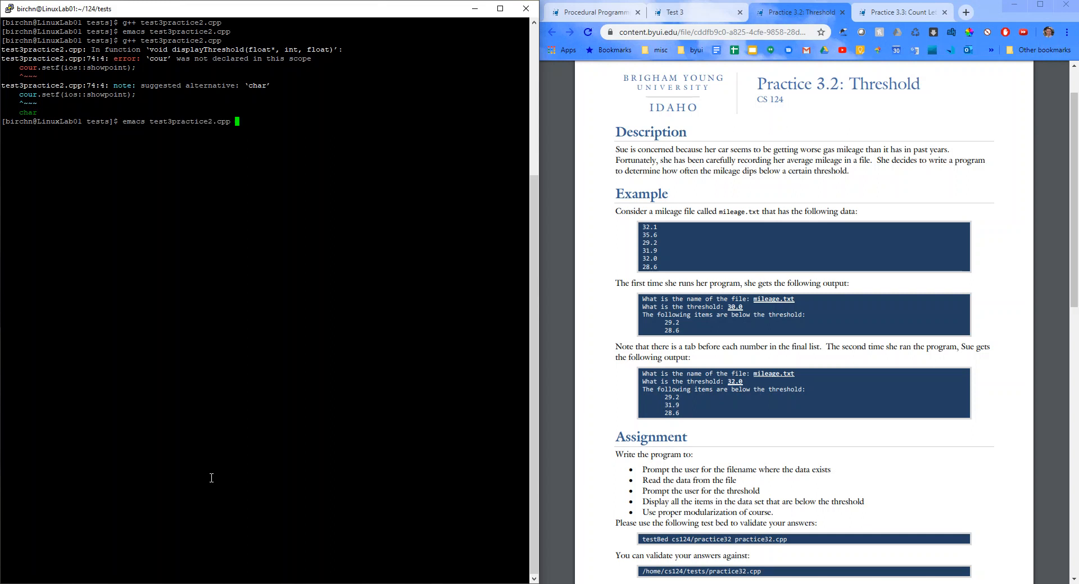
pyautogui.press('Return')
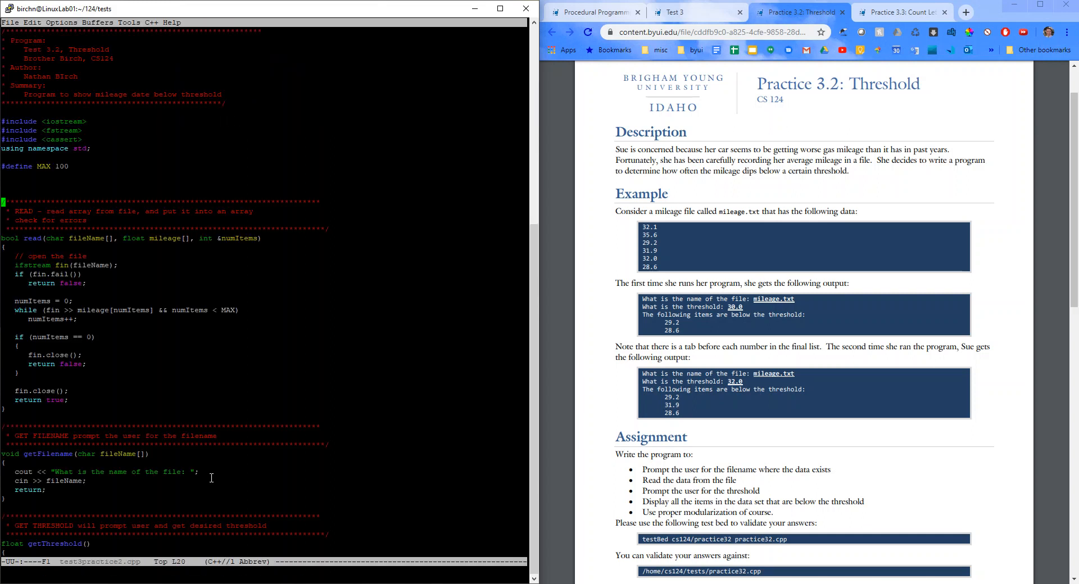
pyautogui.scroll(-3)
pyautogui.write('a.out')
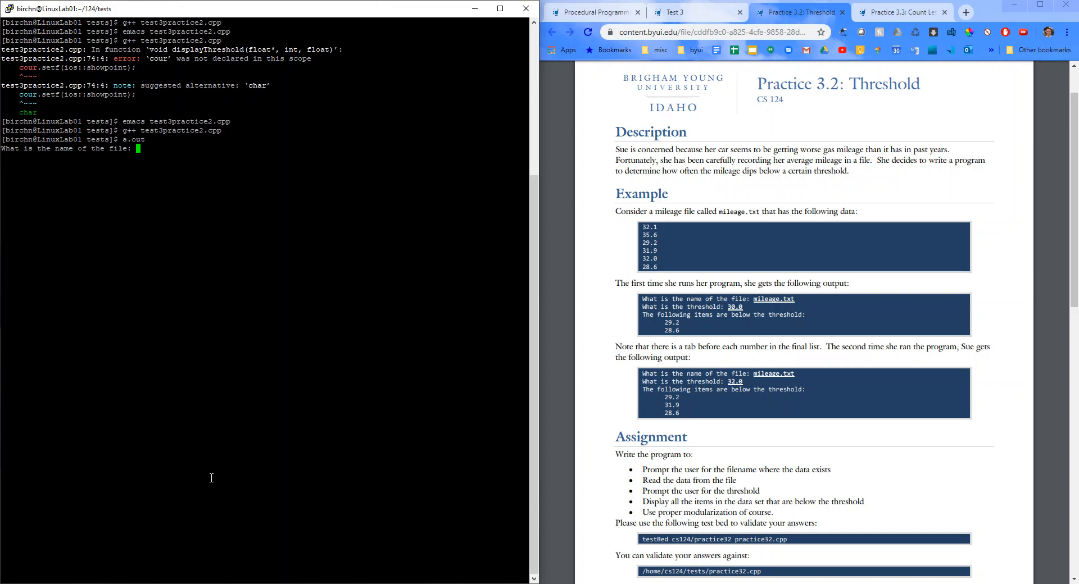
# - Stop the waiting a.out and view the 32mileage.txt data file in Emacs
pyautogui.press('ctrl+c')
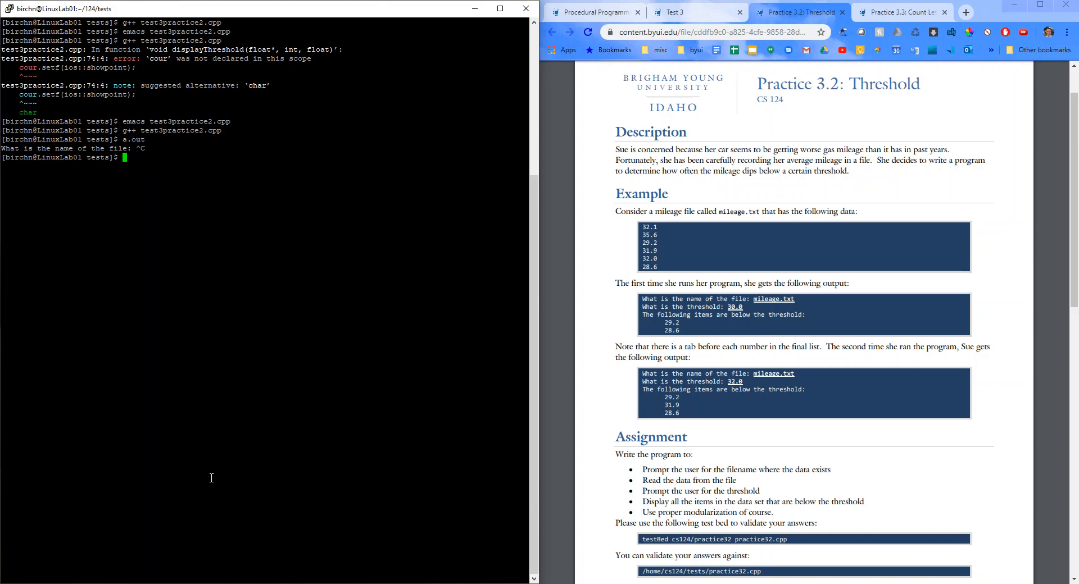
pyautogui.write('emacs')
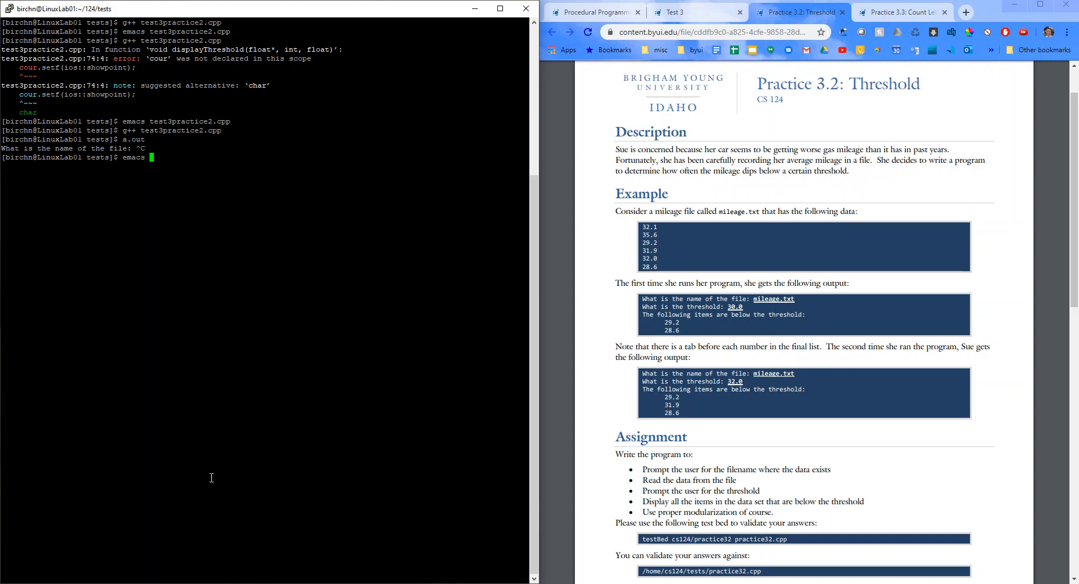
pyautogui.write('32')
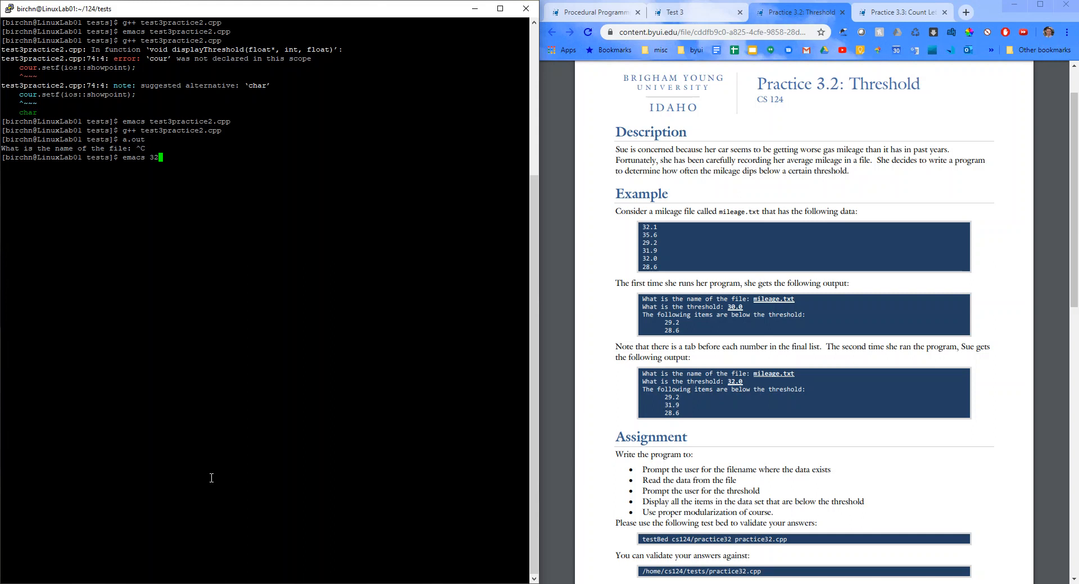
pyautogui.write('milage')
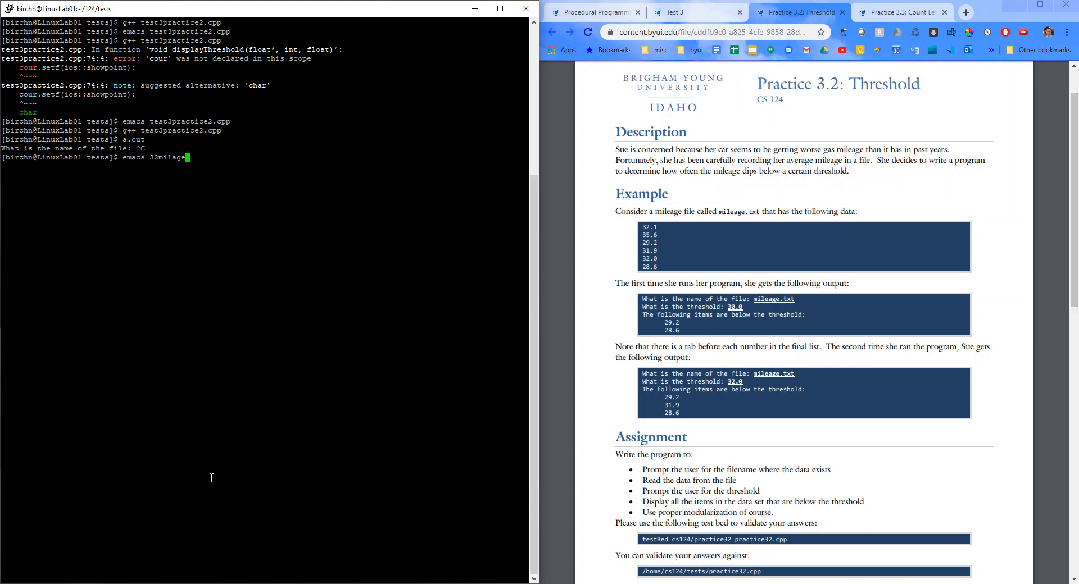
pyautogui.write('e./')
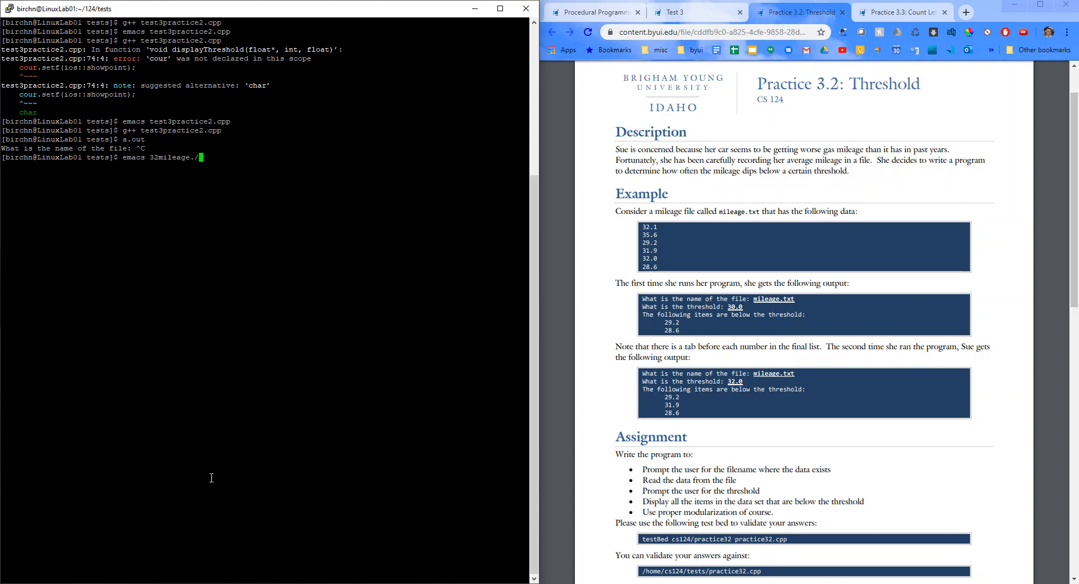
pyautogui.press('Return')
pyautogui.write('a.out')
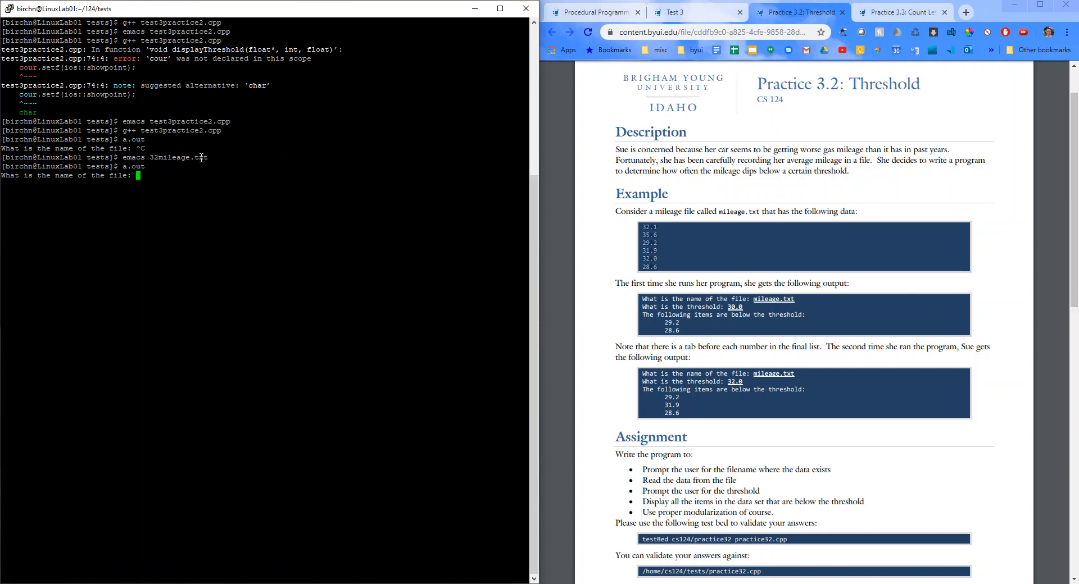
# - Run a.out on 32mileage.txt with threshold 30, listing 29.2 and 28.6
pyautogui.write('32')
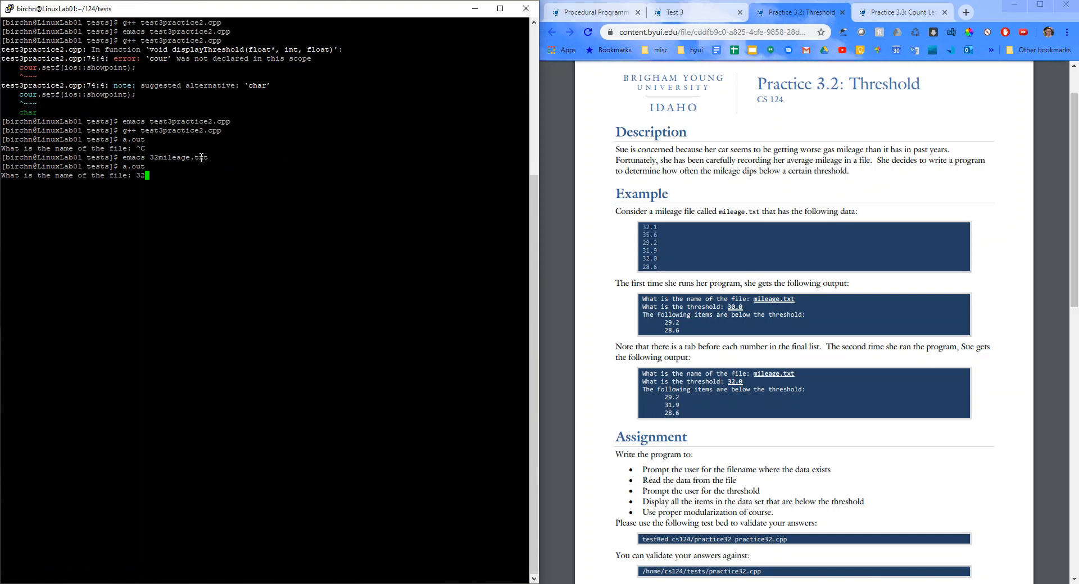
pyautogui.write('mileage.txt')
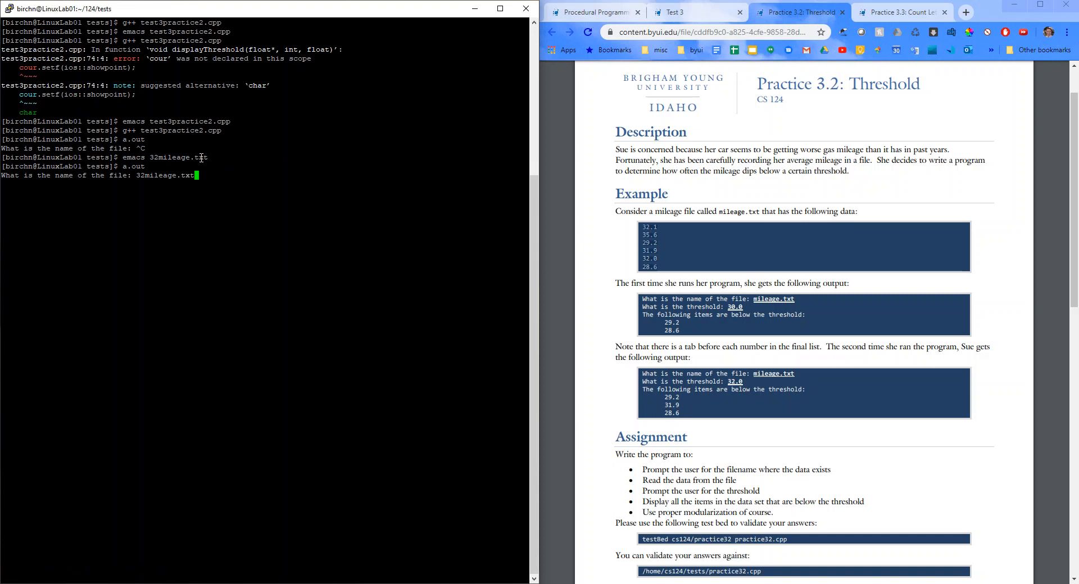
pyautogui.press('Return')
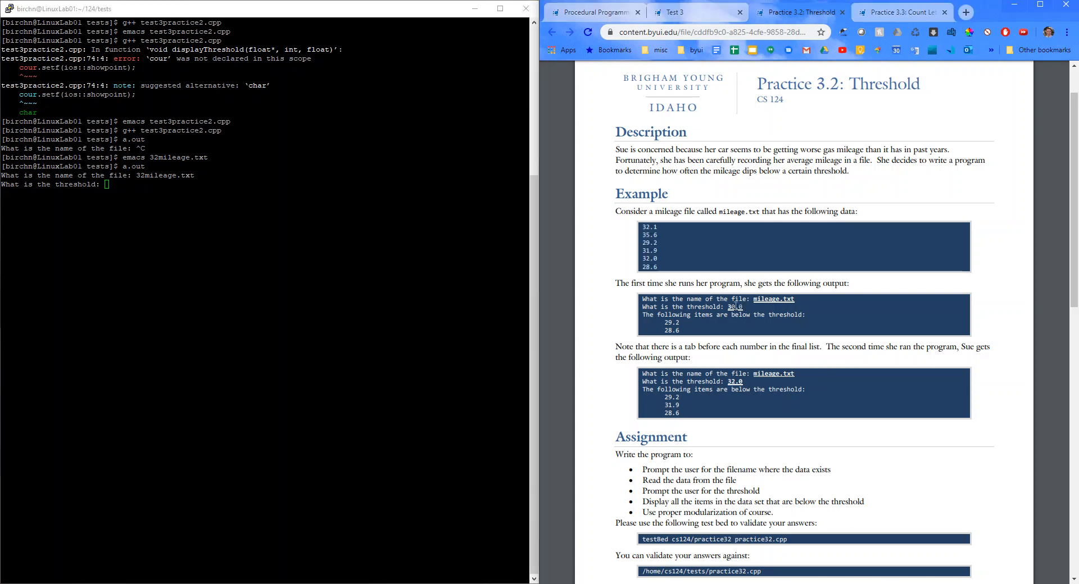
pyautogui.write('30.0')
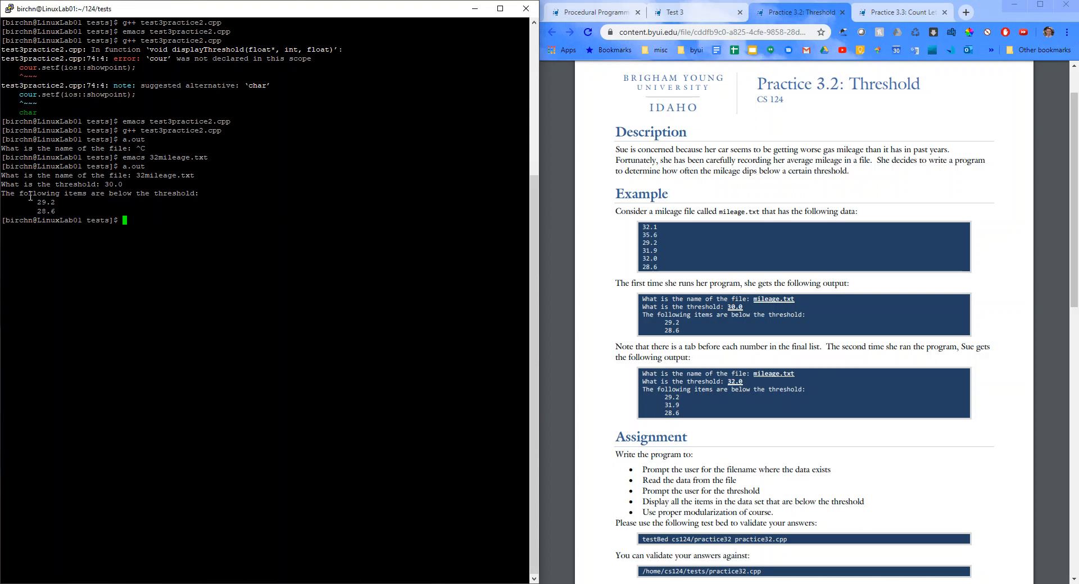
pyautogui.click(170, 251)
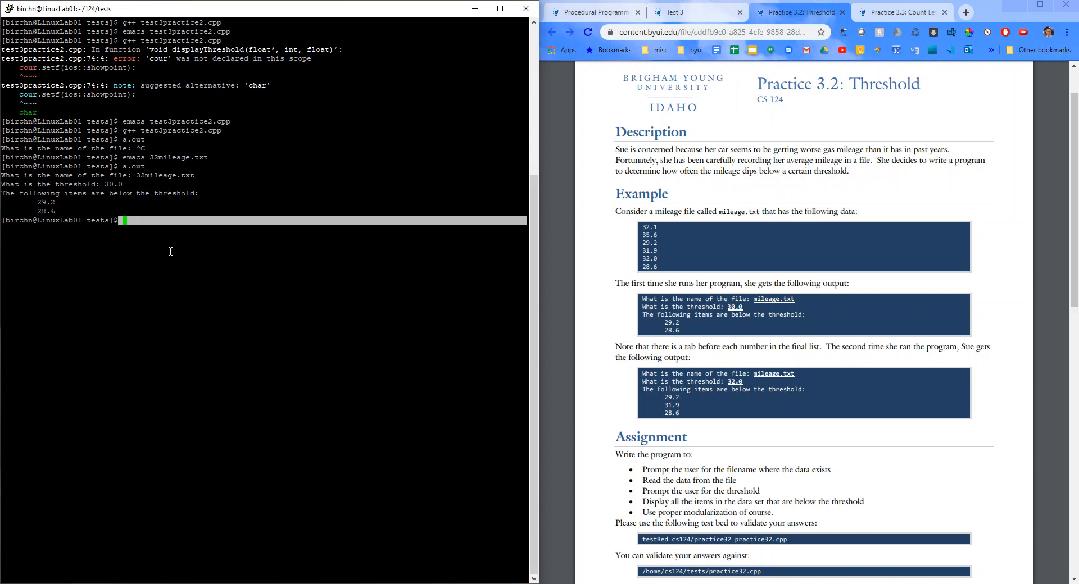
# - Run testBed cs124/practice32 on test3practice2.cpp, passing all three tests
pyautogui.write('testBed cs124/')
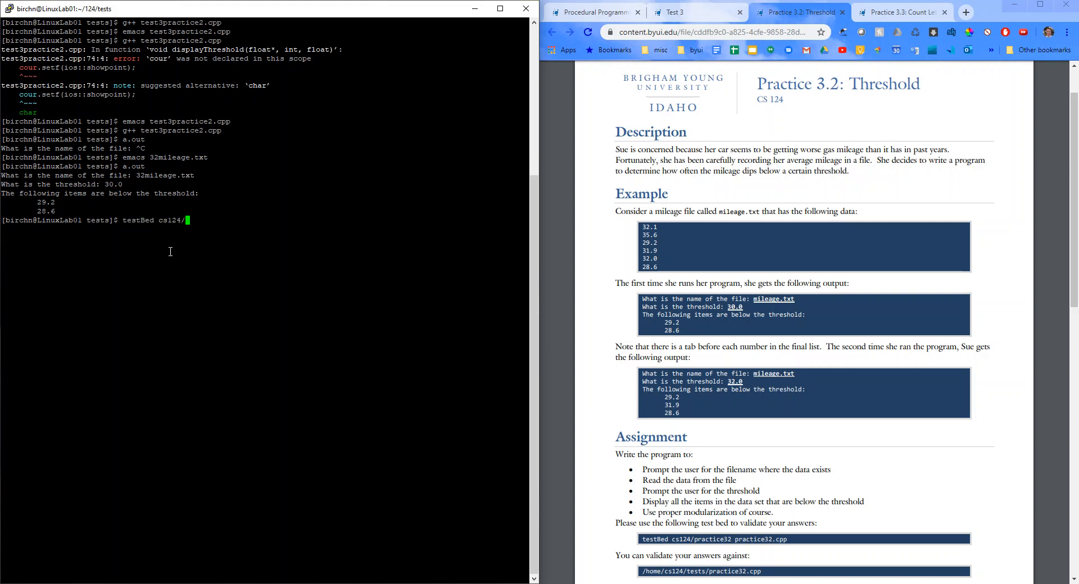
pyautogui.write('practice32')
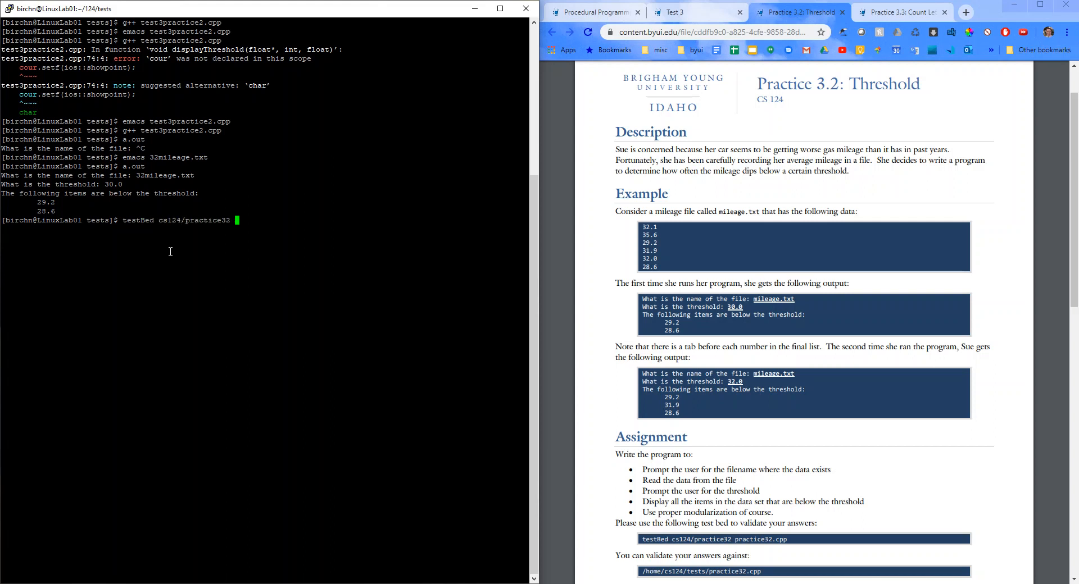
pyautogui.write('test3')
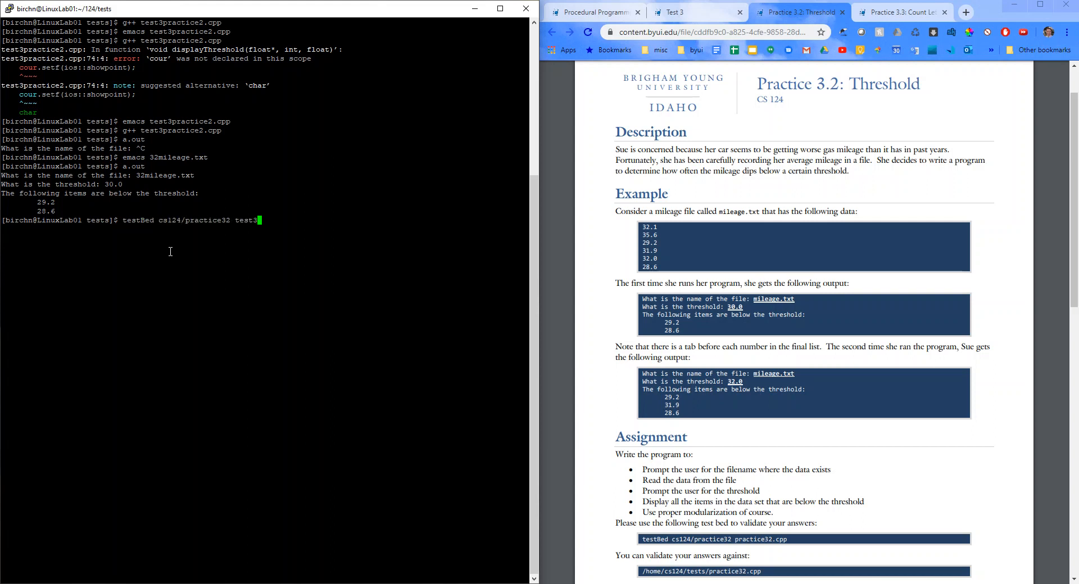
pyautogui.press('Return')
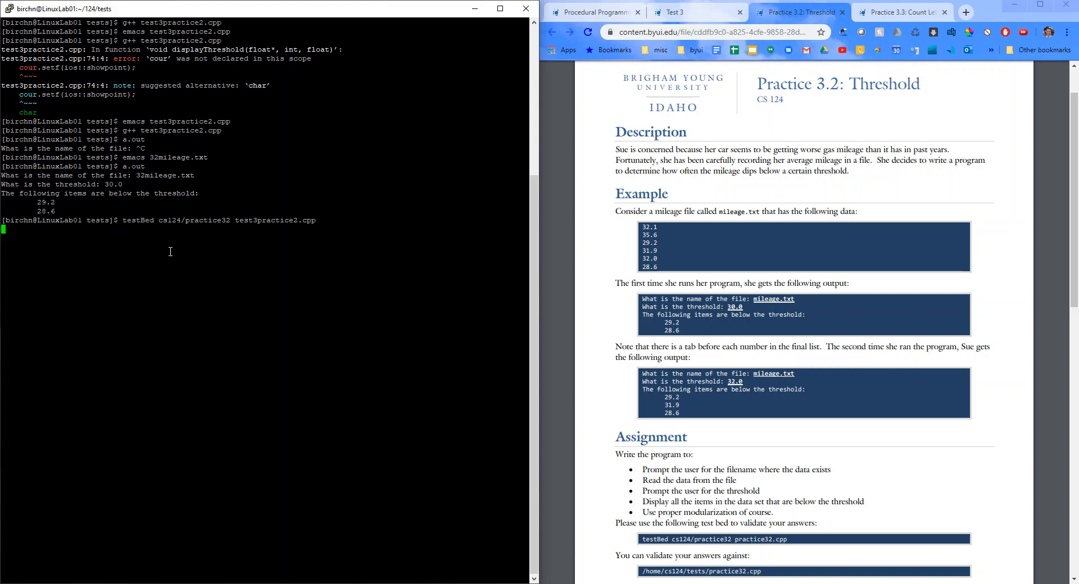
pyautogui.press('Return')
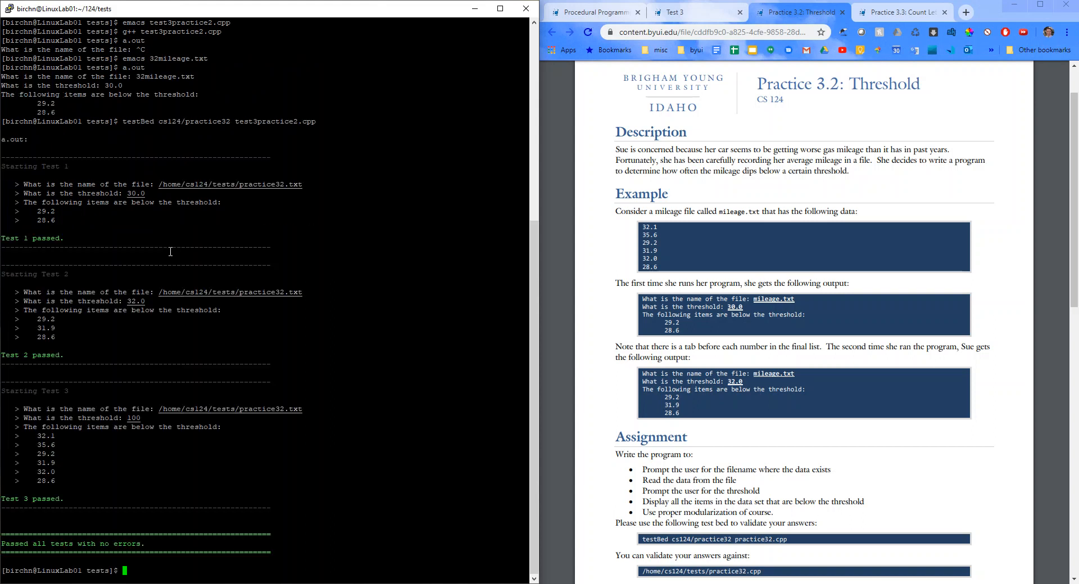
pyautogui.write('styleCheck')
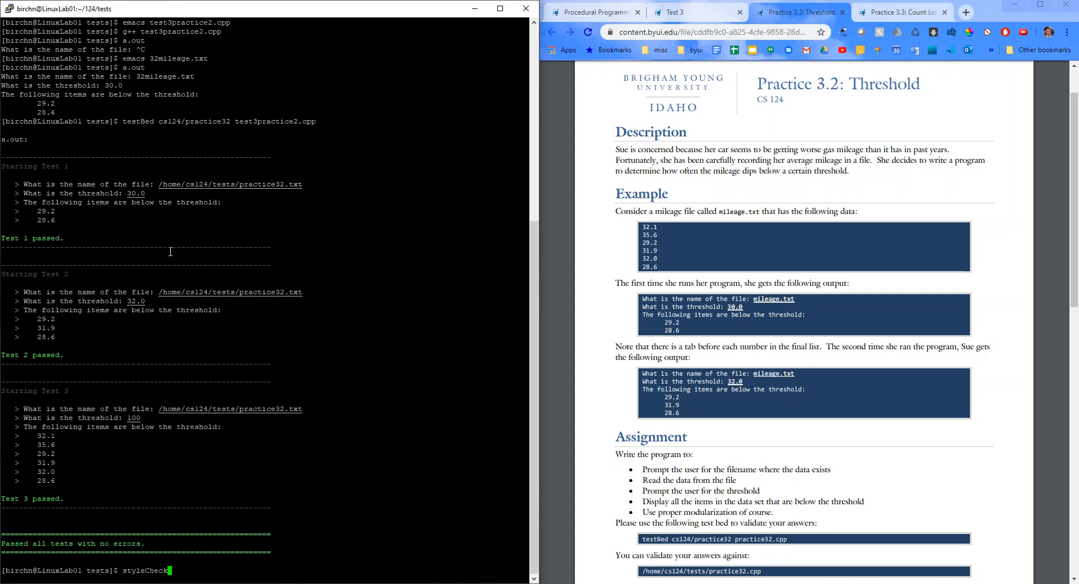
# - Run styleChecker on test3practice2.cpp and select 3.2 in the missing header warning
pyautogui.write('pr')
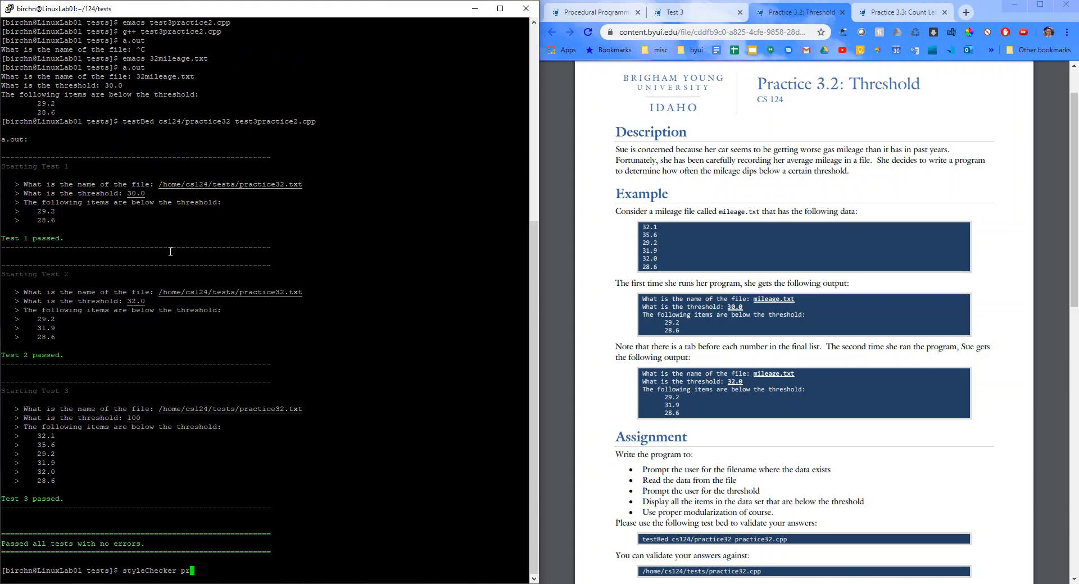
pyautogui.write('ac')
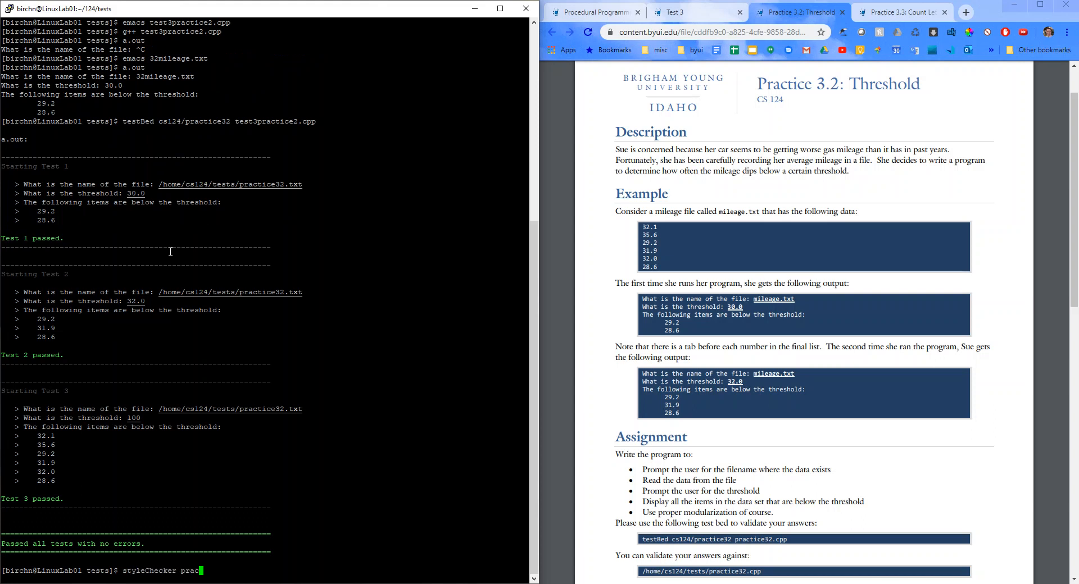
pyautogui.press('BackSpace')
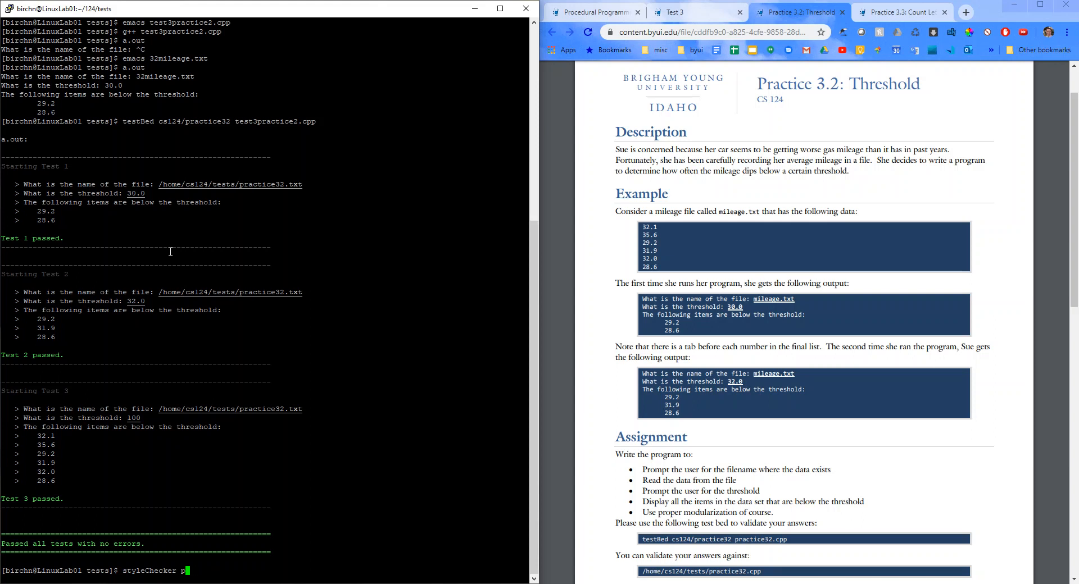
pyautogui.write('est3practice2.cpp')
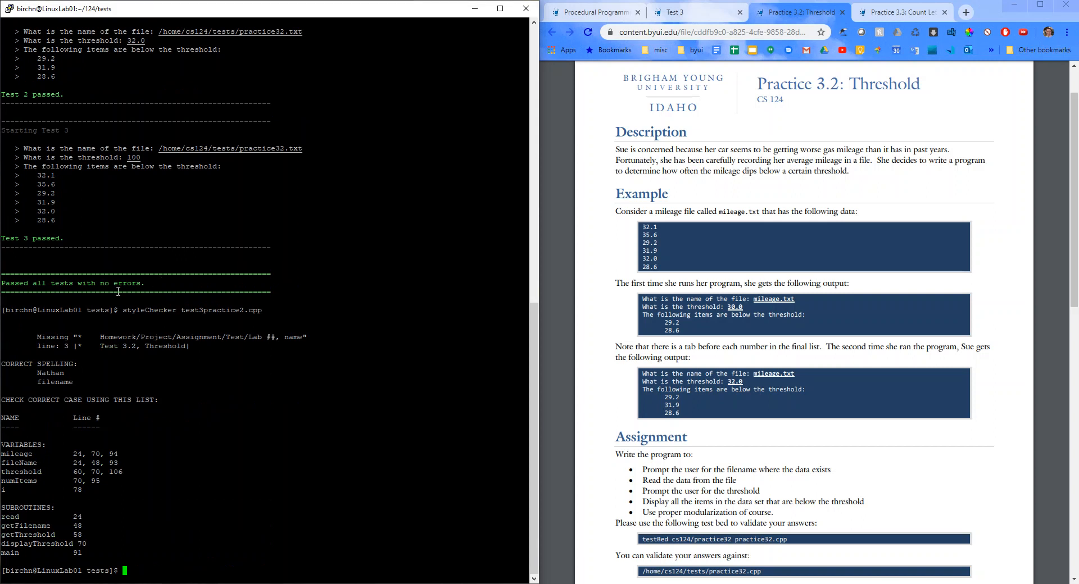
pyautogui.moveTo(142, 344)
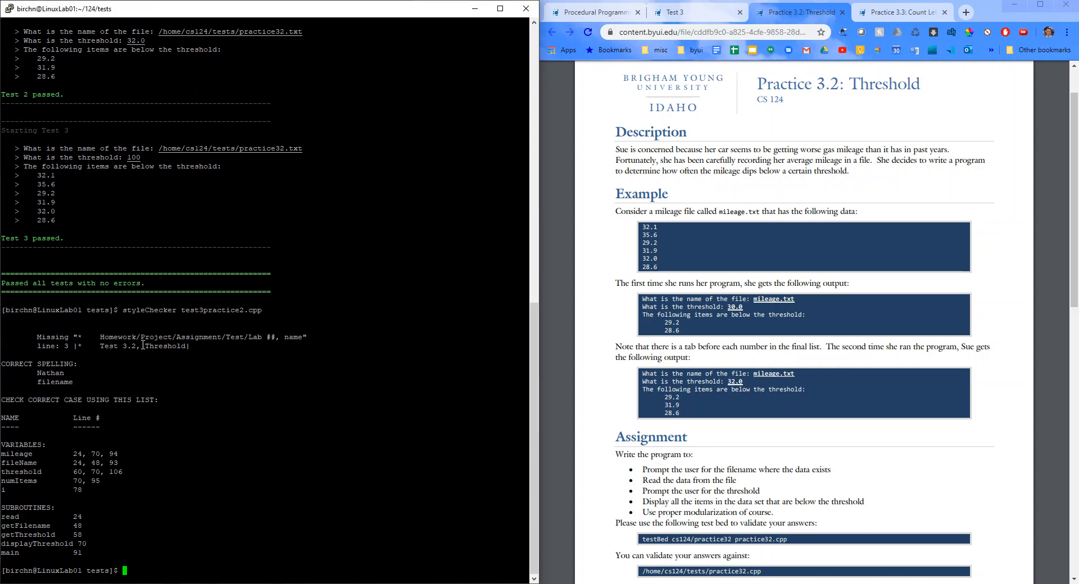
pyautogui.doubleClick(130, 346)
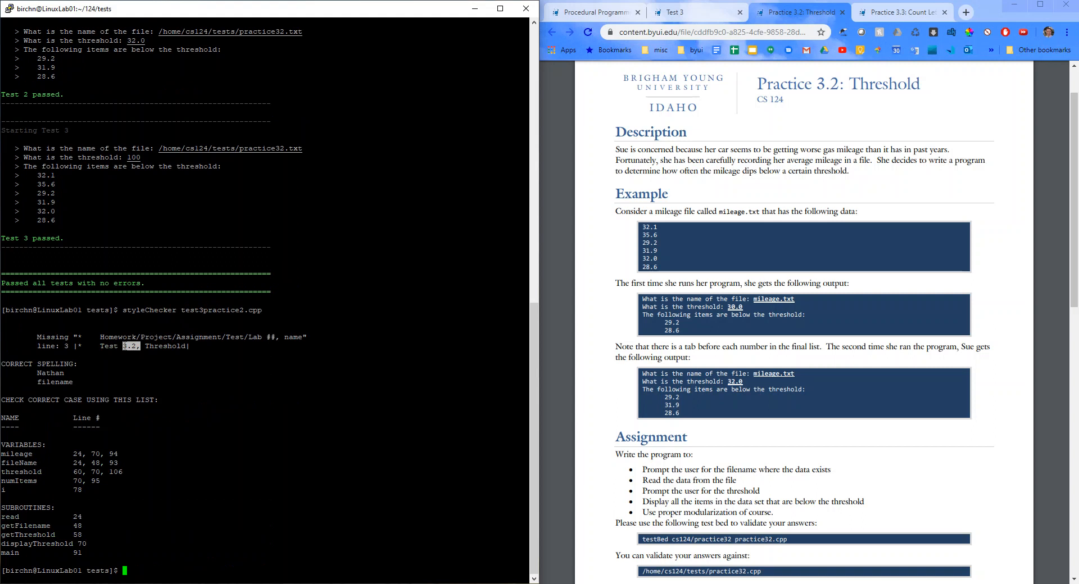